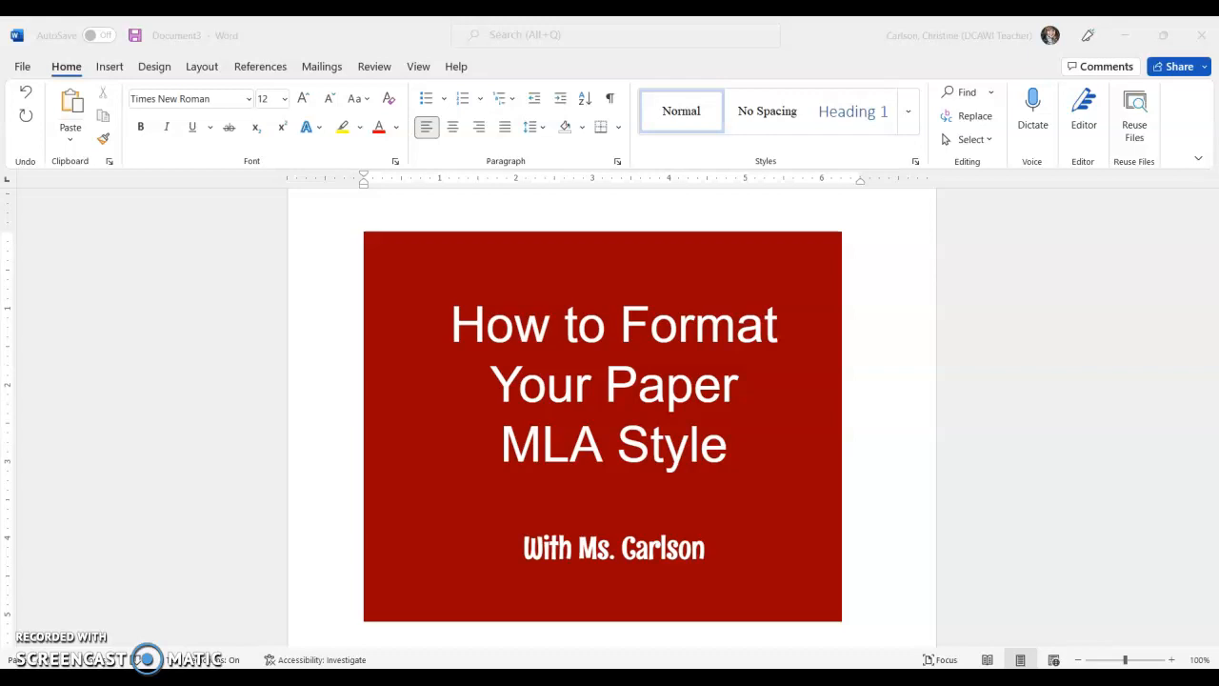
mouse_move(371, 638)
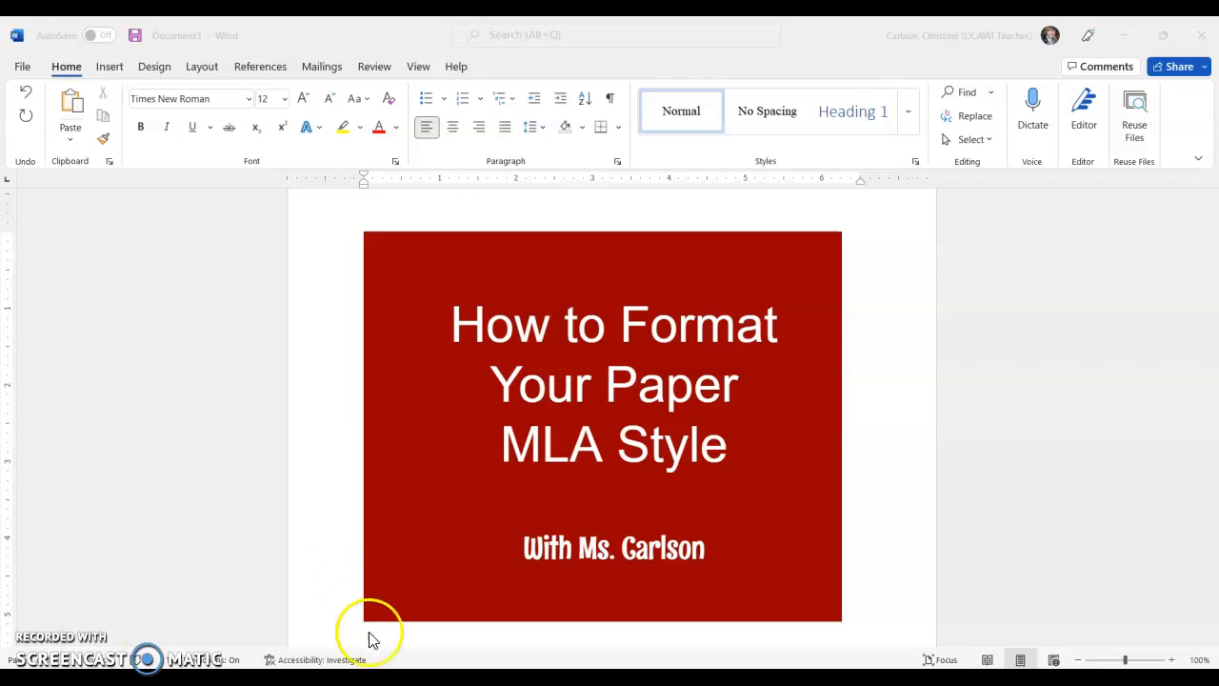
mouse_move(1077, 600)
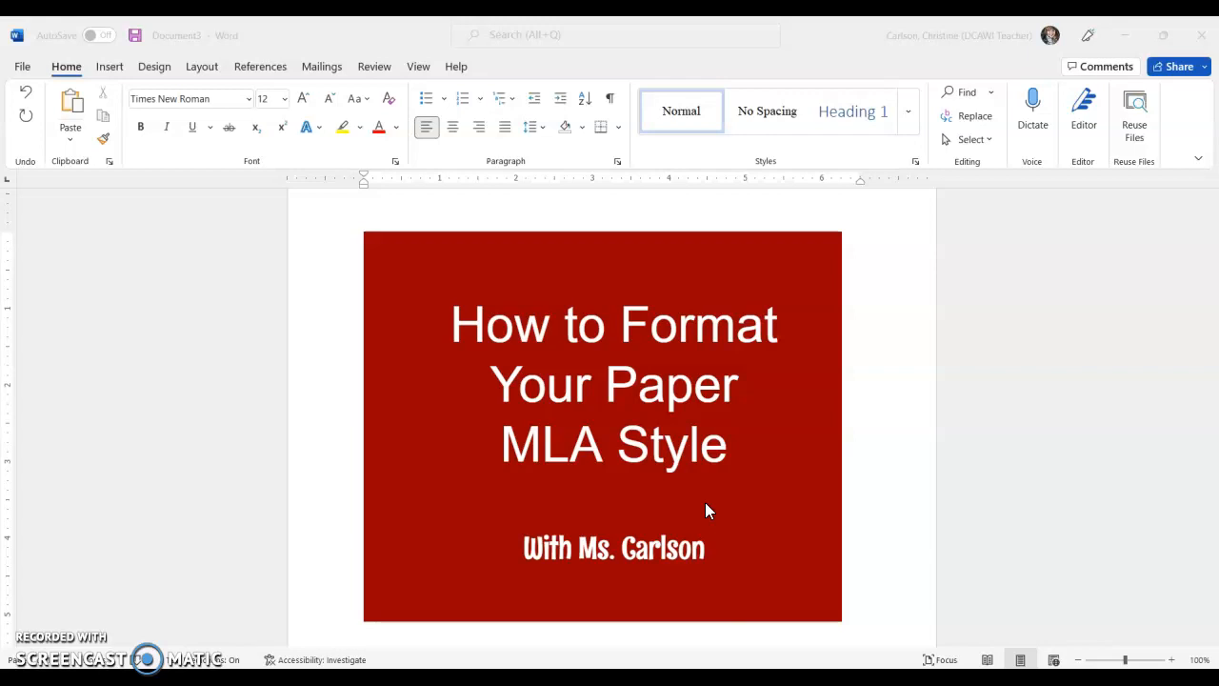
Step: Delete the red title picture, leaving the page completely blank
click(709, 503)
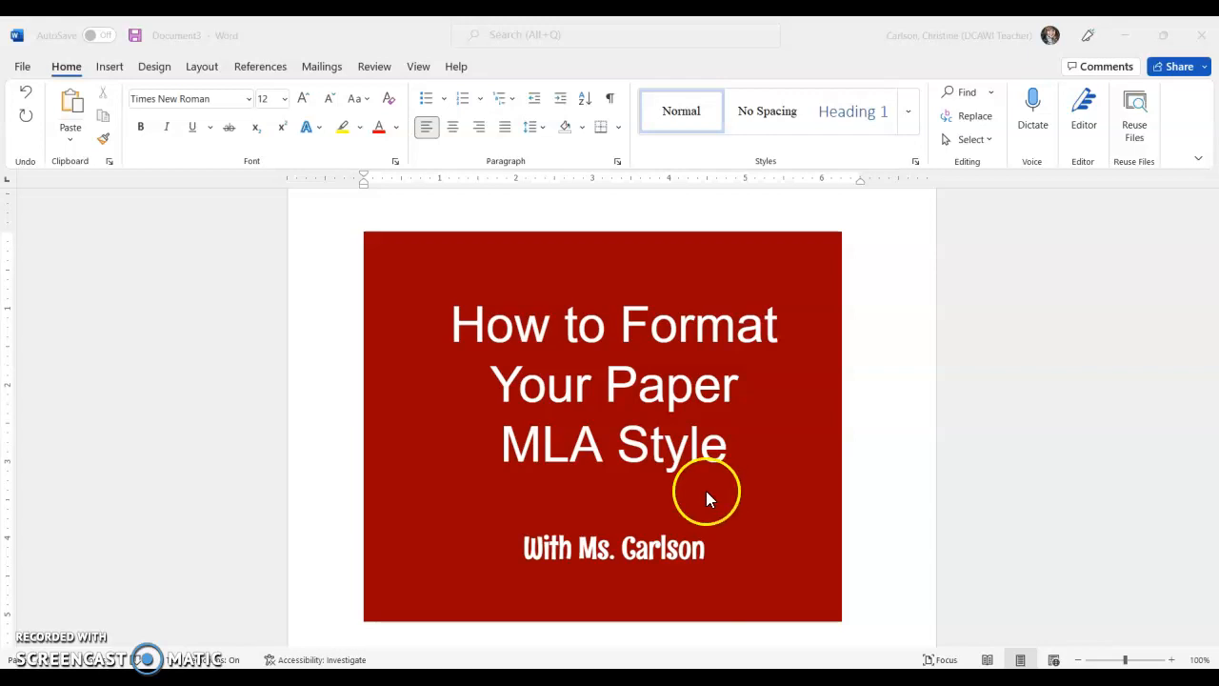
click(708, 492)
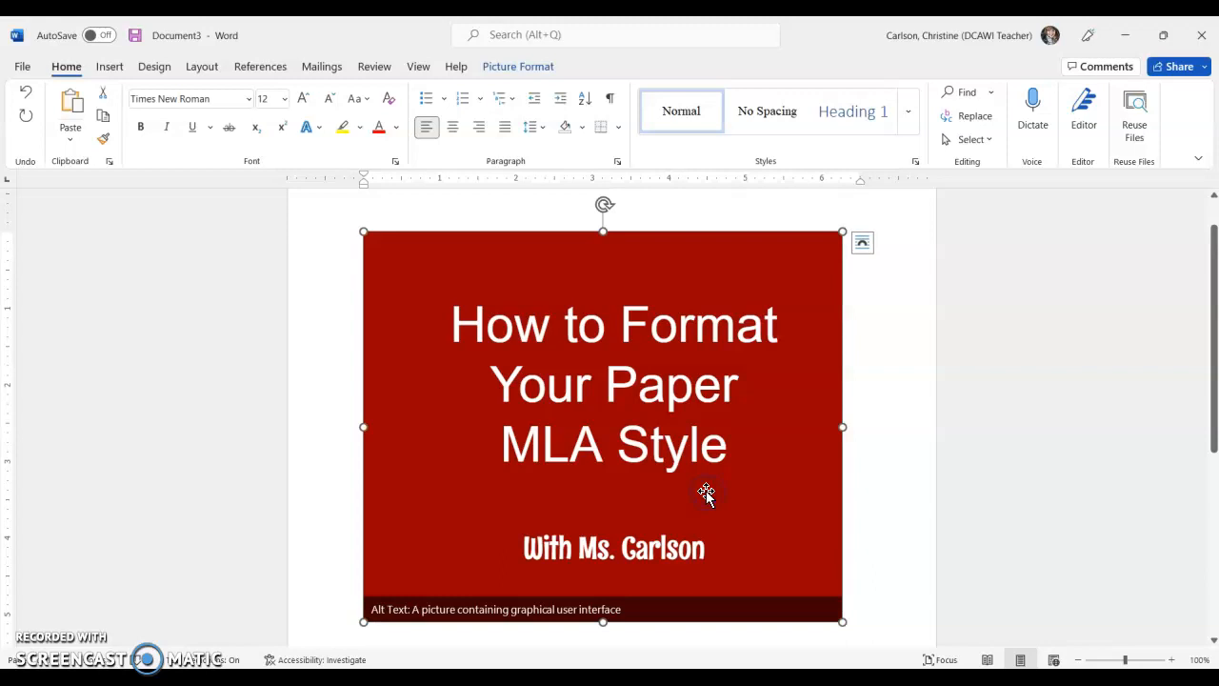
key(Delete)
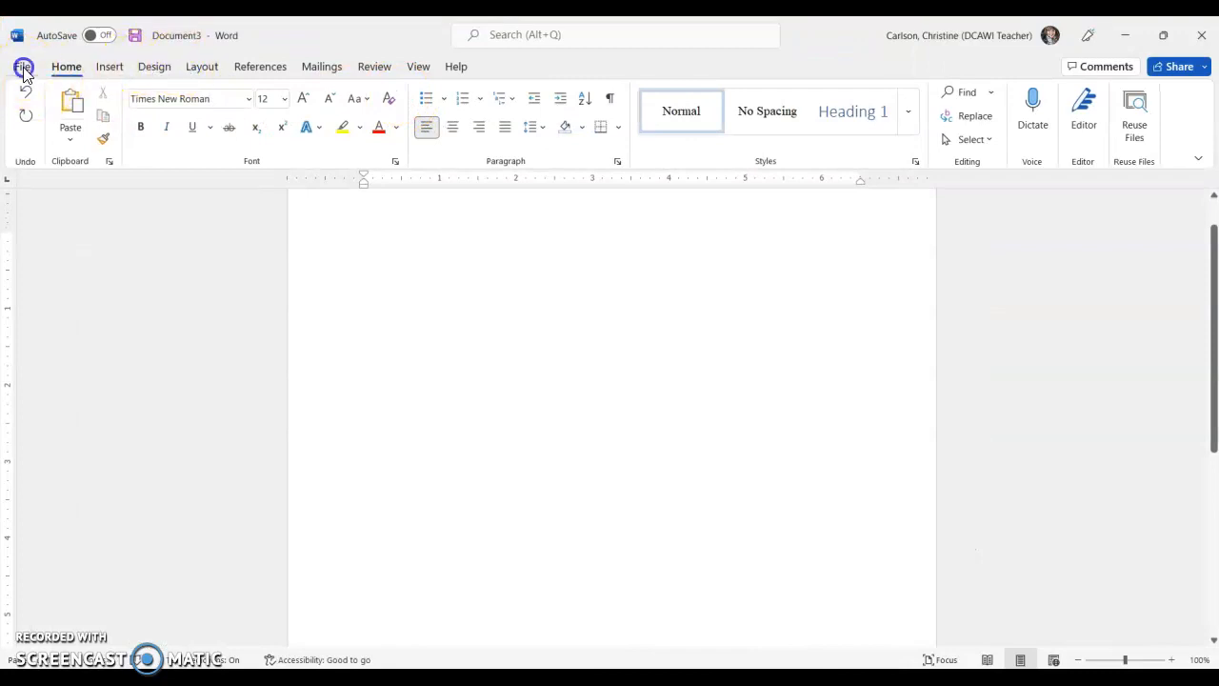
Step: Start Save As with the school OneDrive (K12 Inc) as the save location
click(25, 65)
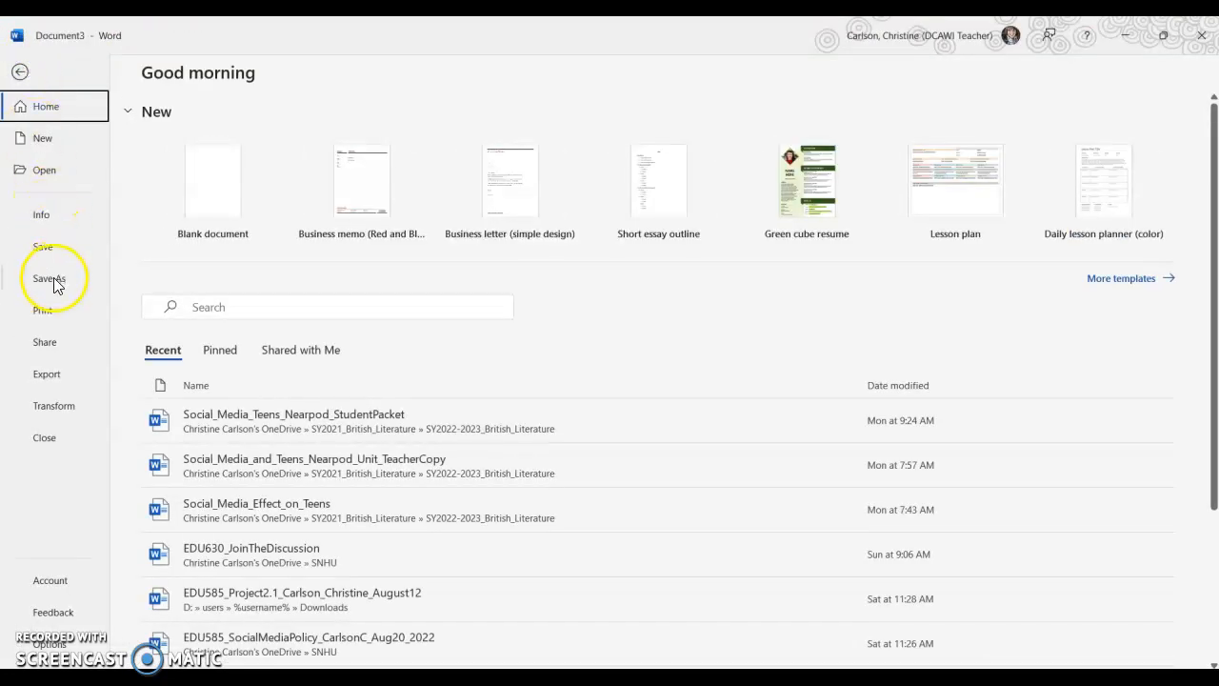
click(50, 278)
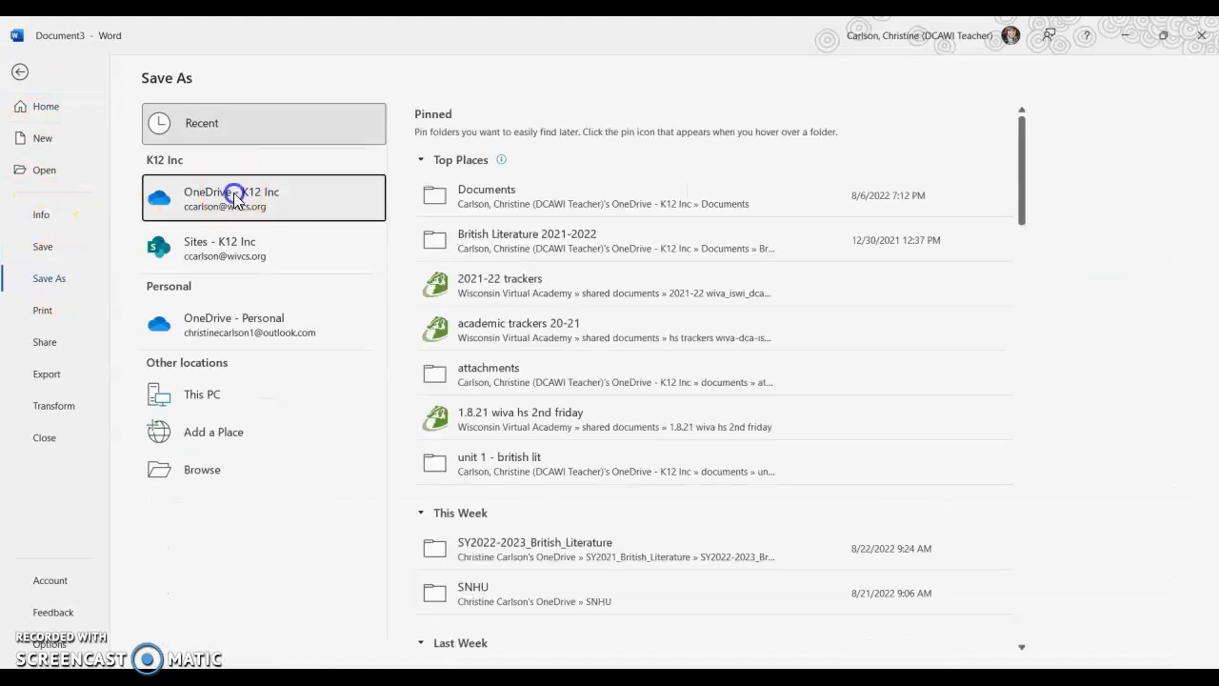
click(232, 196)
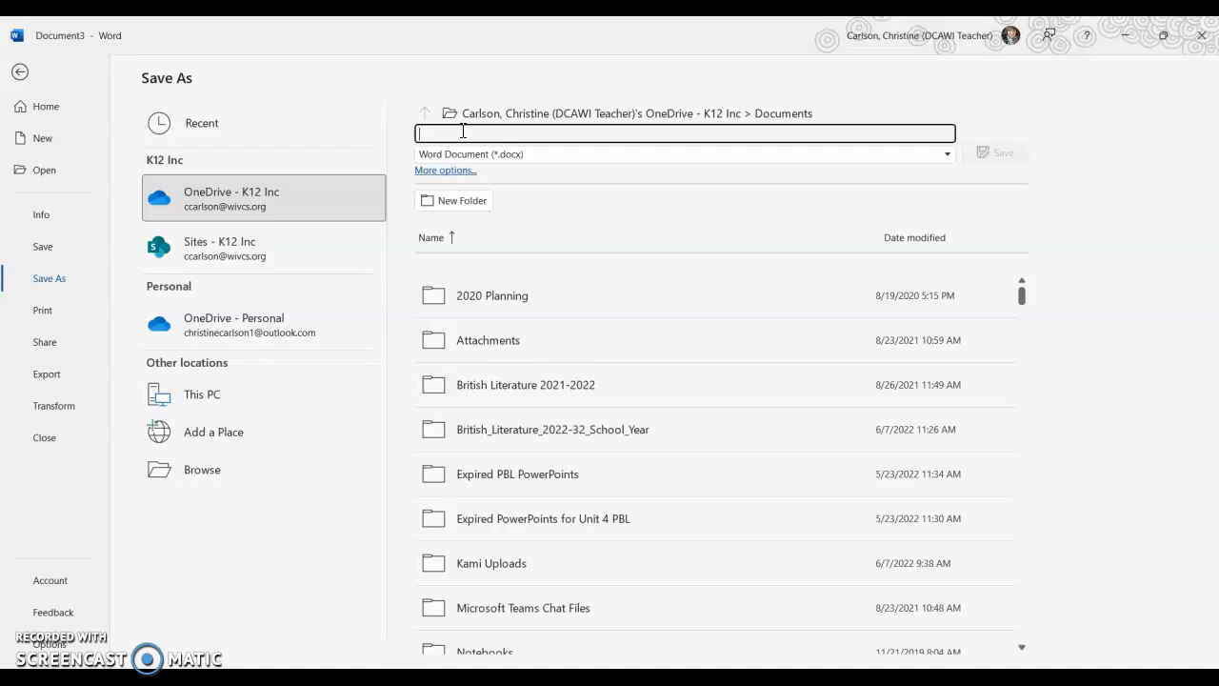
Step: Fill in the file name with course ENG403A, MLA Format Assign, Aug and 2022
text(ENG)
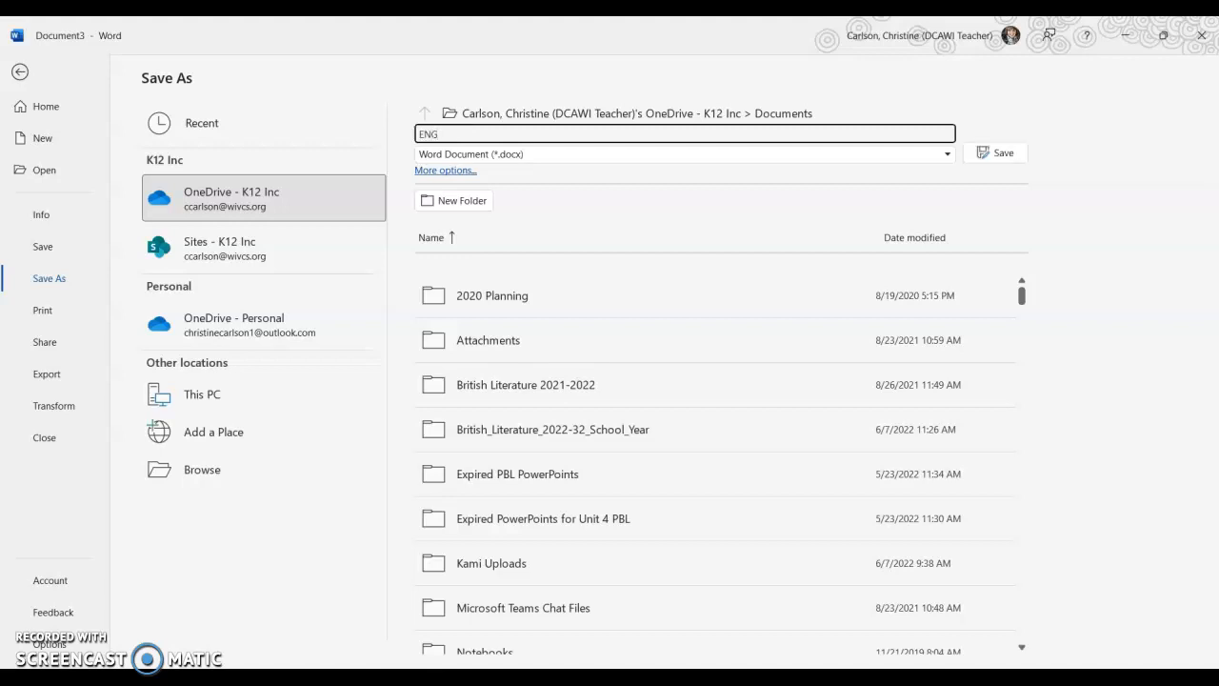
text(403A_CarlsonC_)
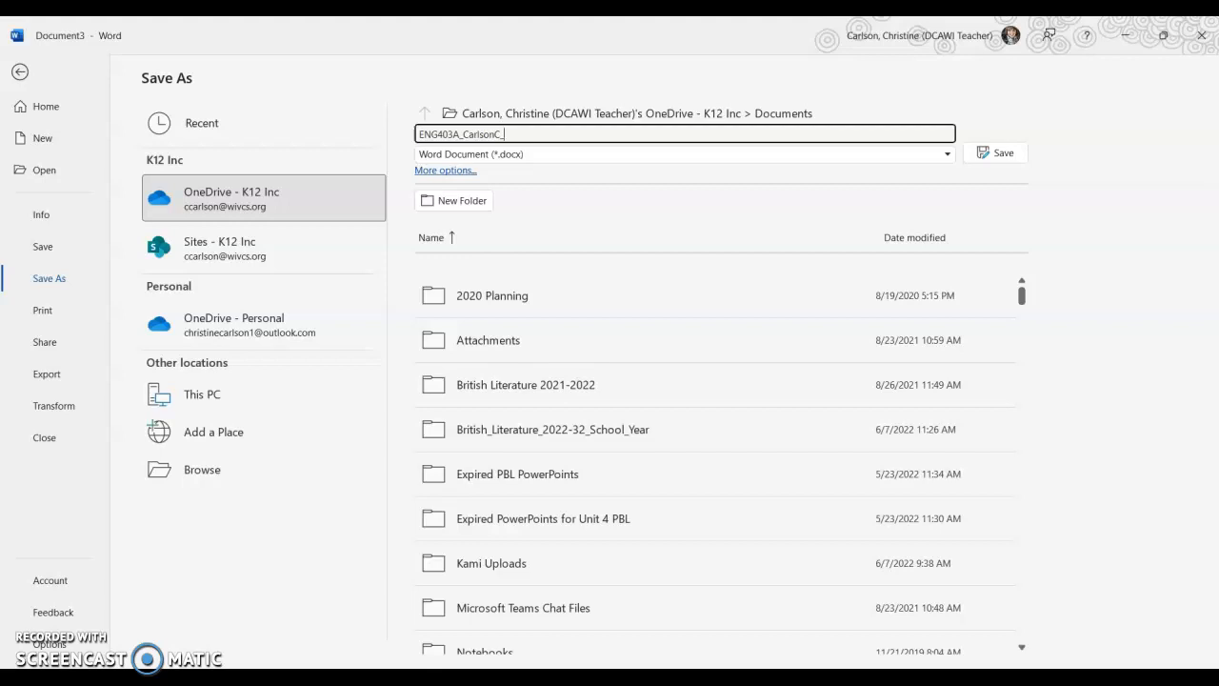
mouse_move(556, 187)
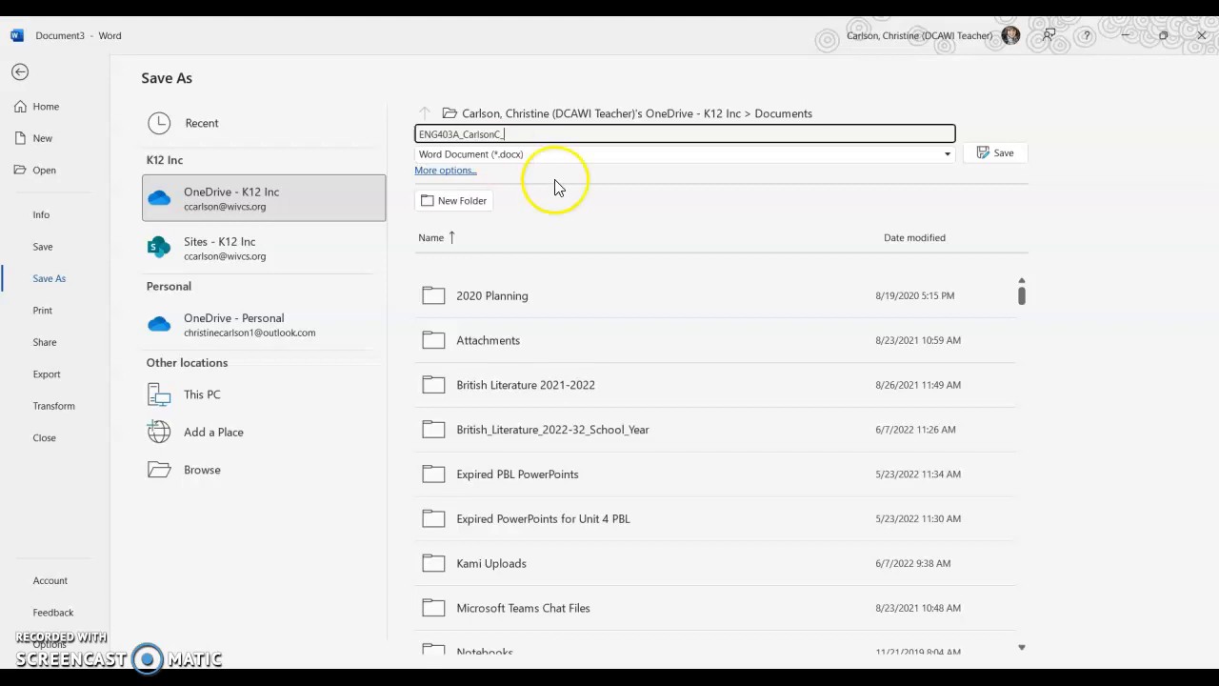
mouse_move(1189, 252)
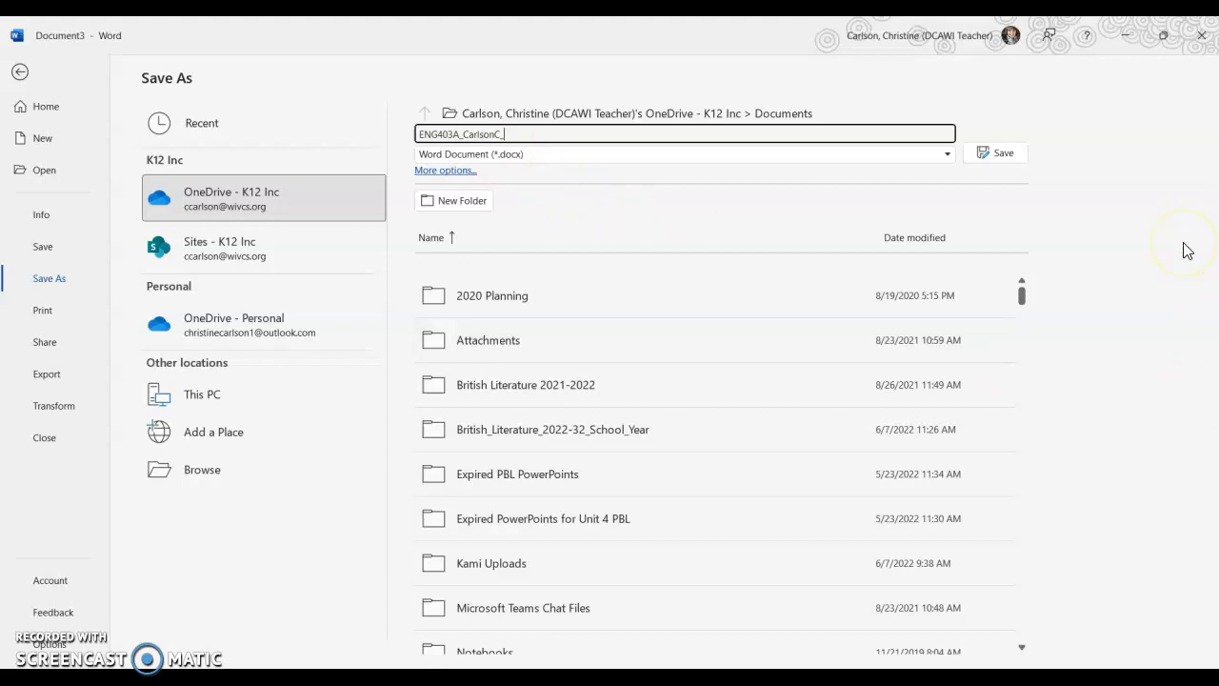
text(MLAFo)
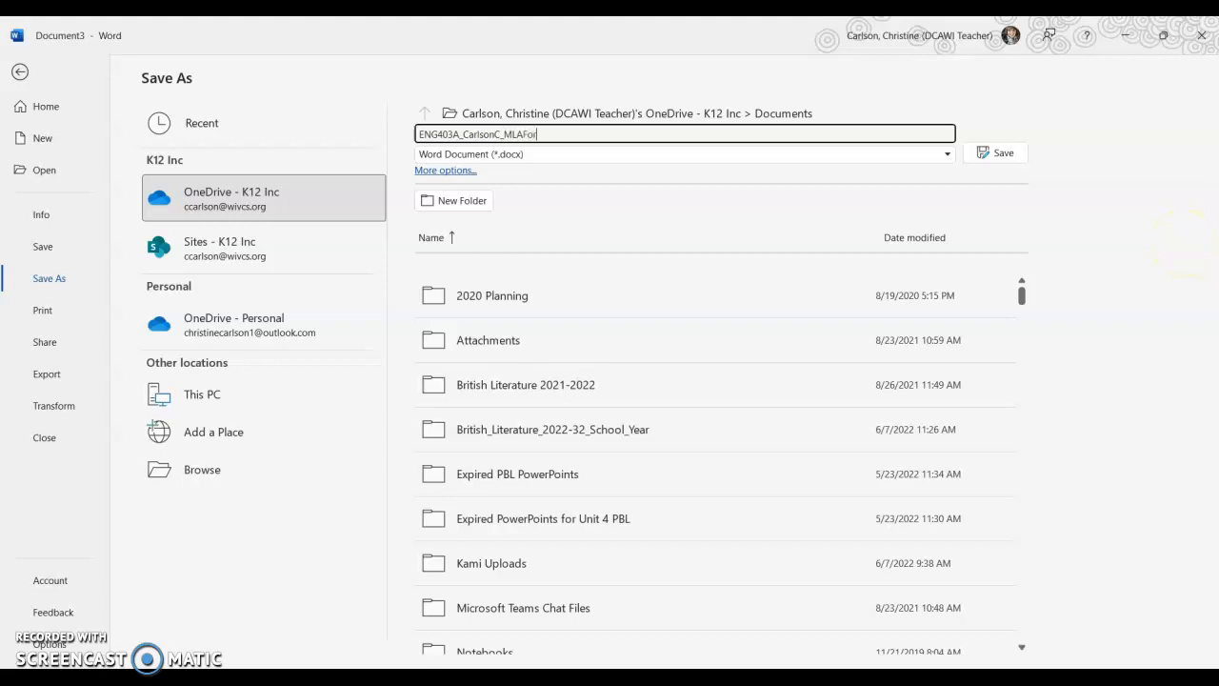
text(rmat)
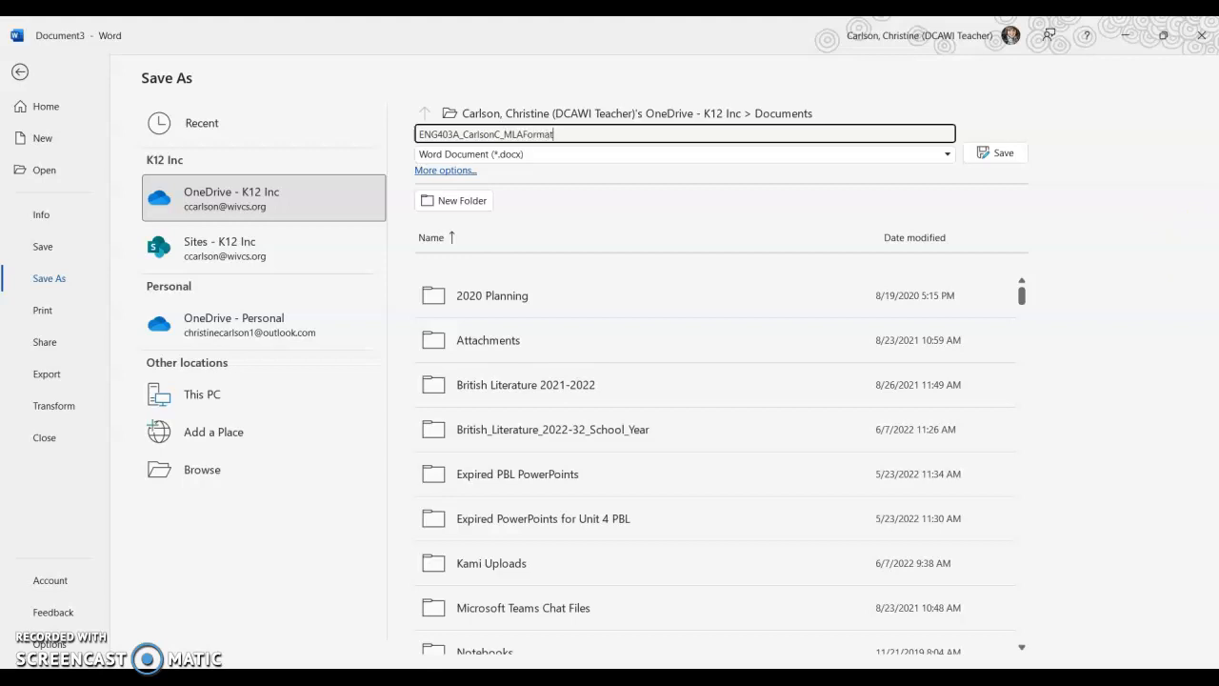
text(Assing)
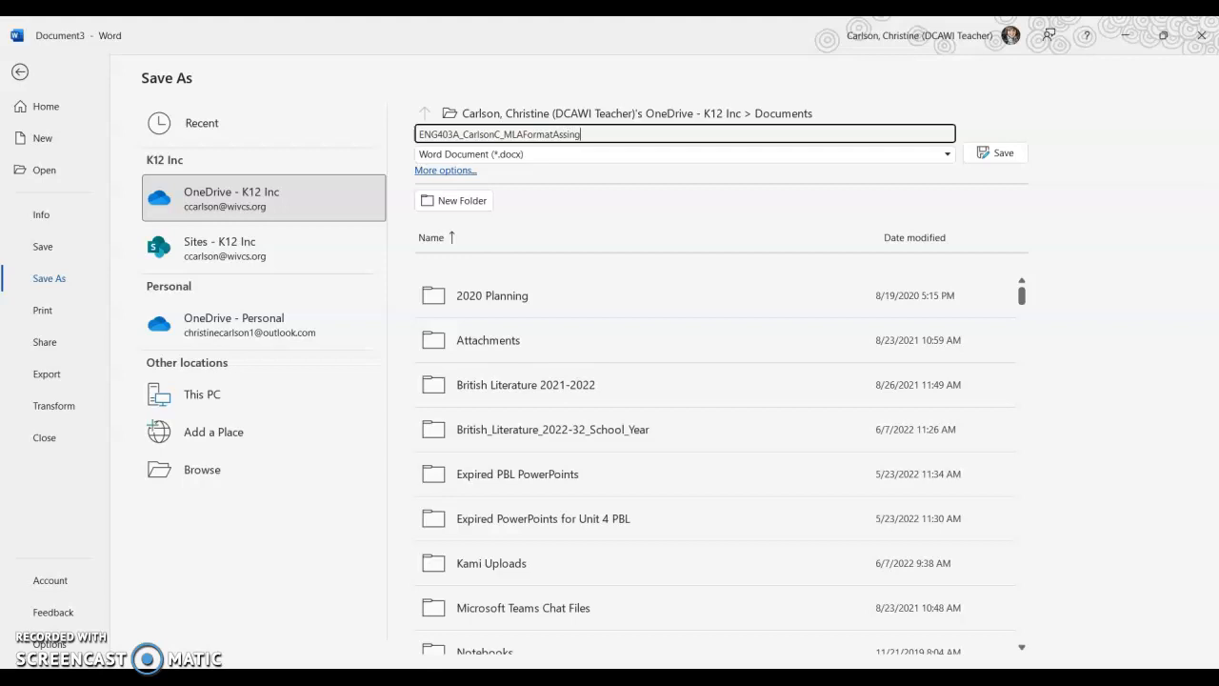
key(Backspace)
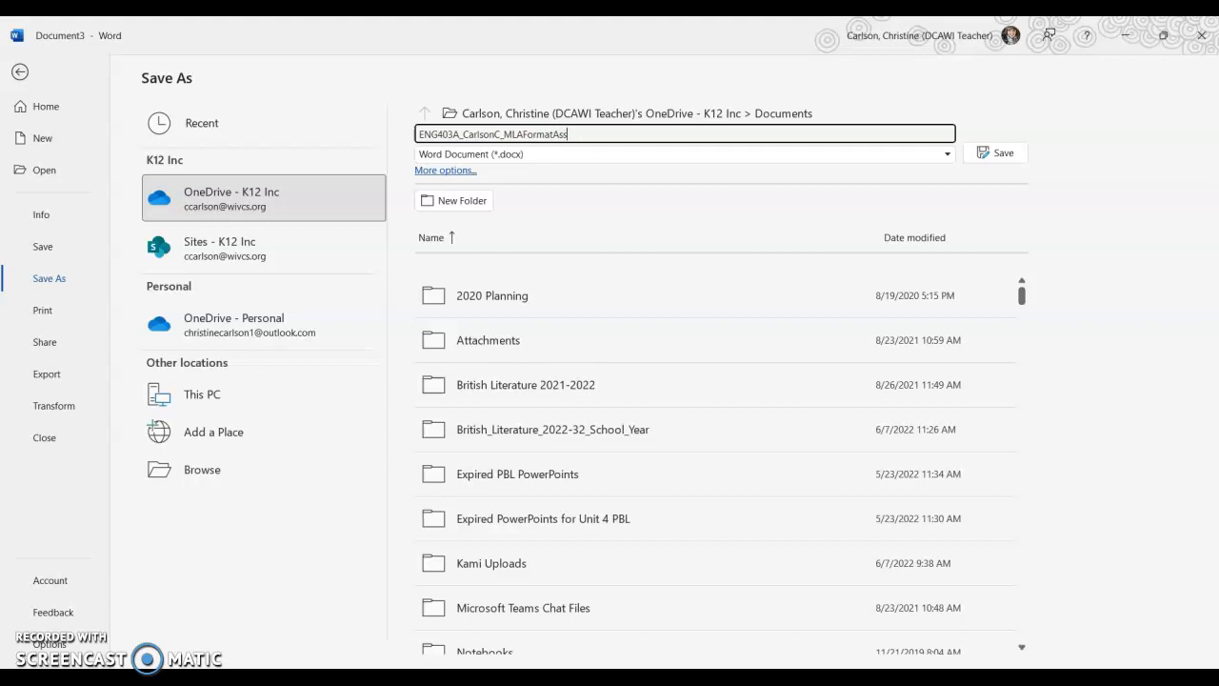
text(ign)
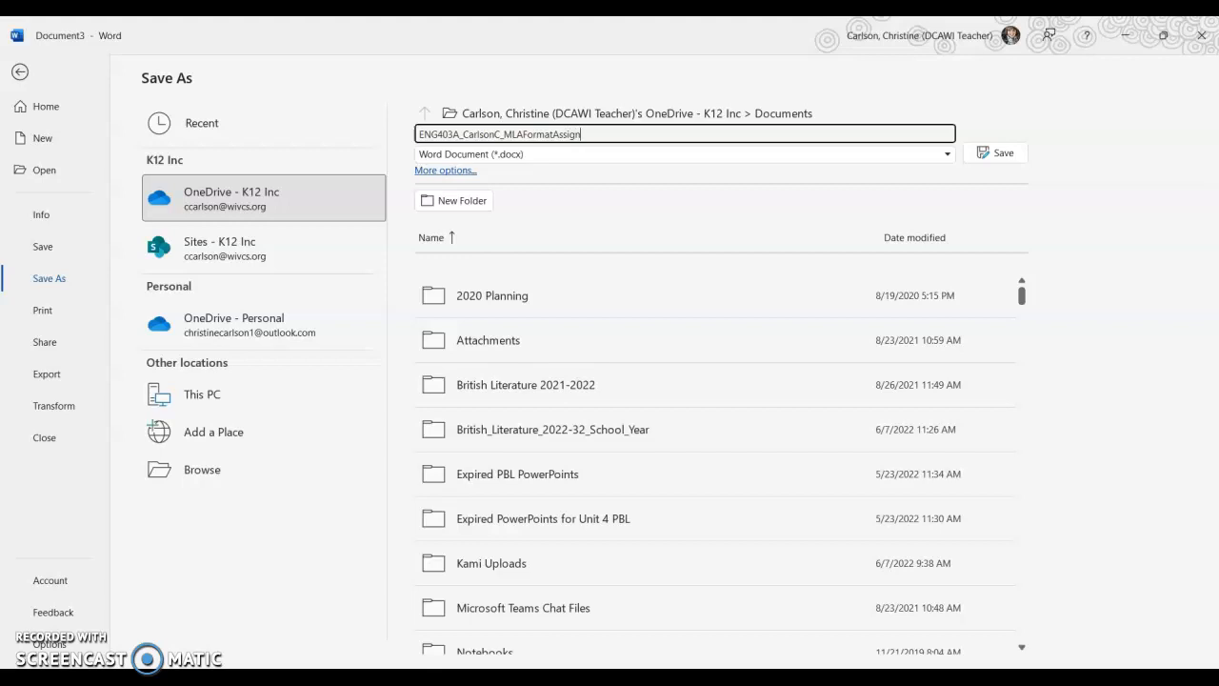
text(_Aug)
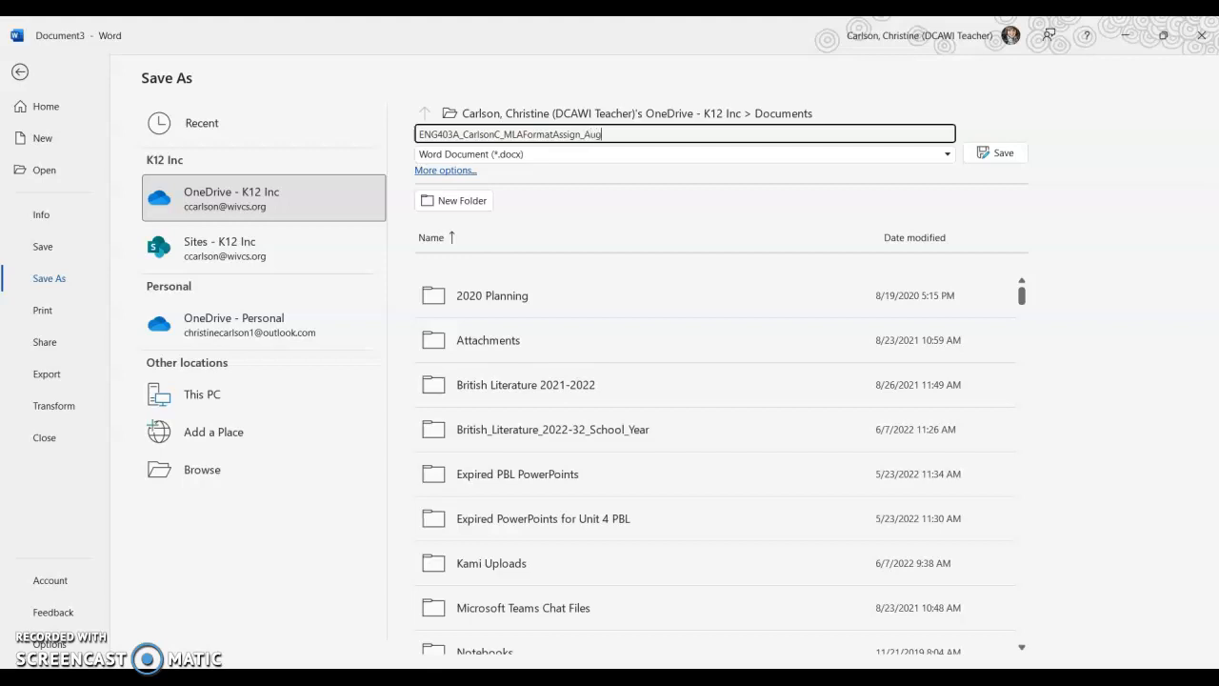
text(_2022)
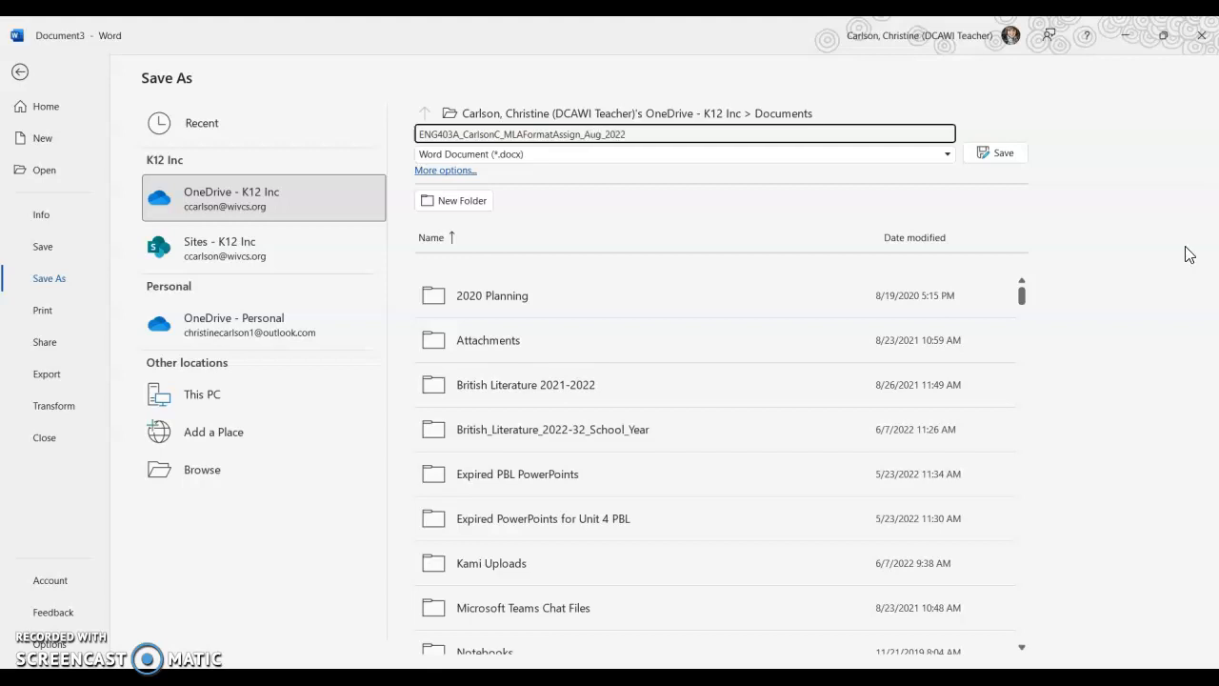
Step: Save the document into the SY2022-2023_British_Literature folder under the assignment file name
click(445, 169)
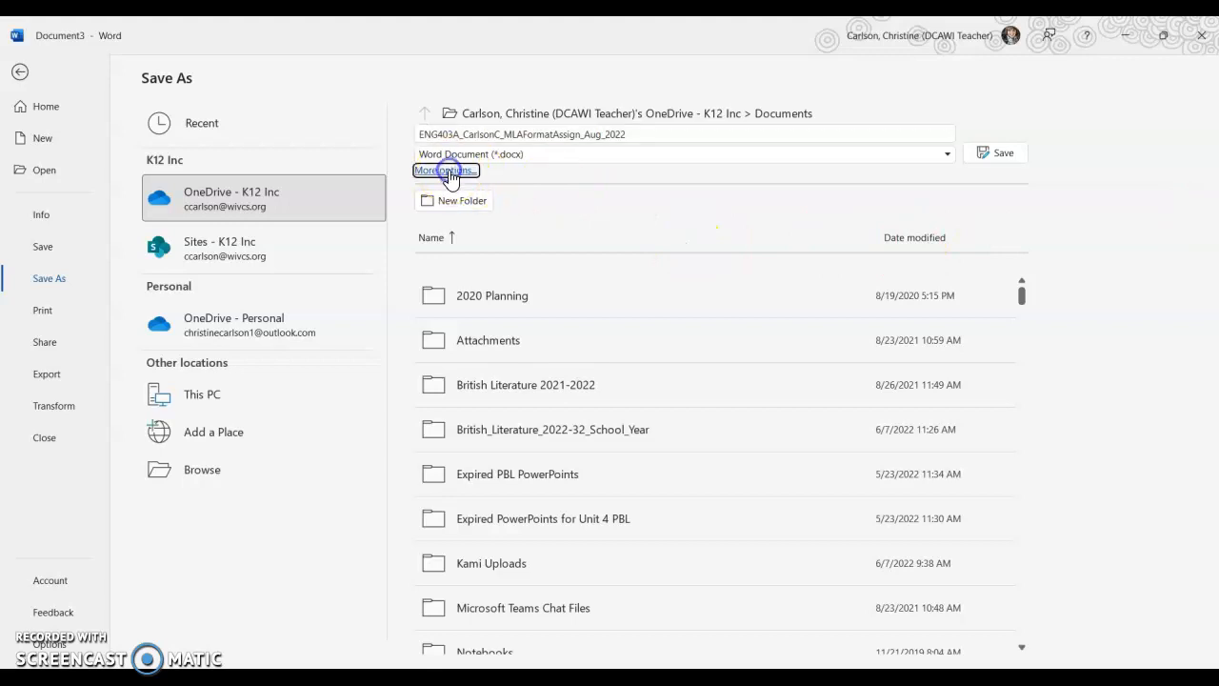
click(445, 171)
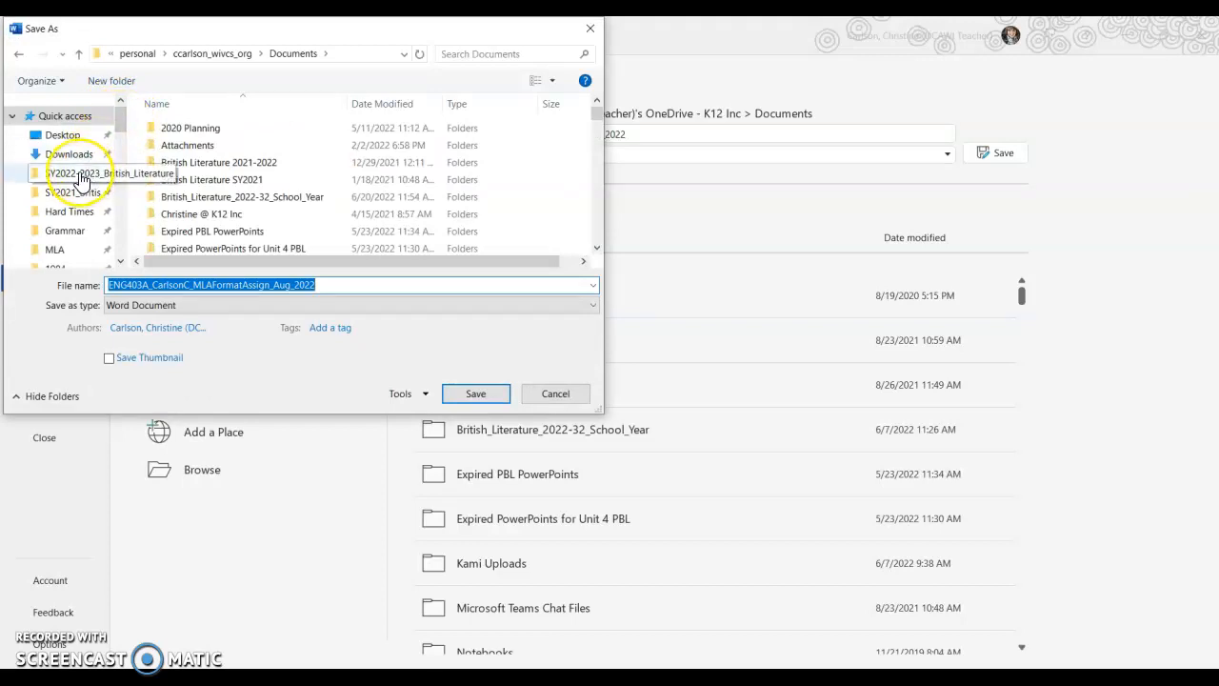
double_click(80, 173)
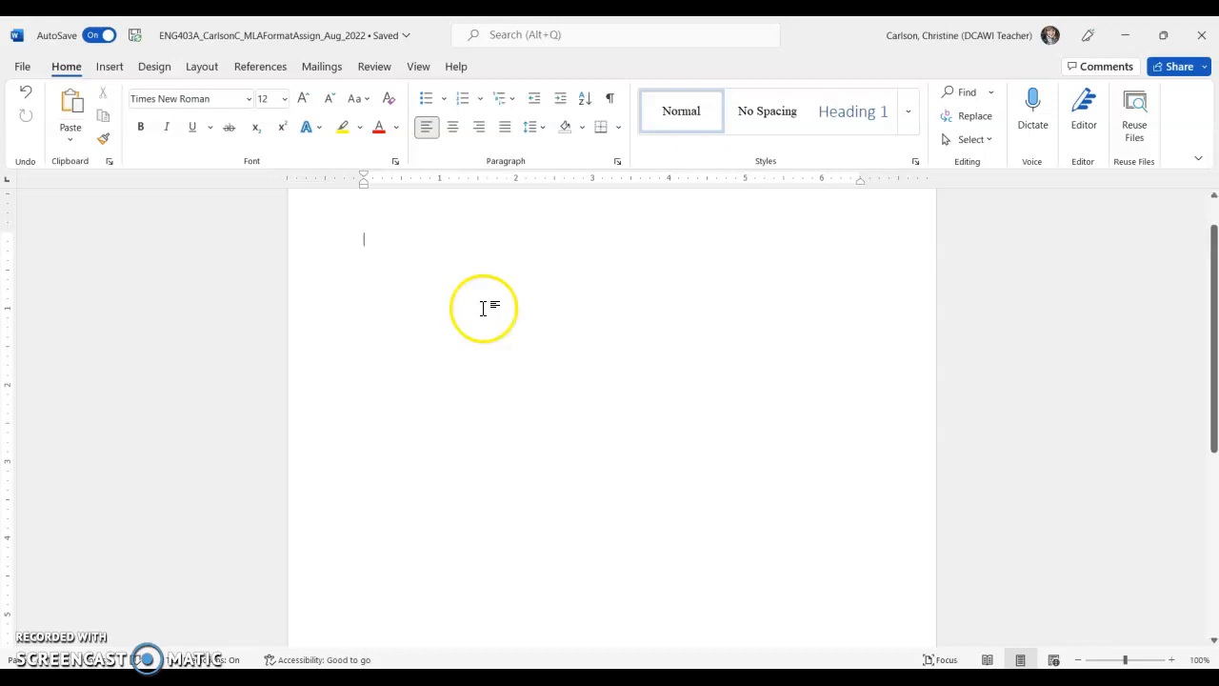
mouse_move(491, 324)
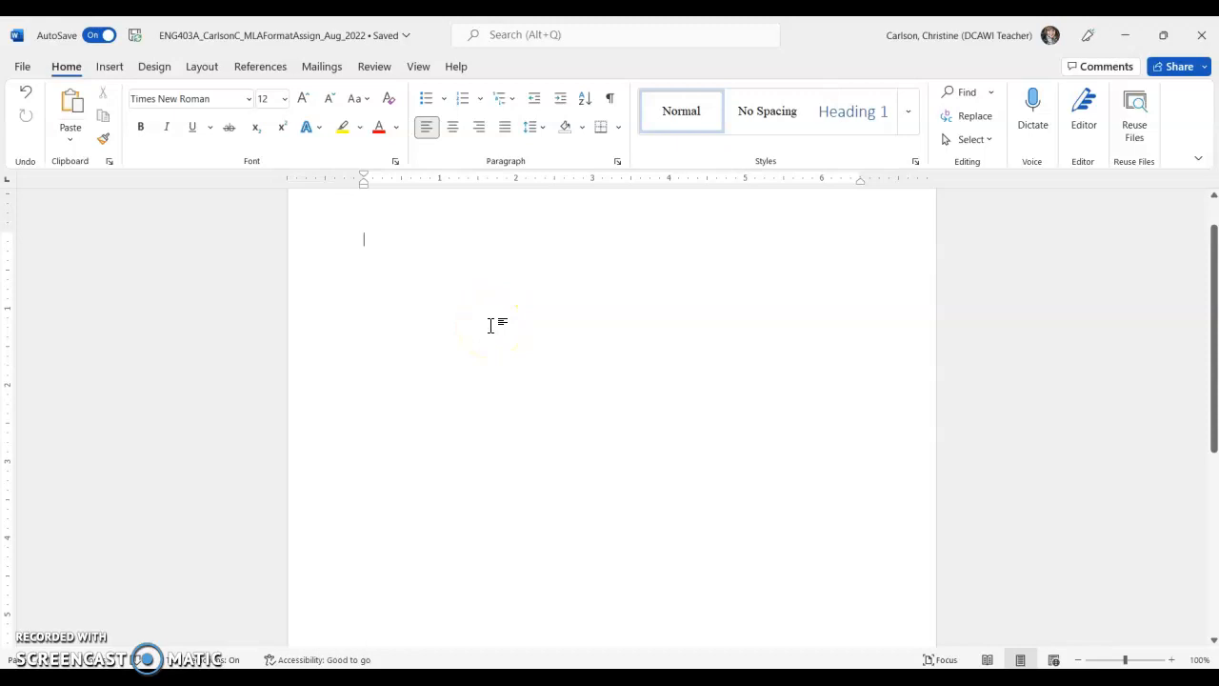
mouse_move(175, 99)
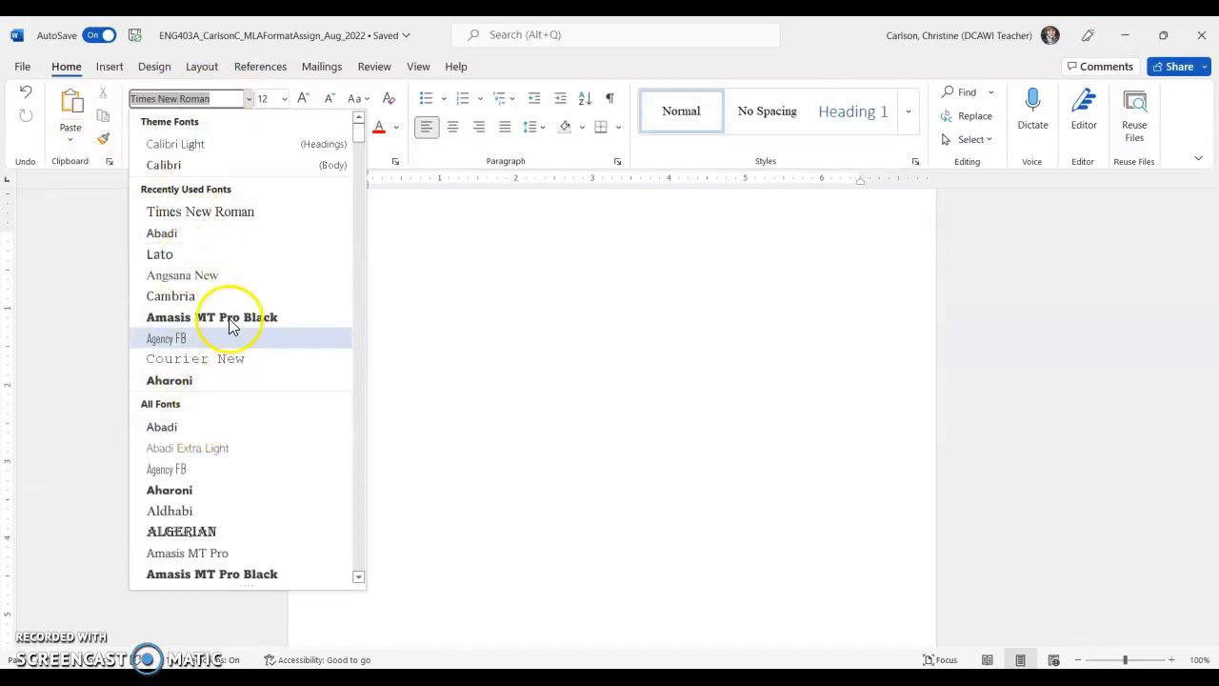
mouse_move(219, 133)
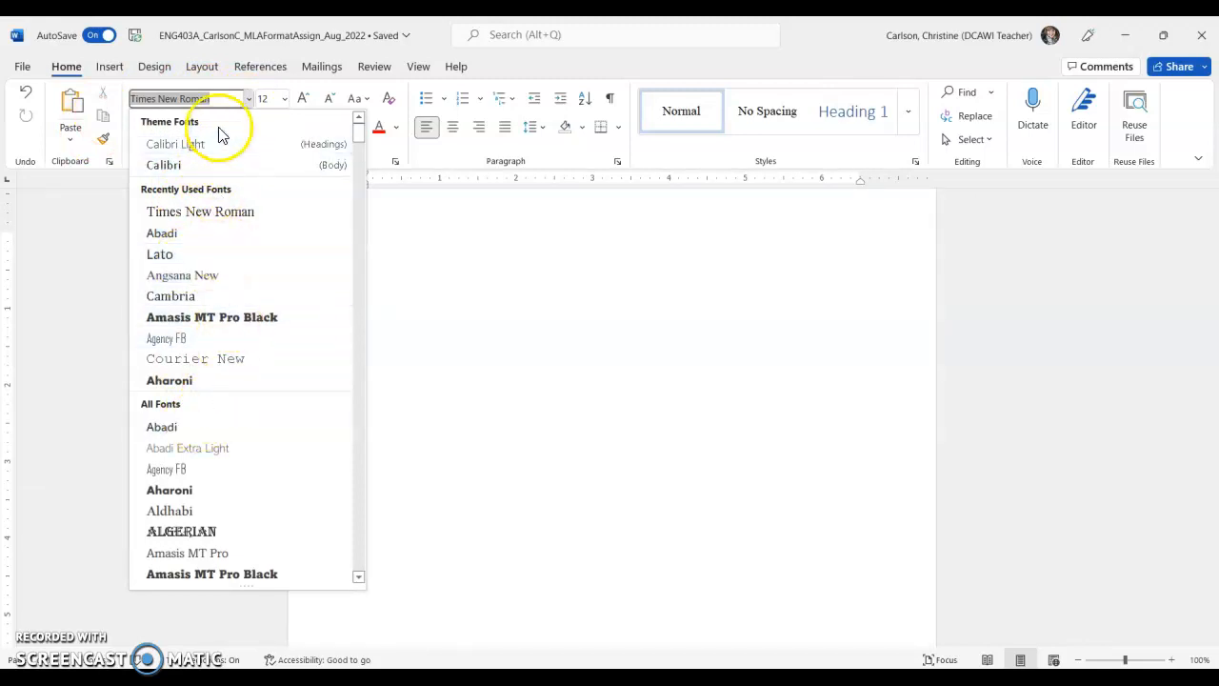
mouse_move(219, 202)
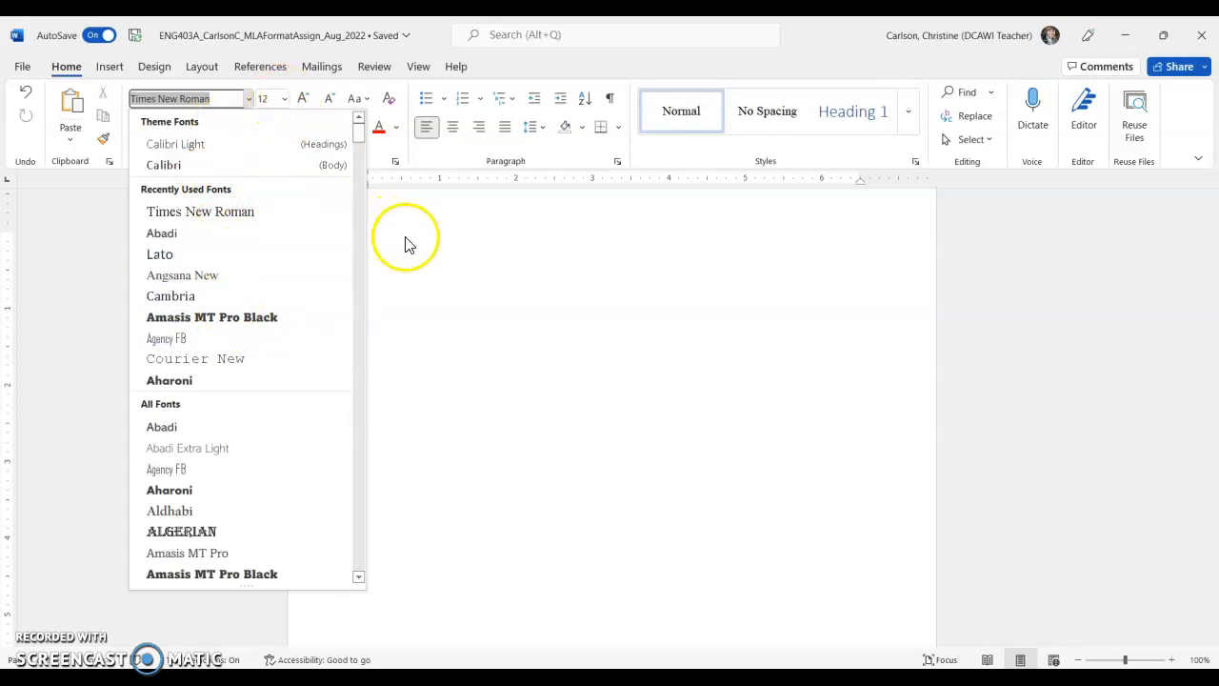
click(393, 248)
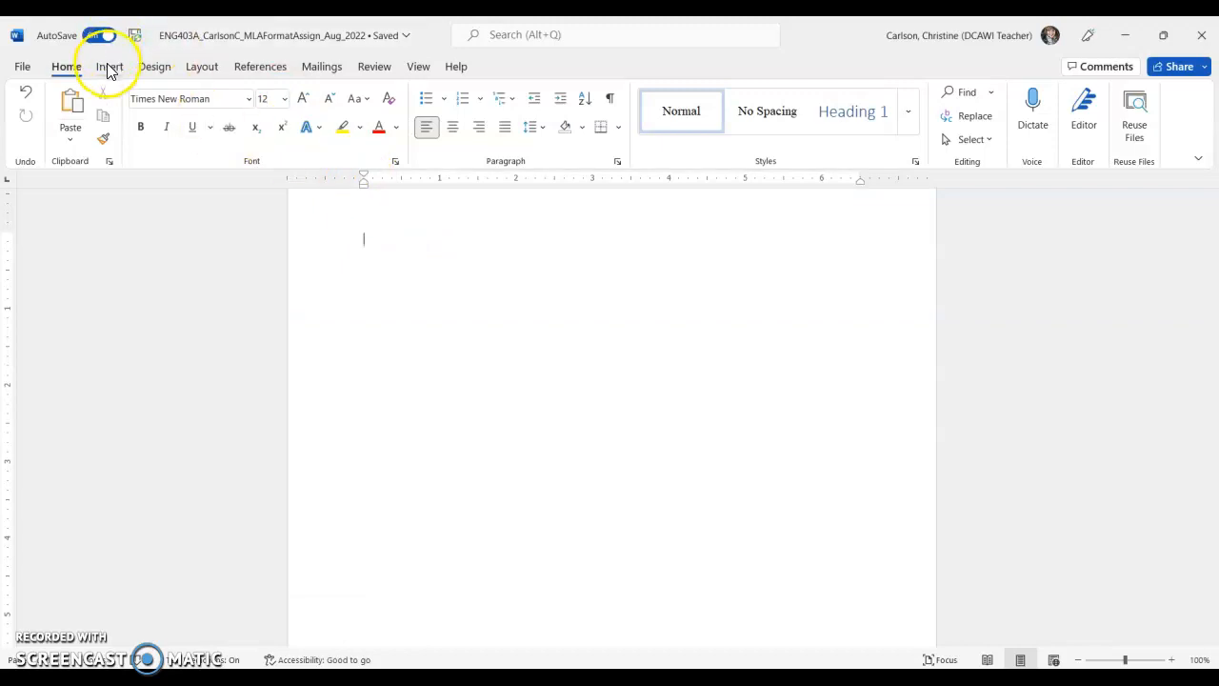
Step: Insert a Plain Number 3 page number at the top right of each page
click(111, 64)
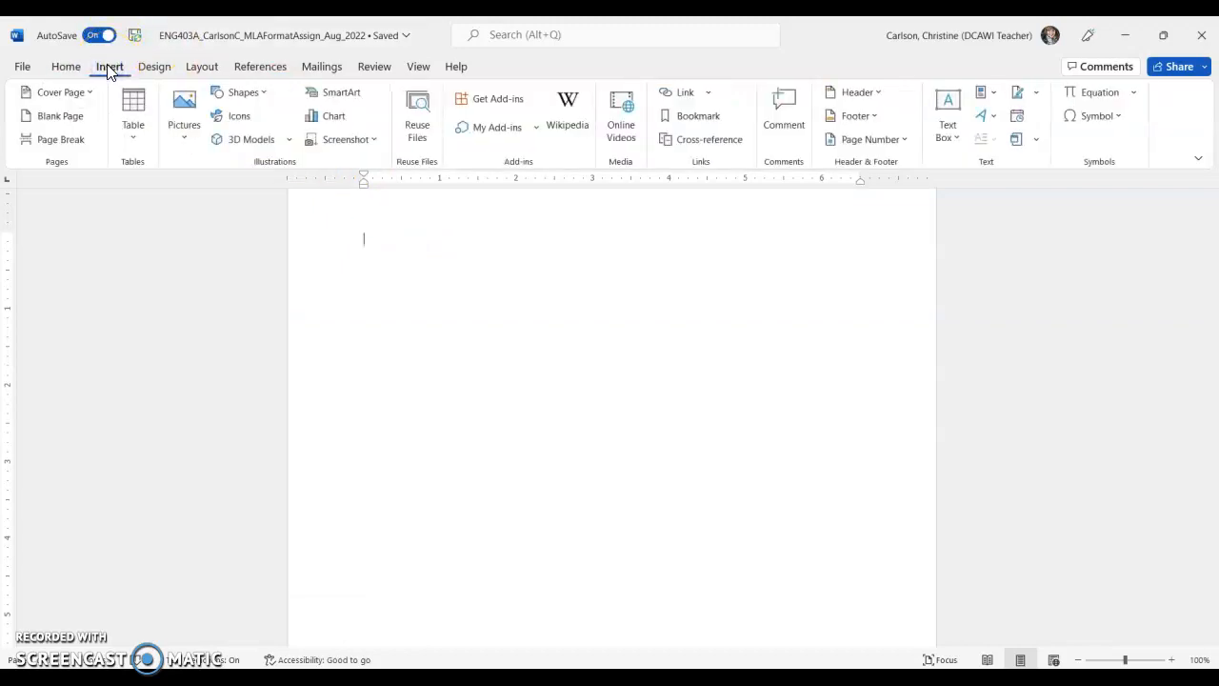
mouse_move(865, 92)
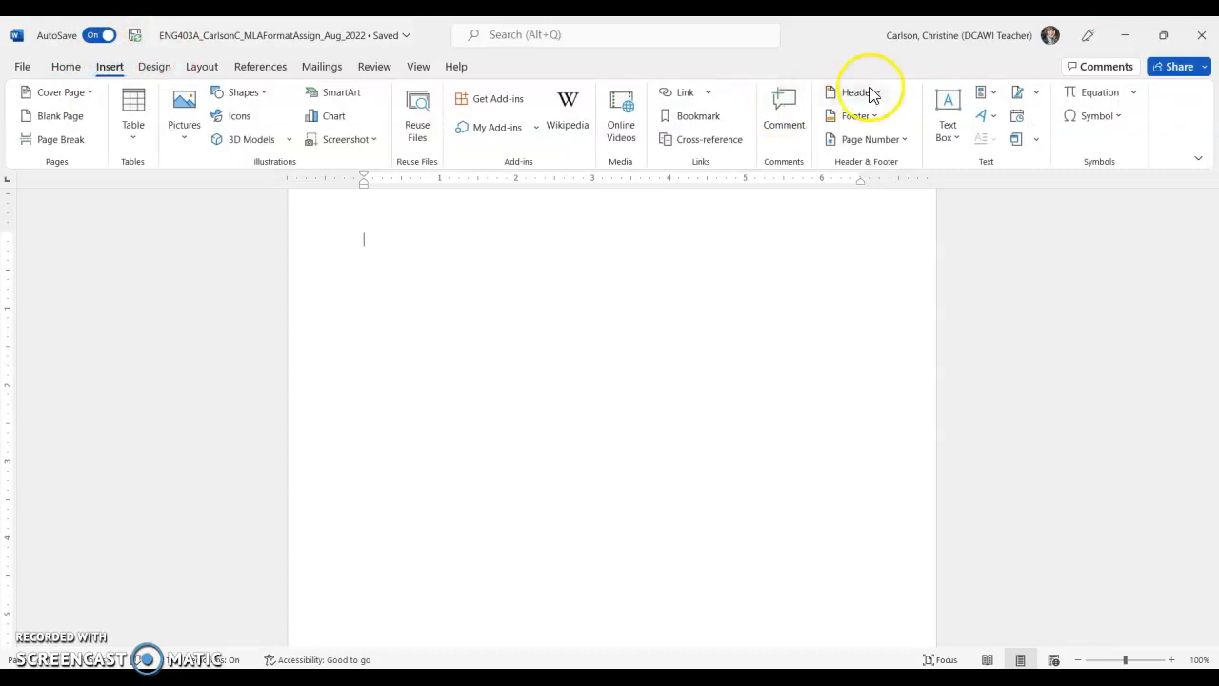
mouse_move(869, 139)
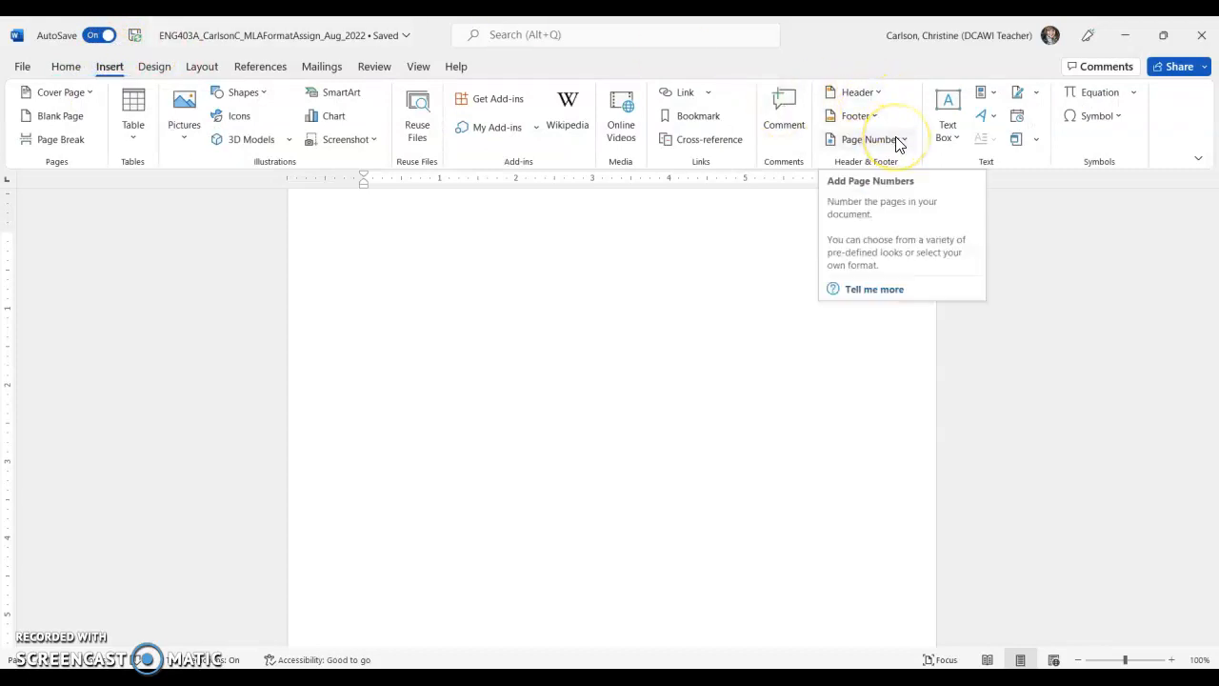
click(867, 139)
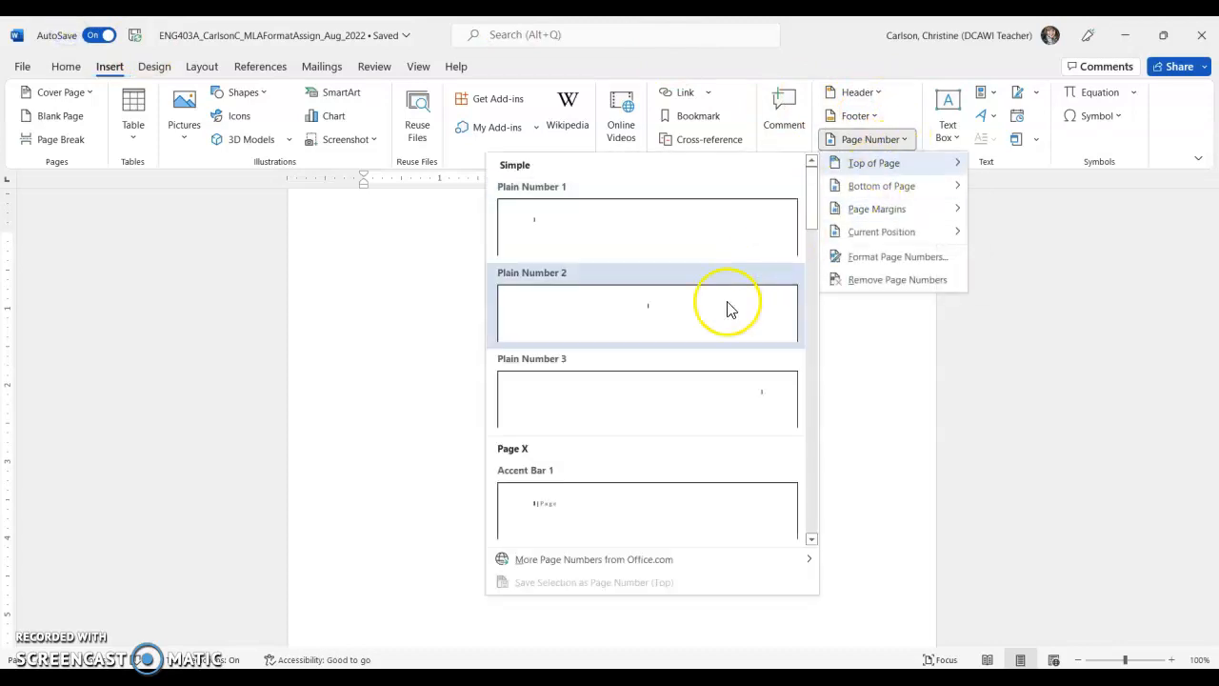
mouse_move(579, 400)
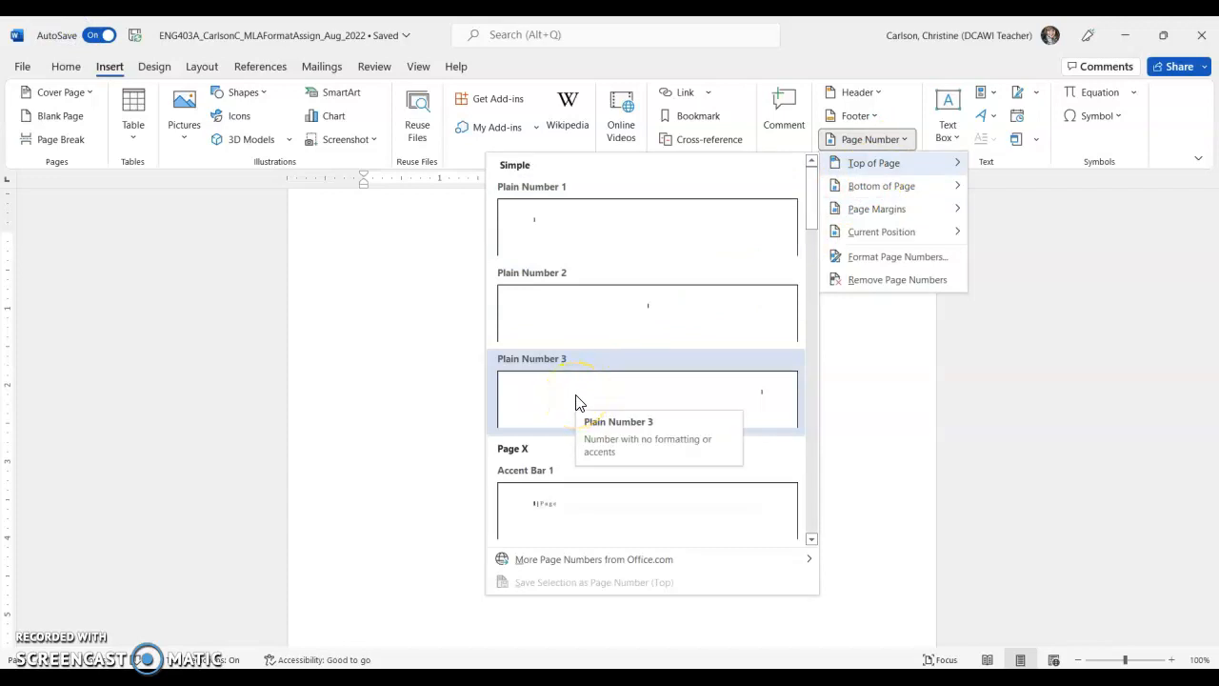
click(647, 398)
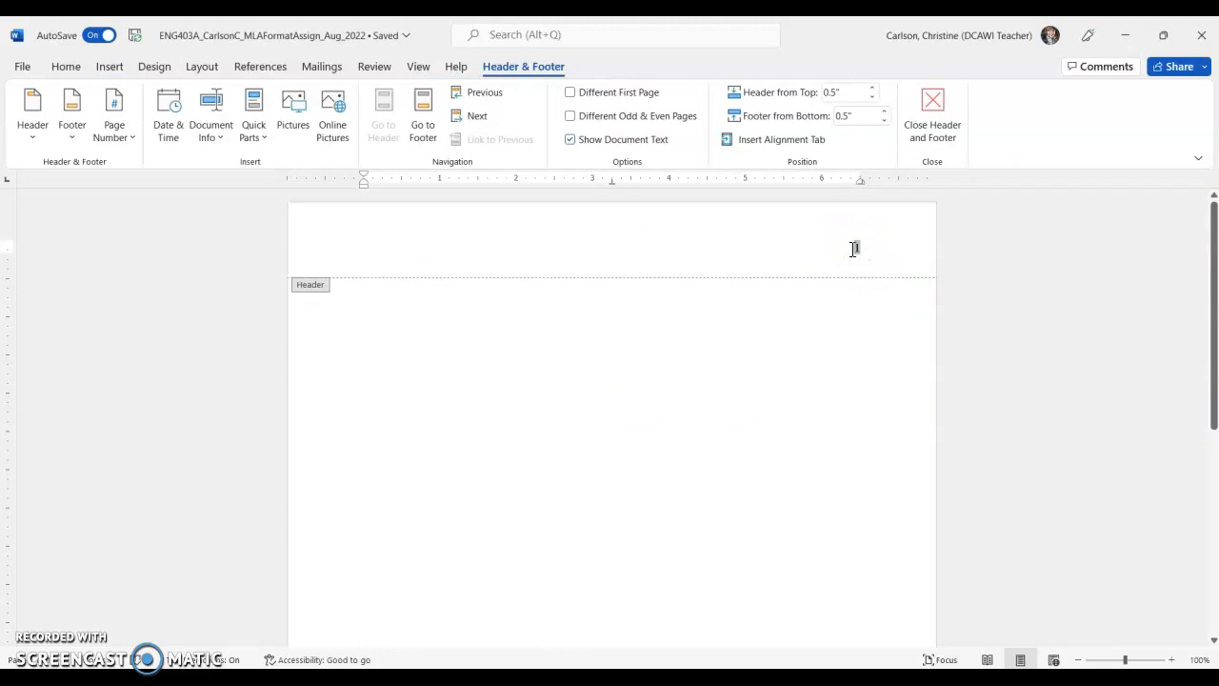
mouse_move(853, 248)
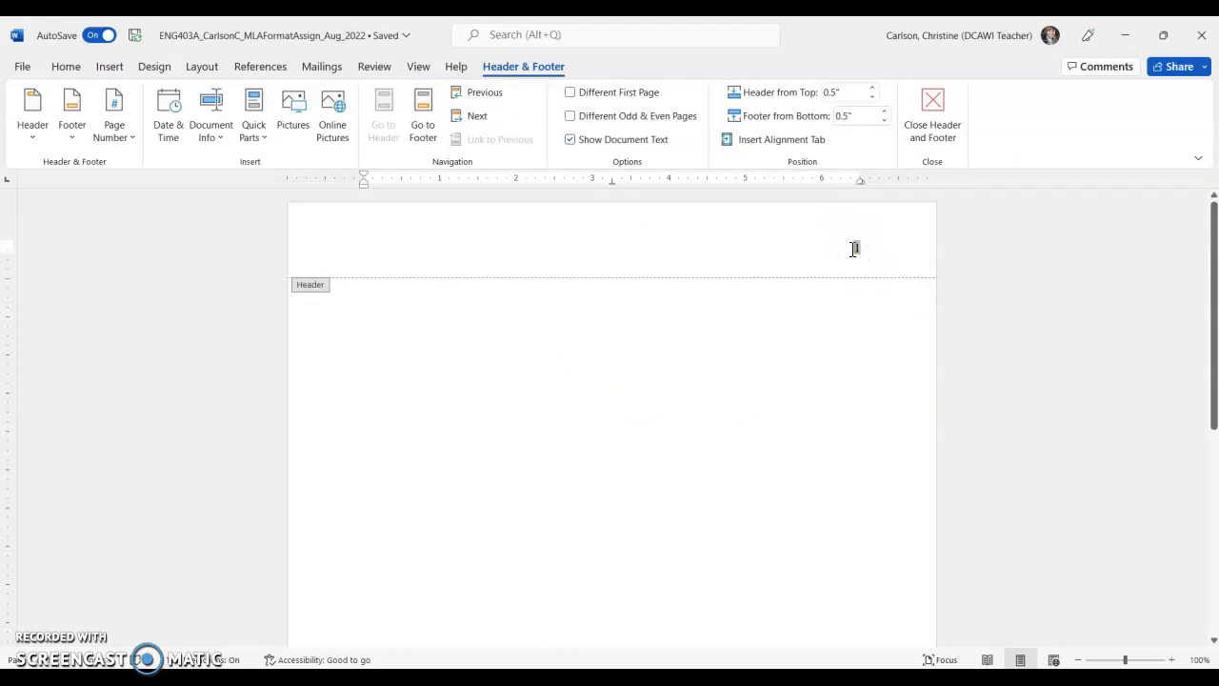
Step: Add the surname Carlson before the header page number and return to the document body
text(Carlson)
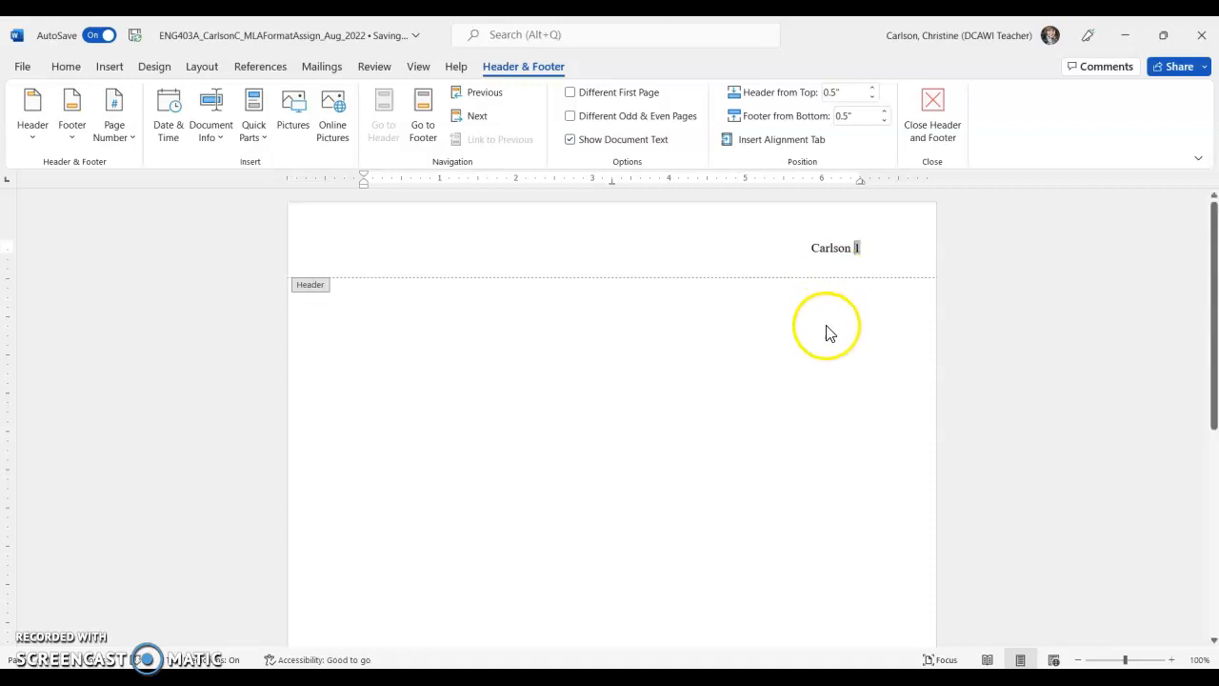
mouse_move(666, 362)
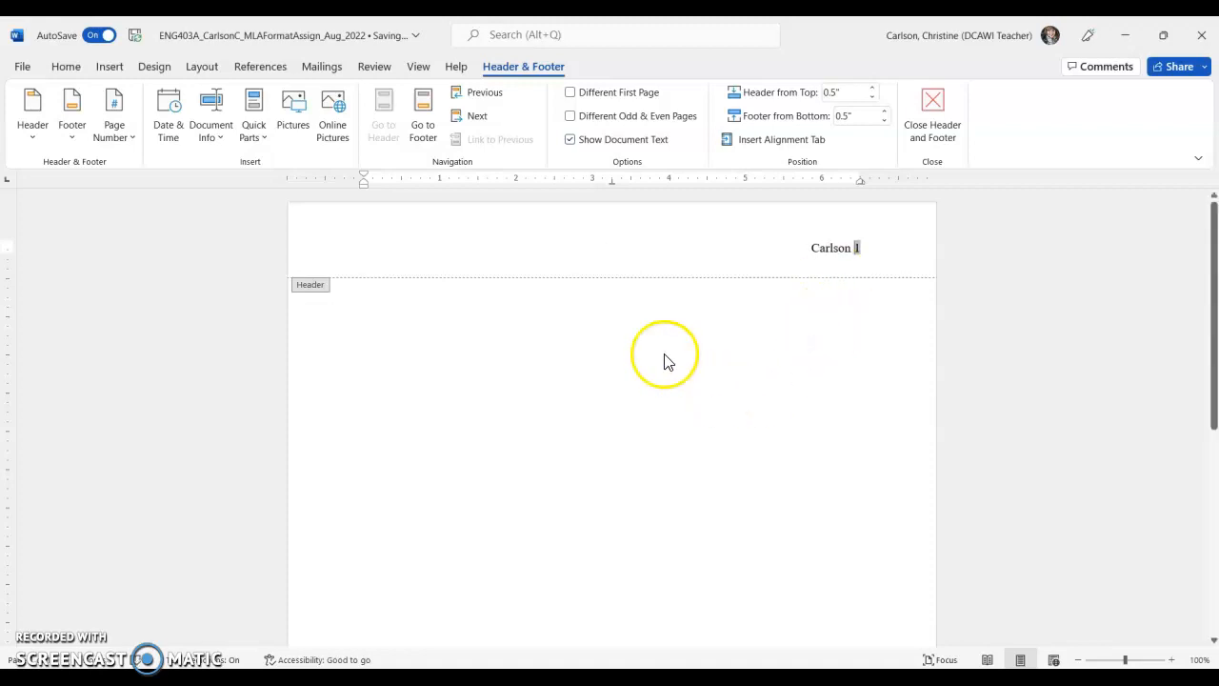
mouse_move(695, 351)
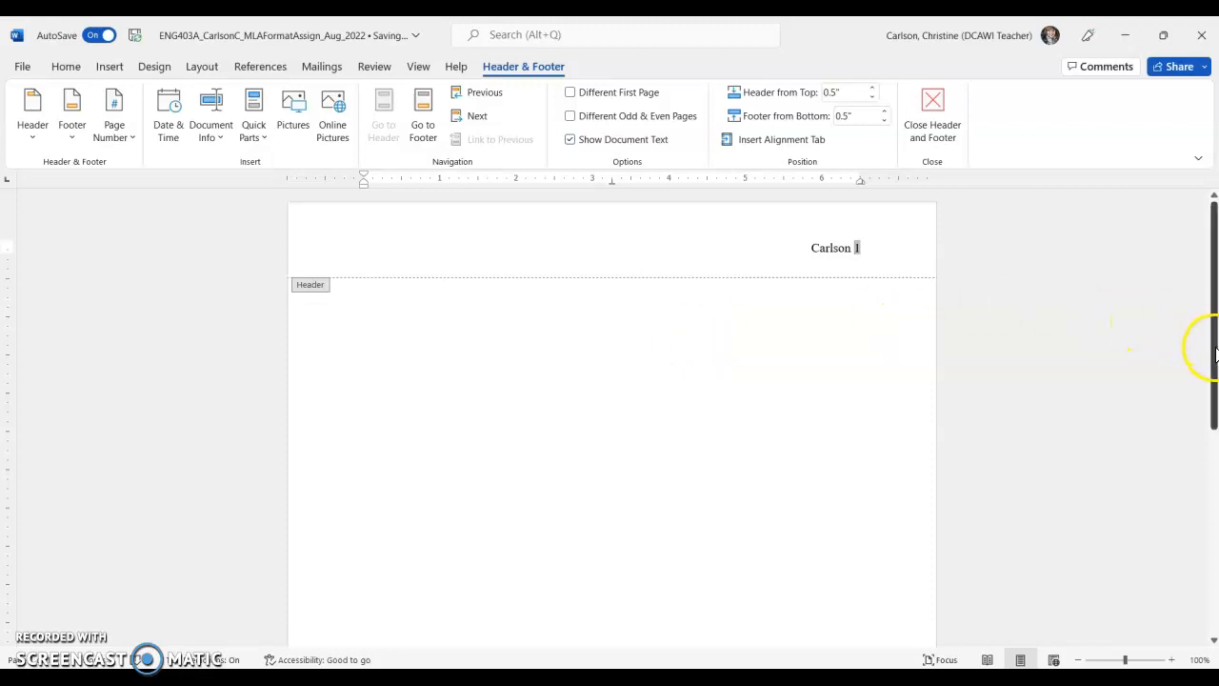
mouse_move(1077, 236)
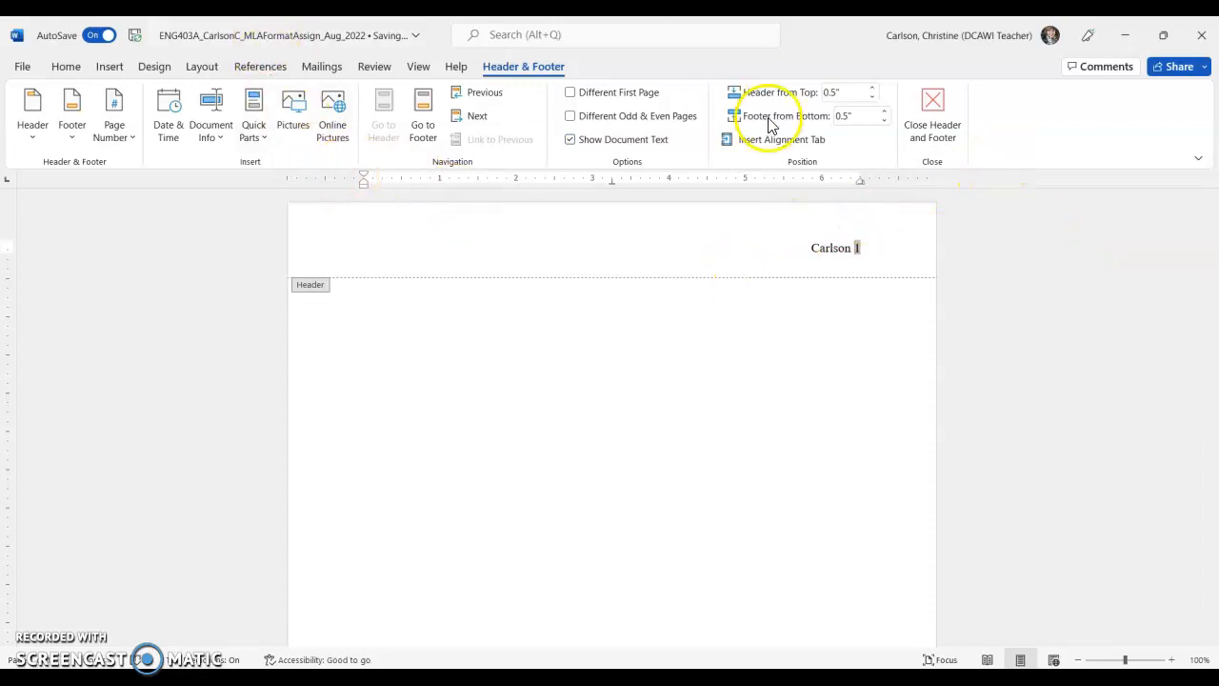
mouse_move(933, 105)
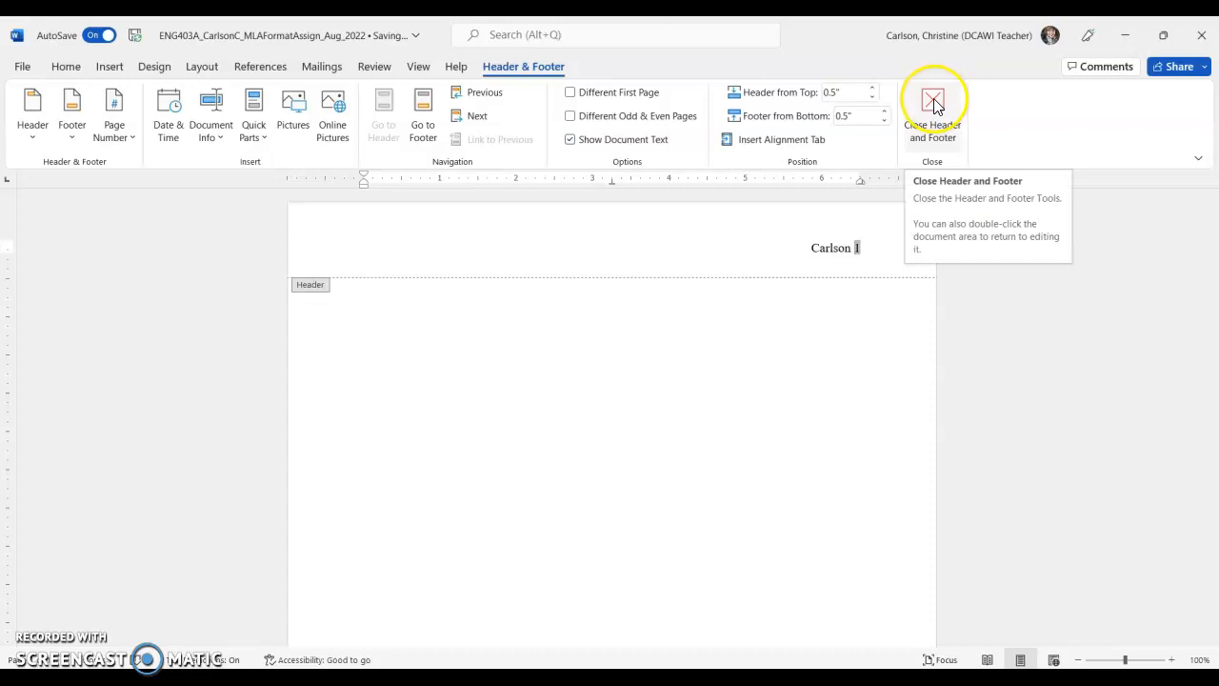
click(931, 105)
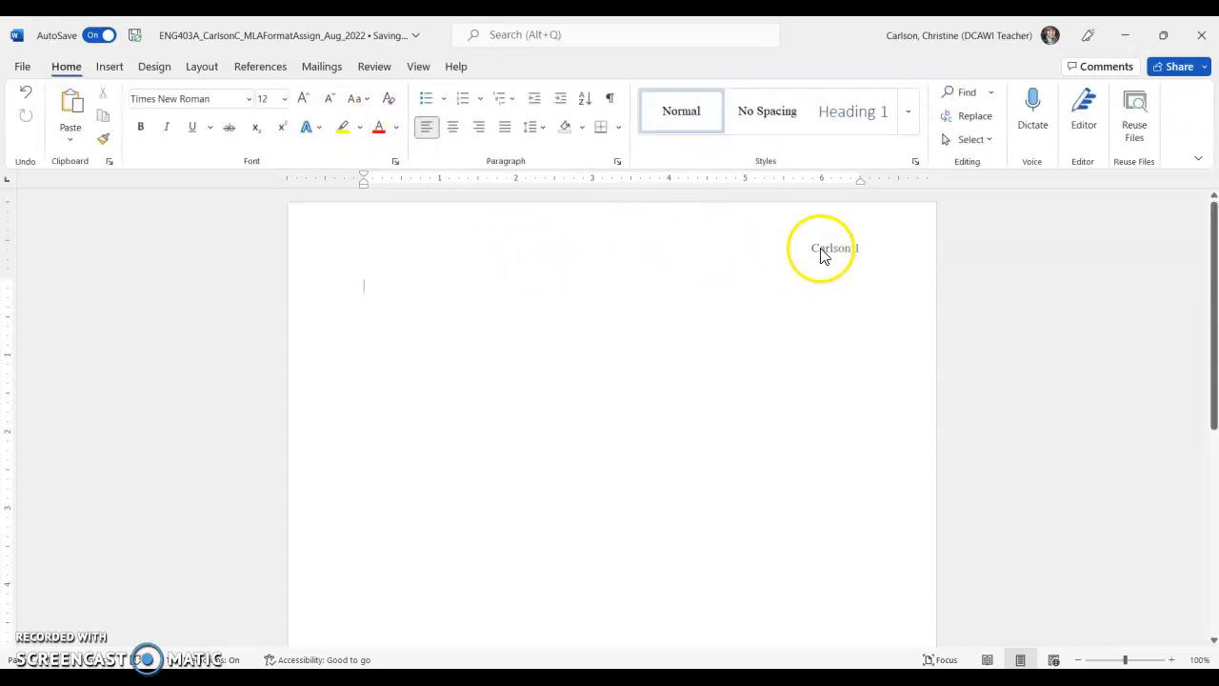
click(821, 248)
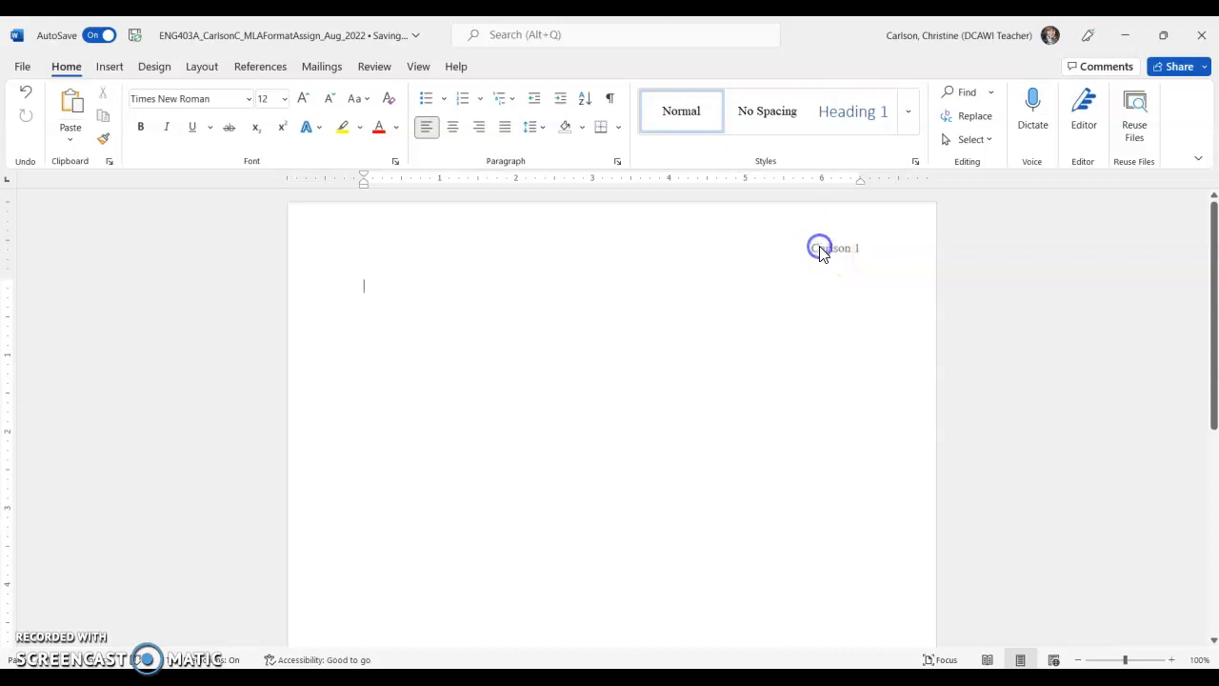
double_click(819, 248)
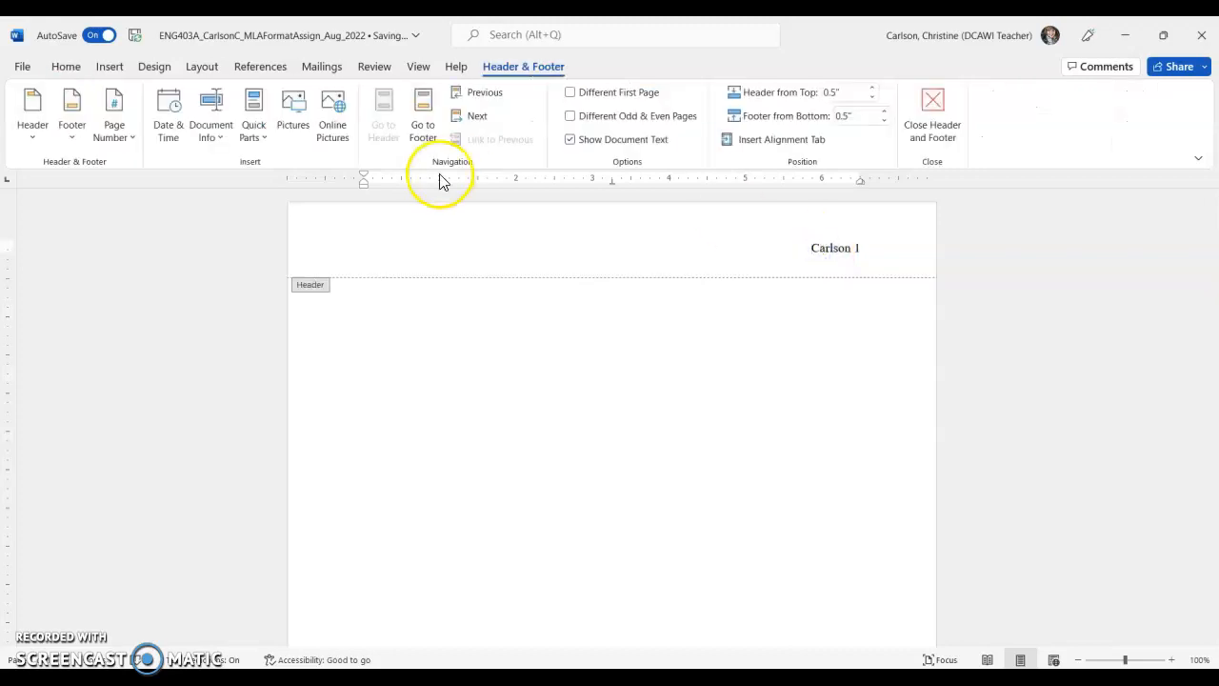
click(64, 67)
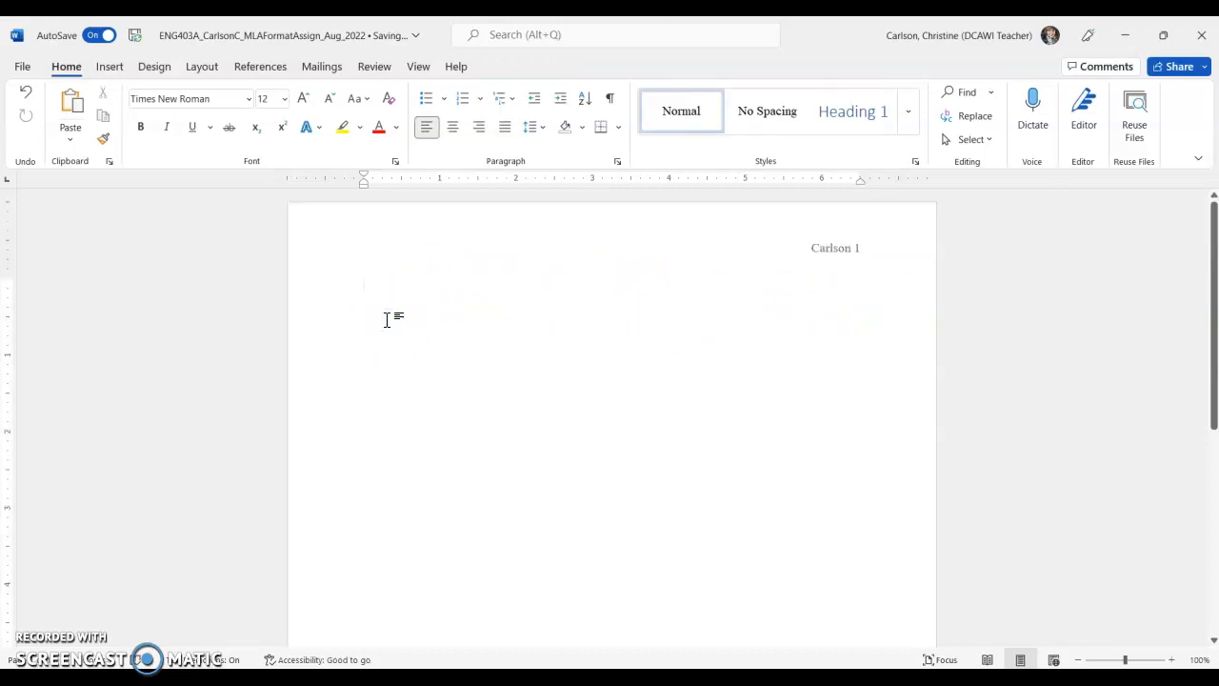
mouse_move(554, 369)
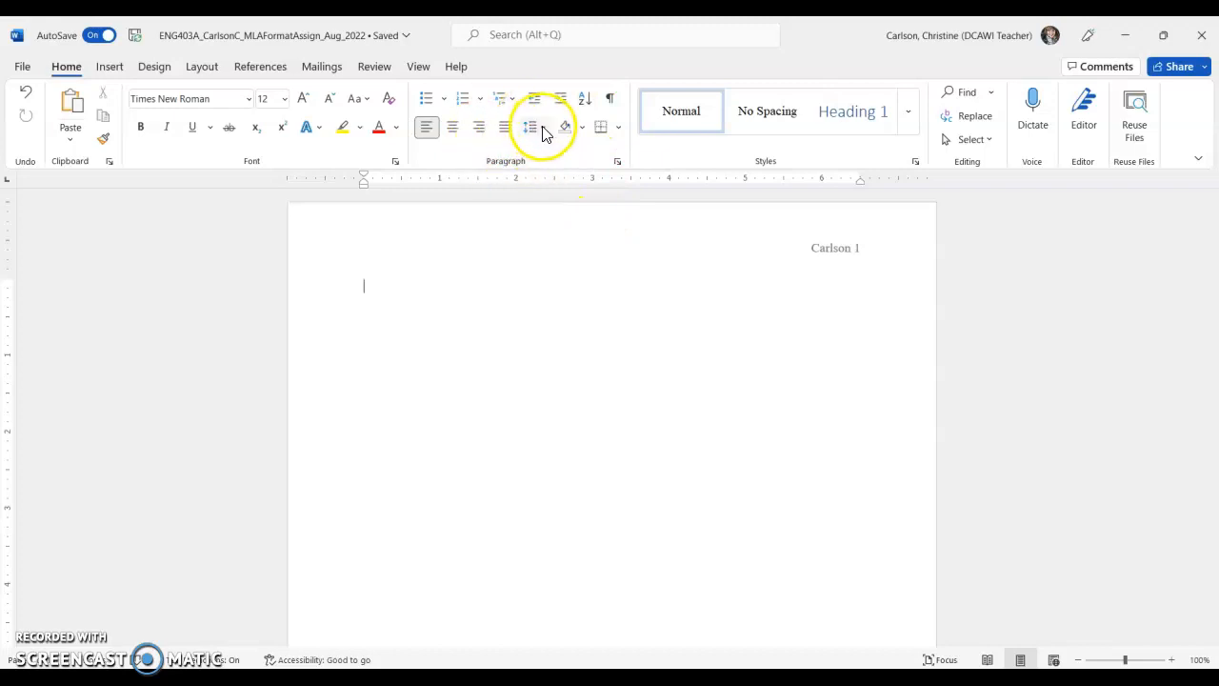
Step: Set the line spacing to double (2.0) and check the line and page break settings
click(529, 126)
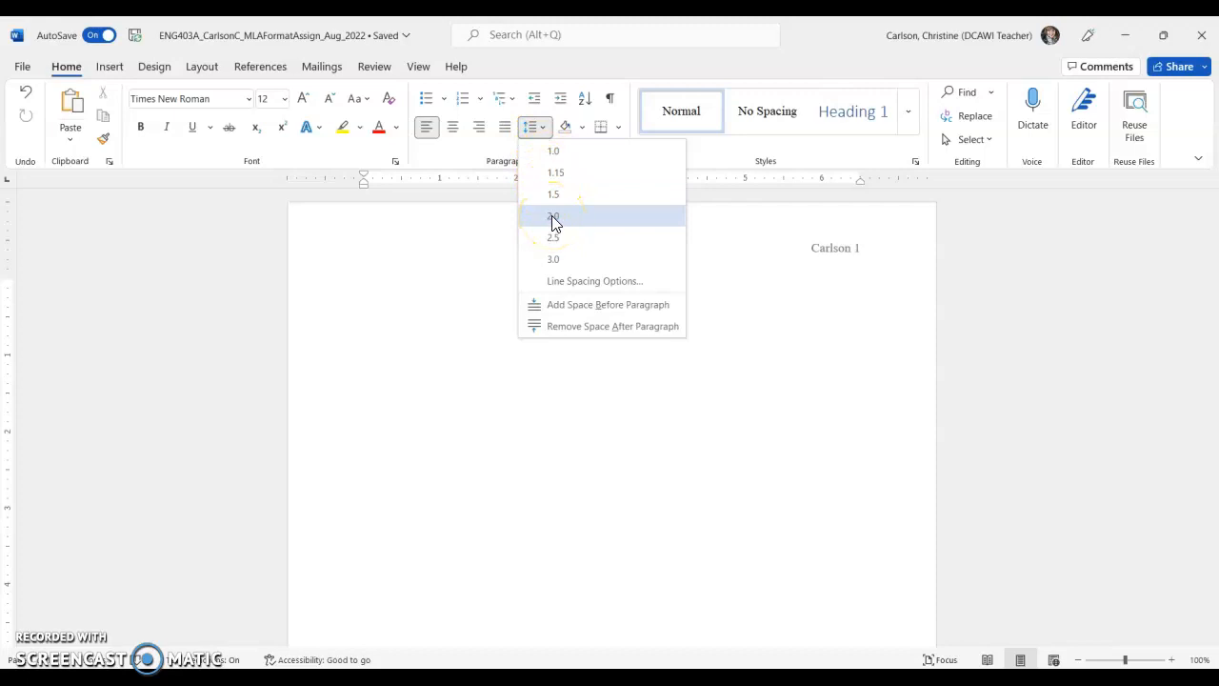
click(553, 217)
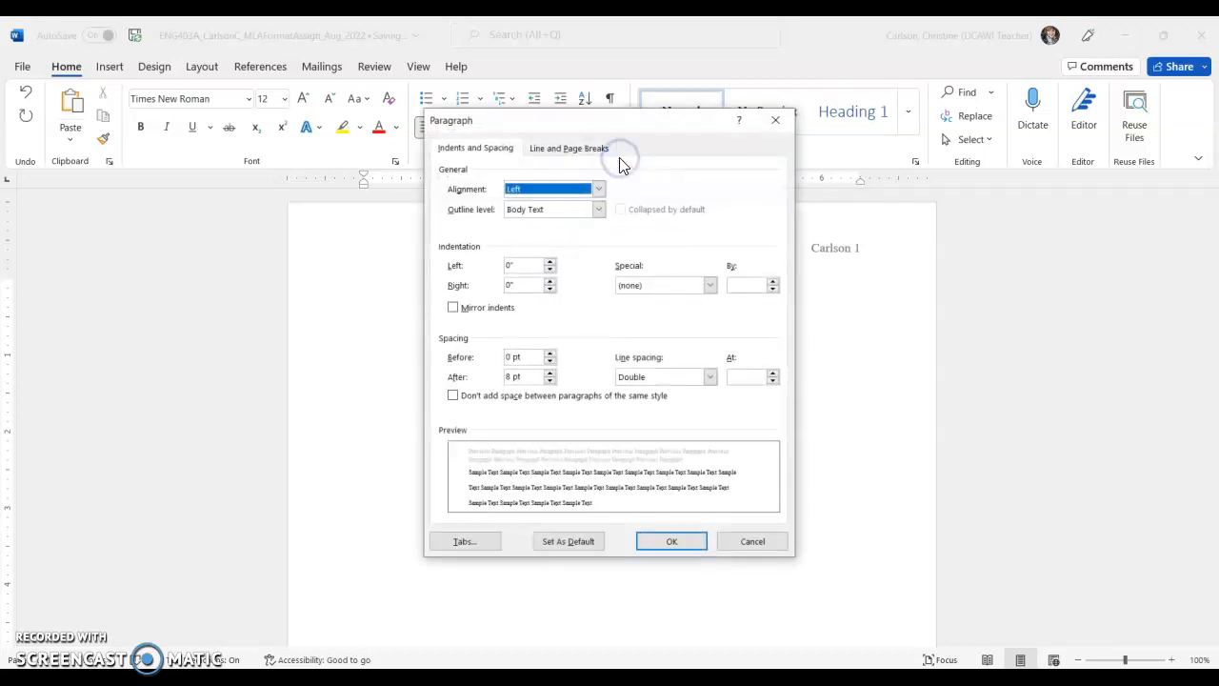
click(567, 148)
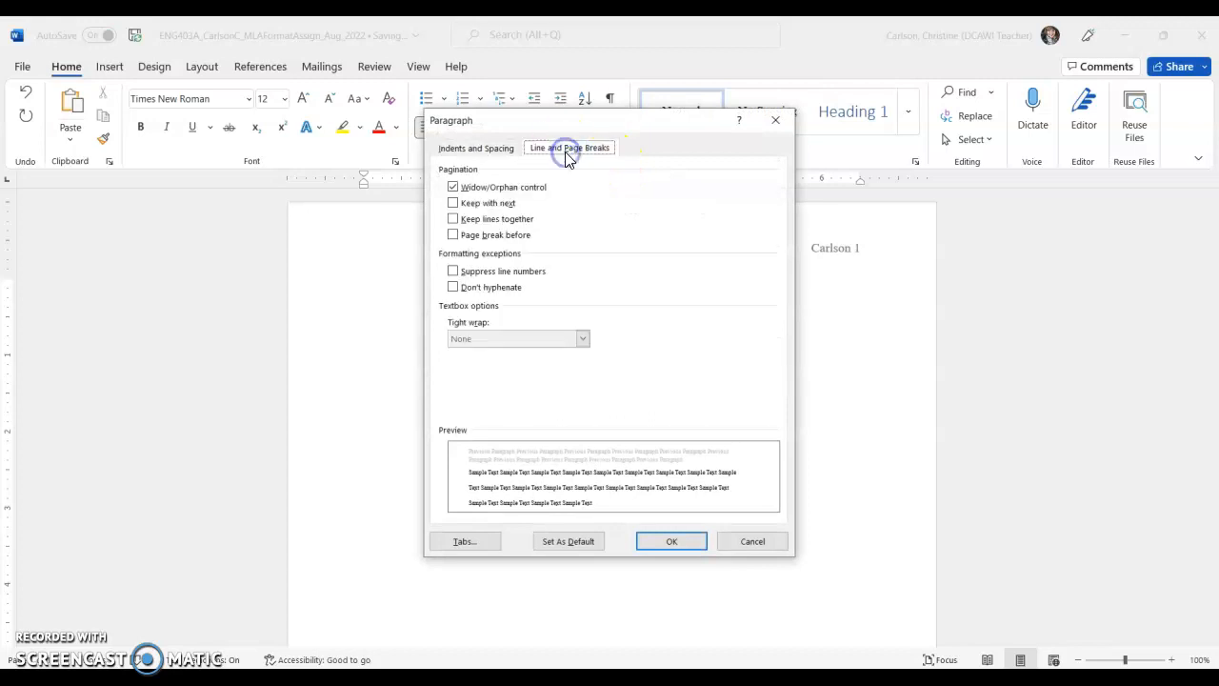
click(670, 541)
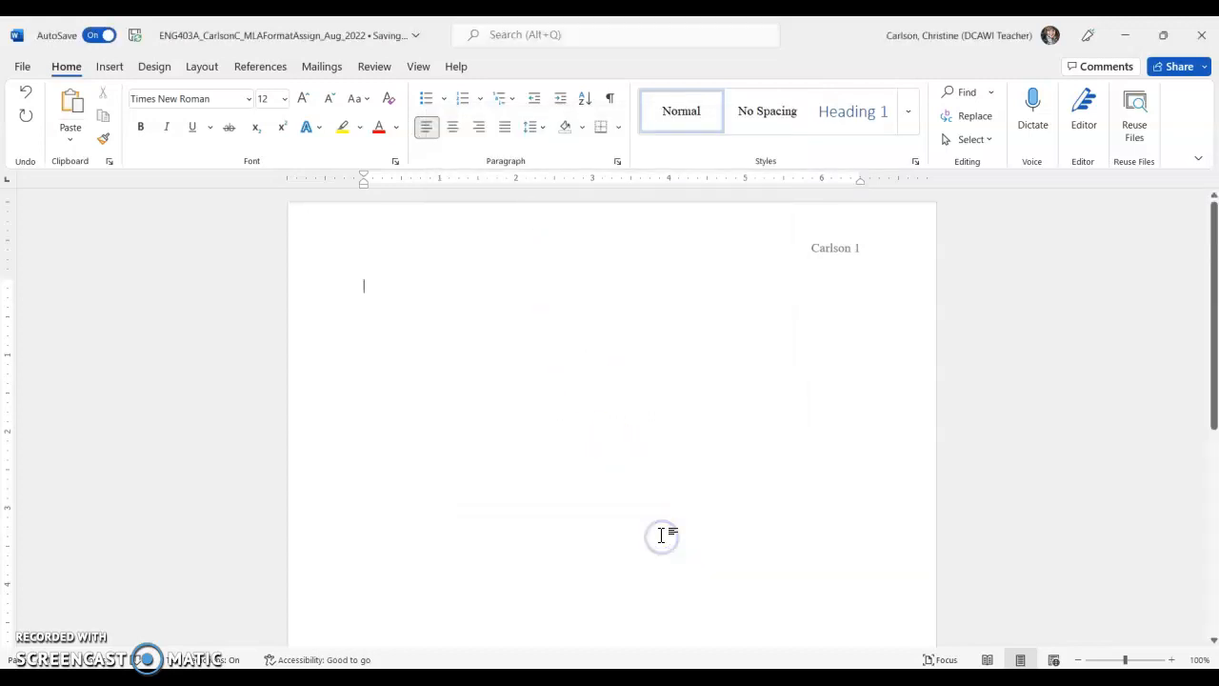
mouse_move(599, 156)
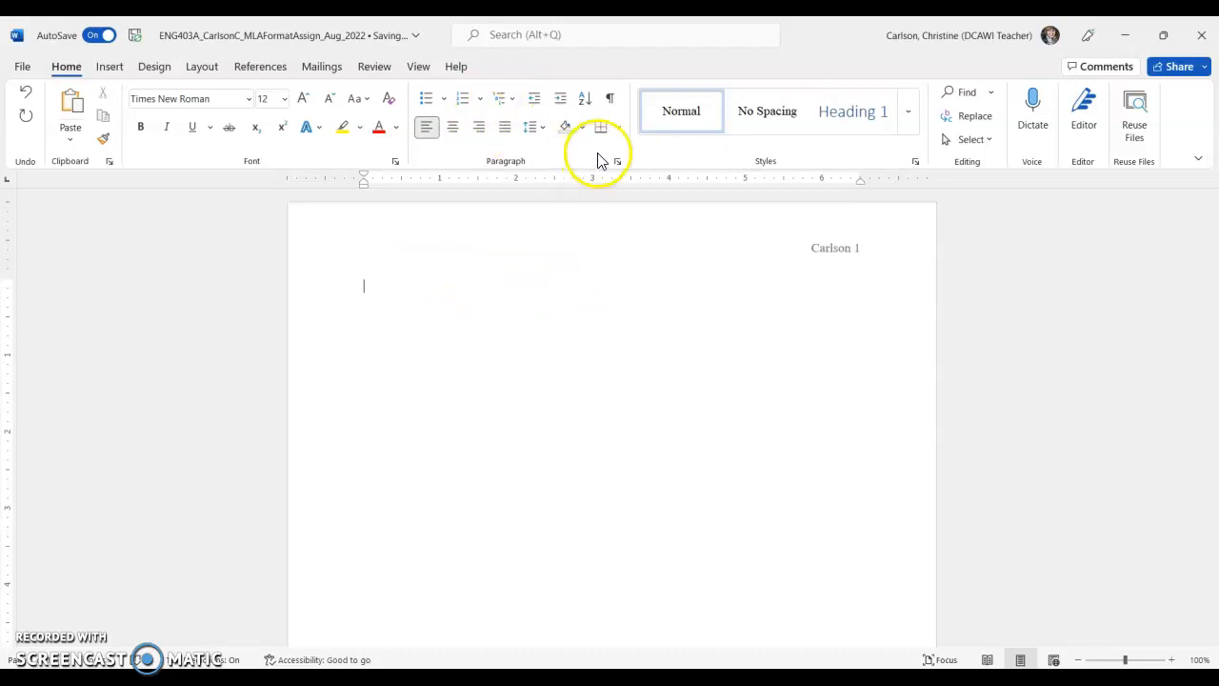
Step: Remove the extra space after paragraphs
click(529, 125)
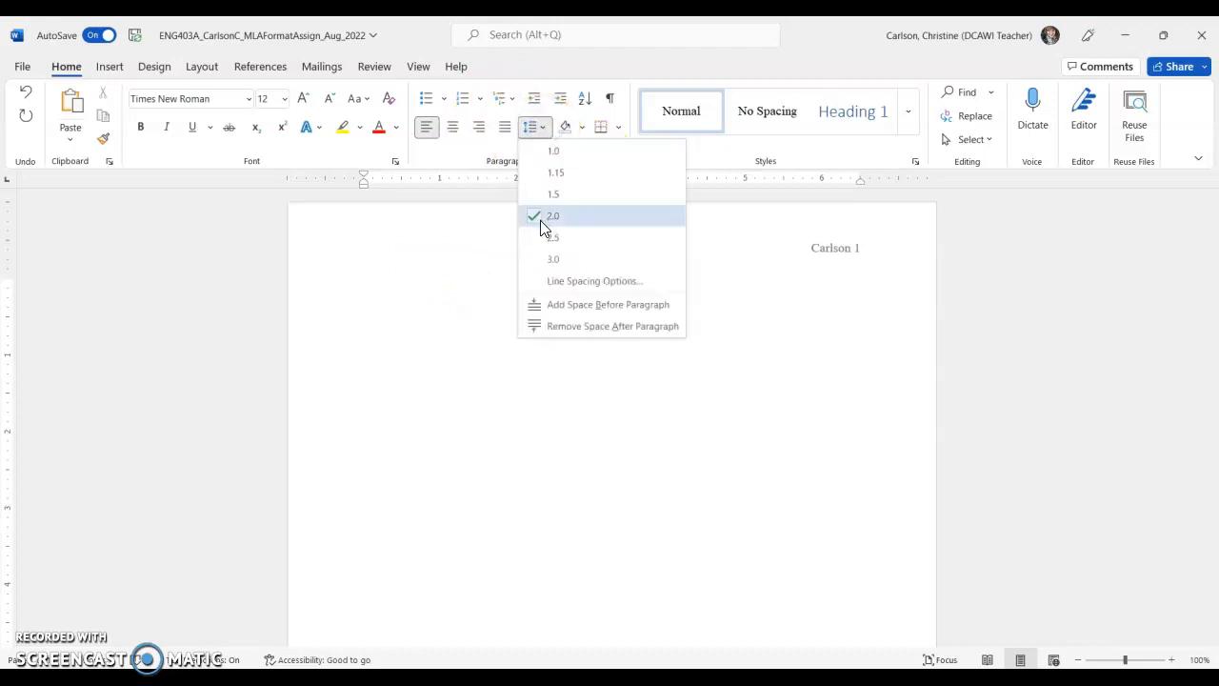
mouse_move(570, 328)
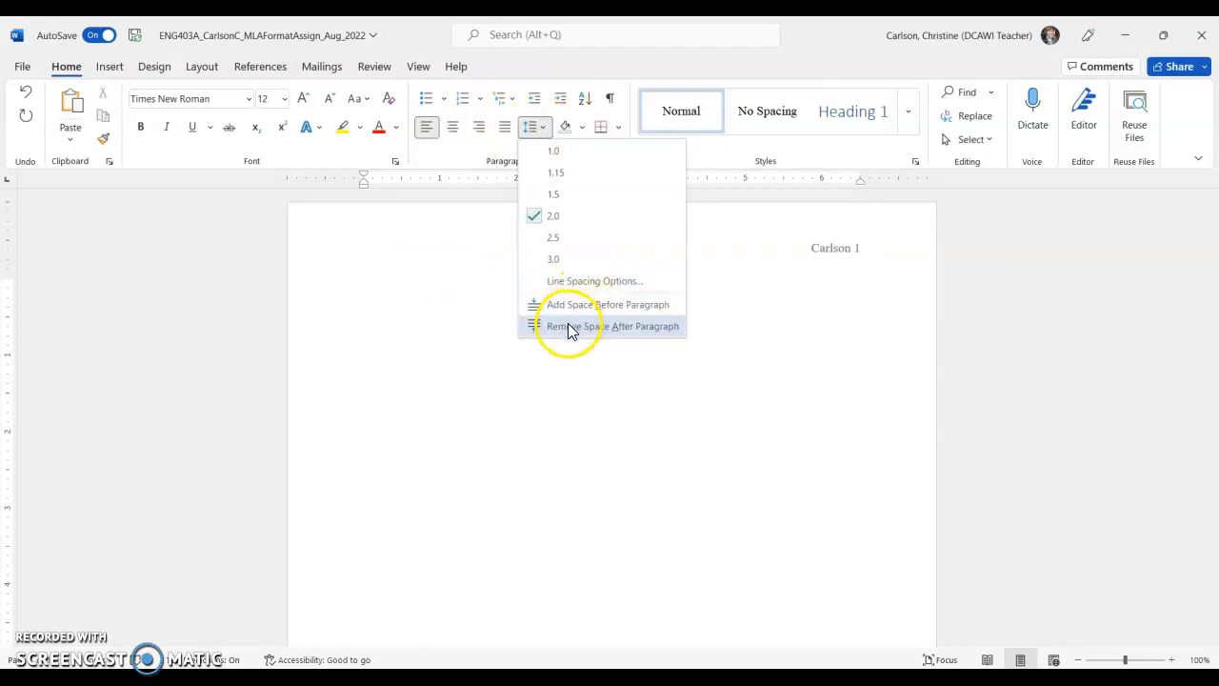
click(614, 326)
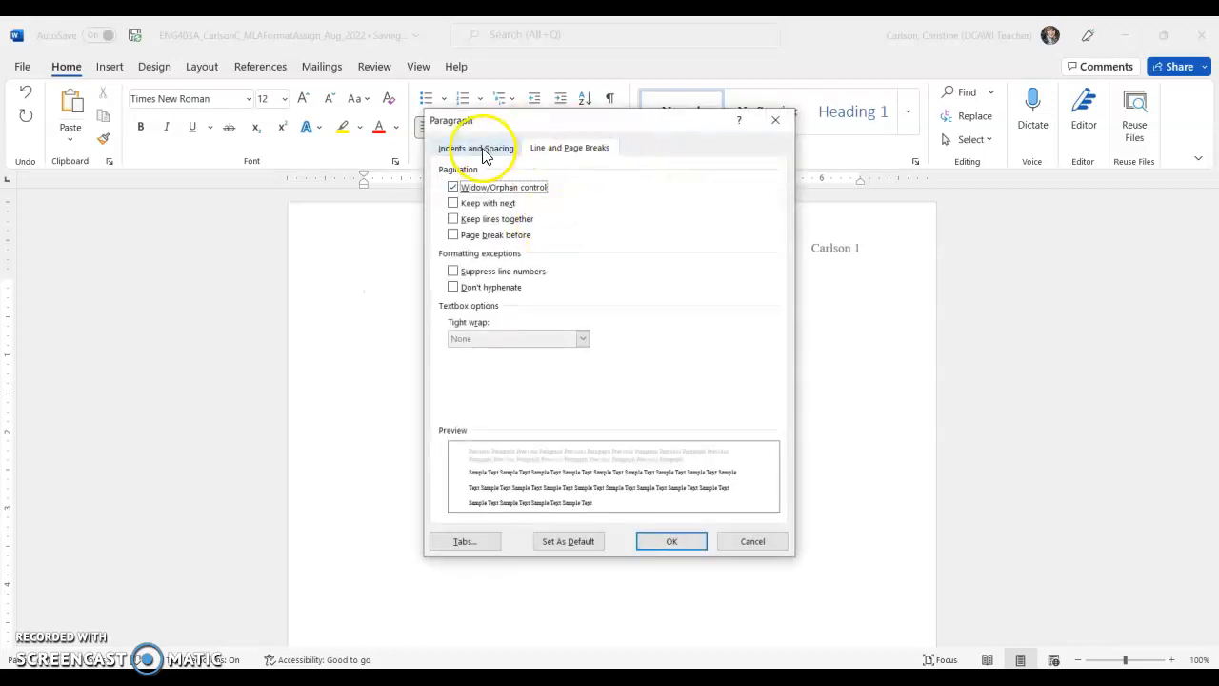
Step: Set a first-line special indent in the Paragraph settings and apply it
click(477, 149)
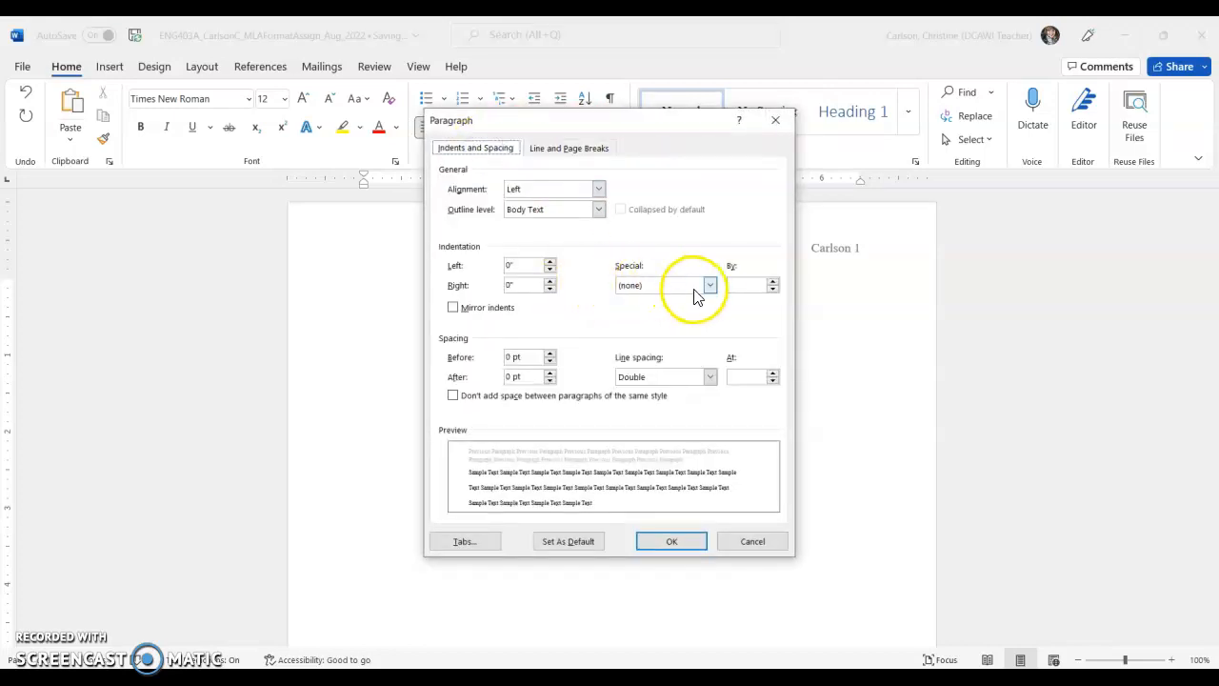
click(708, 286)
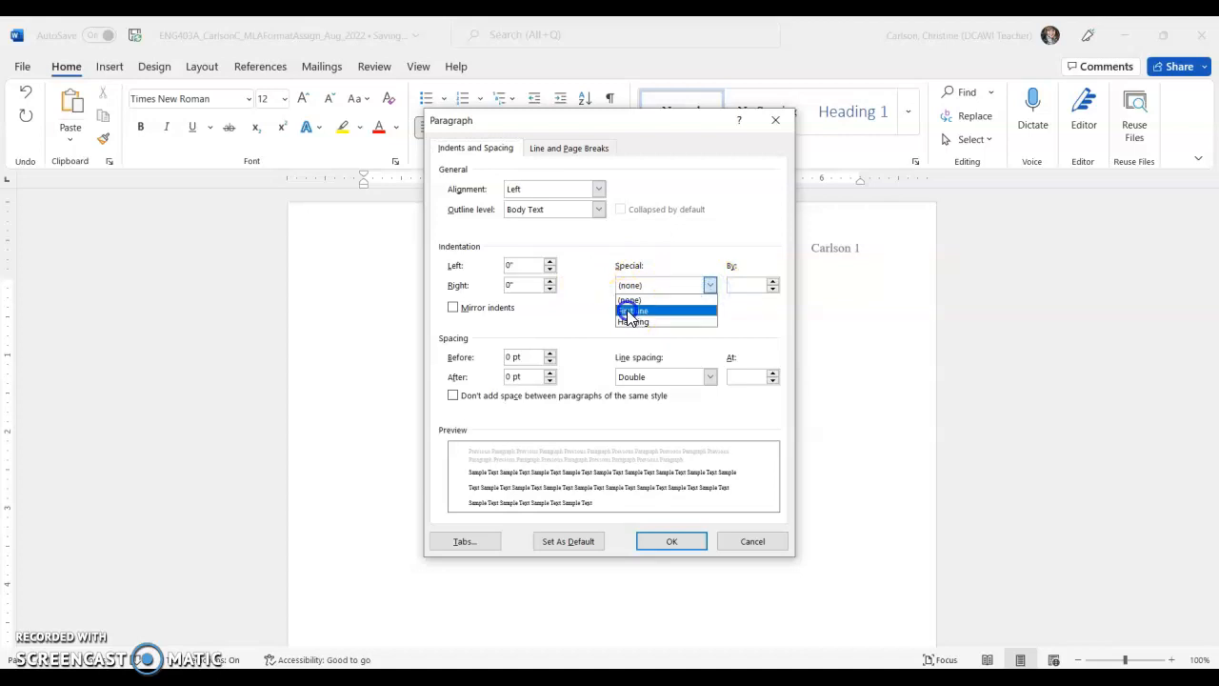
click(640, 311)
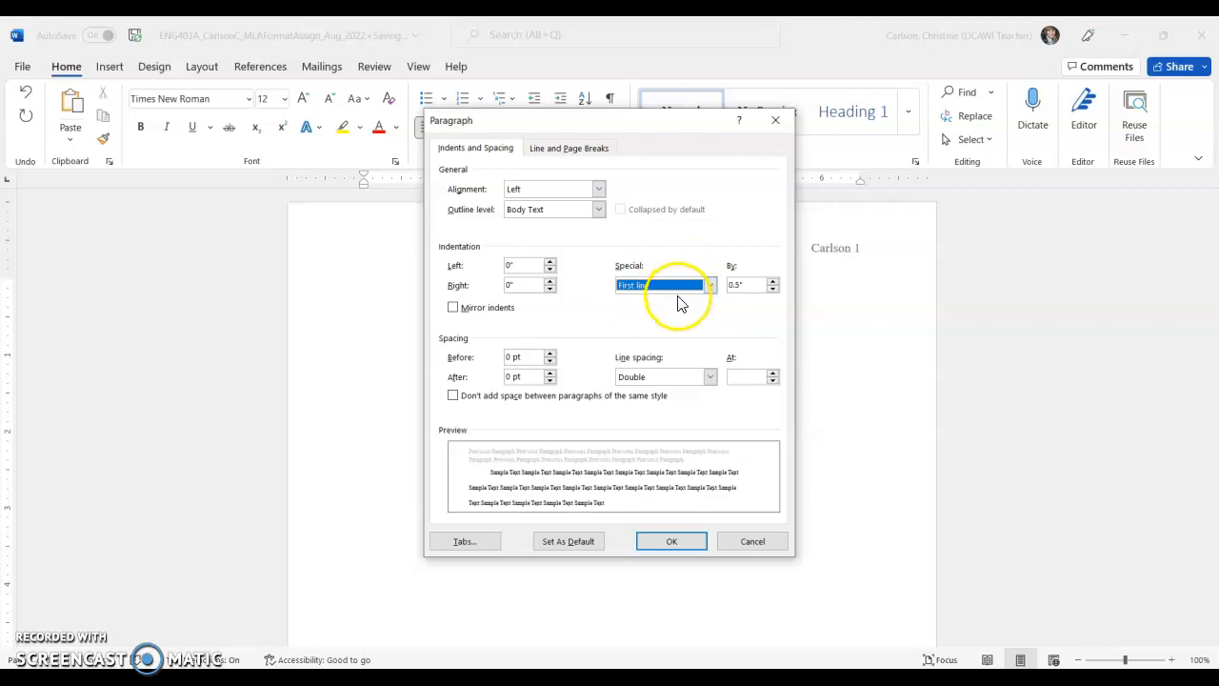
click(670, 541)
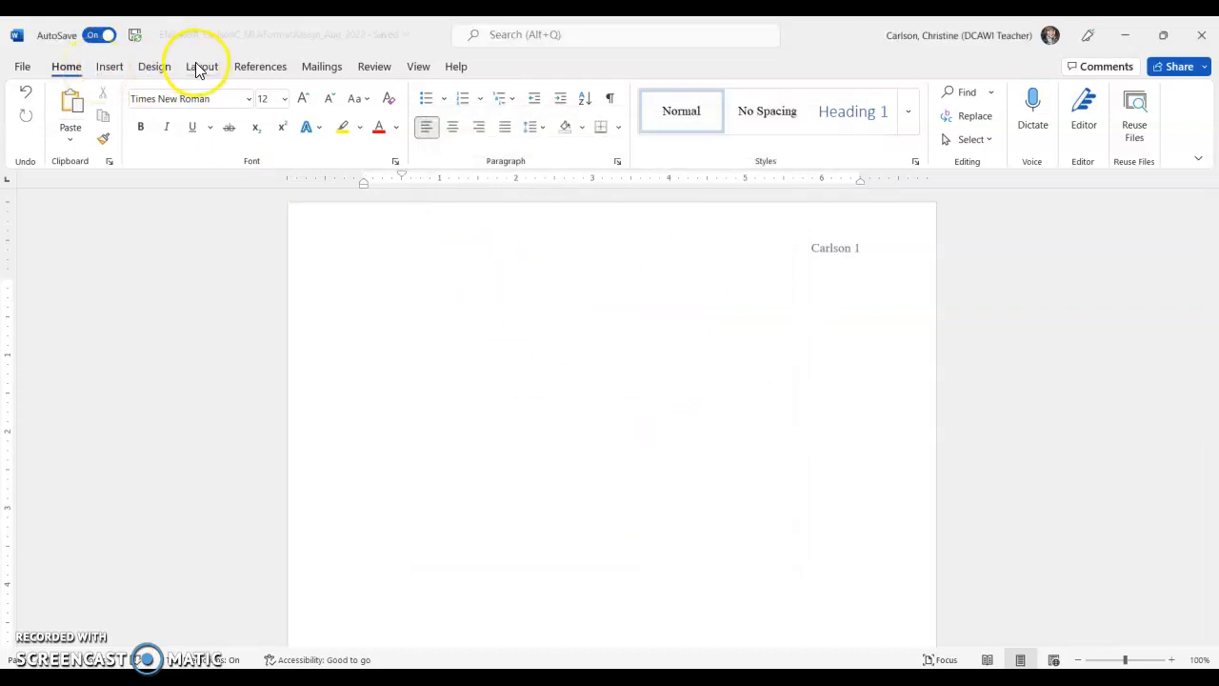
Step: Apply the Normal margin preset with 1-inch margins on all sides
click(202, 64)
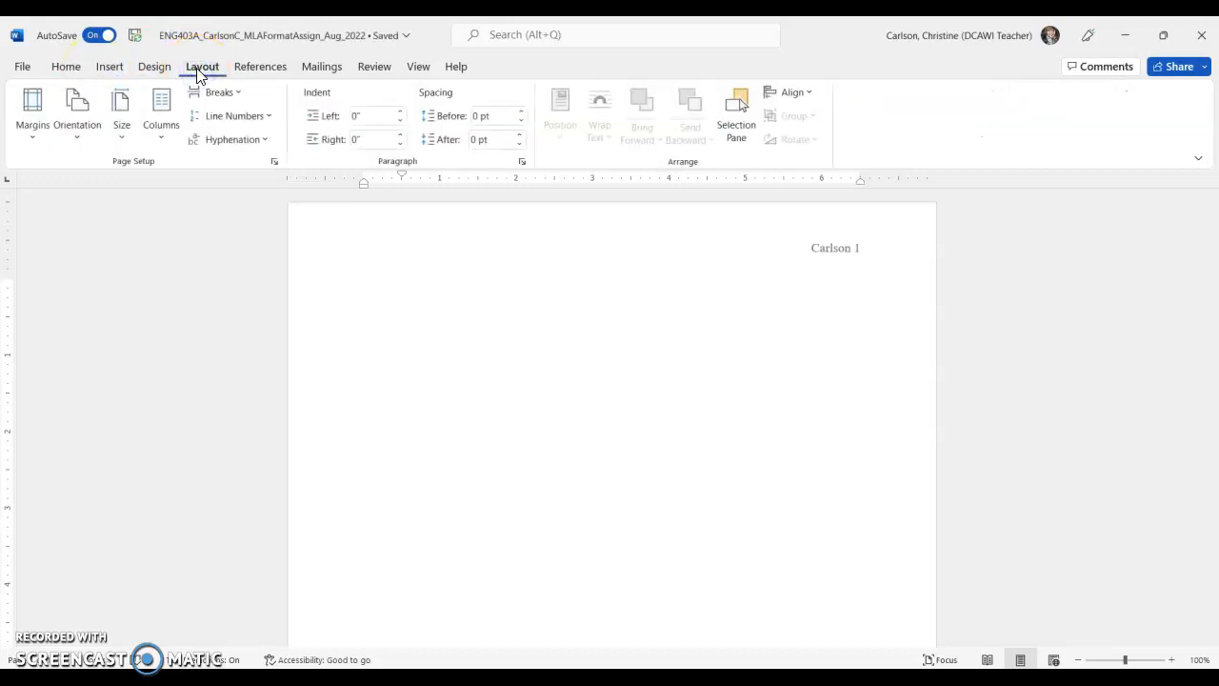
click(32, 105)
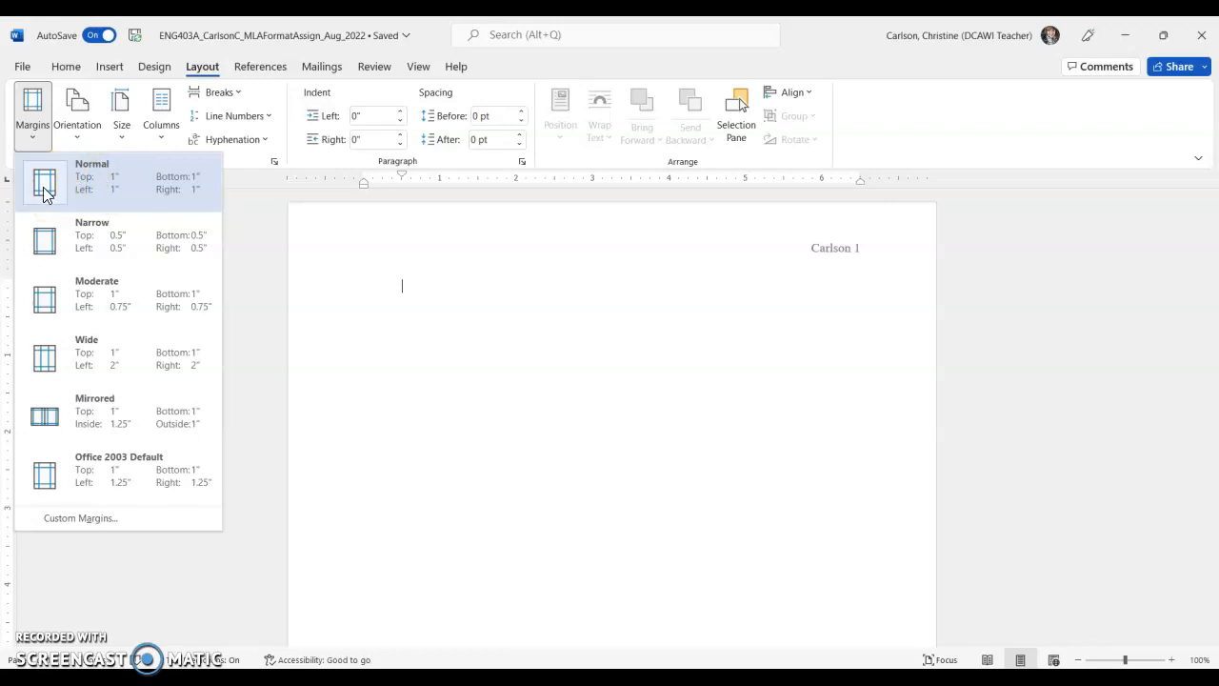
click(46, 181)
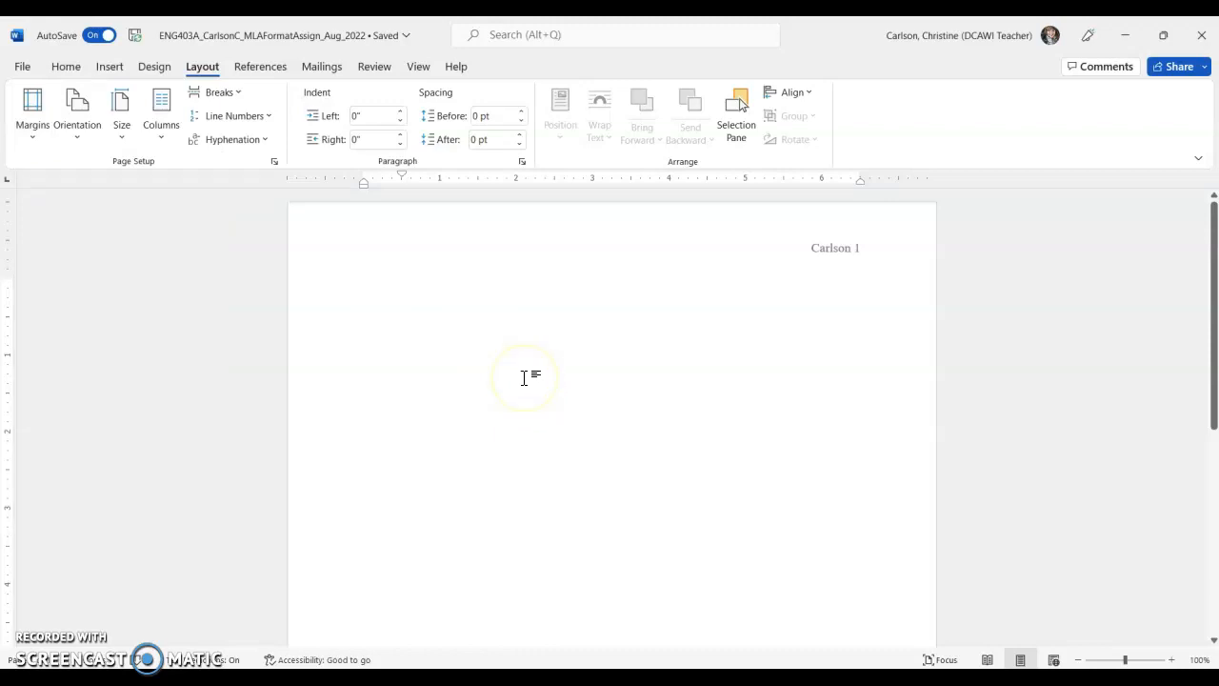
Step: Erase the stray letters and left-align the heading paragraph
text(Chr)
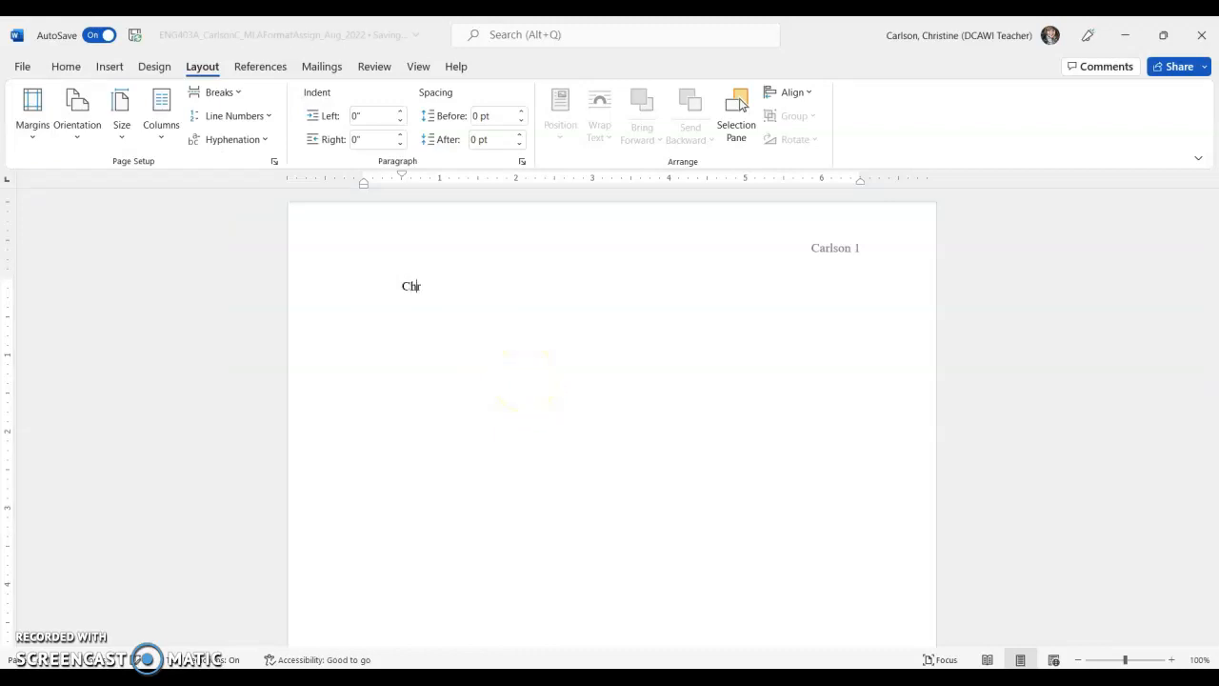
key(Backspace)
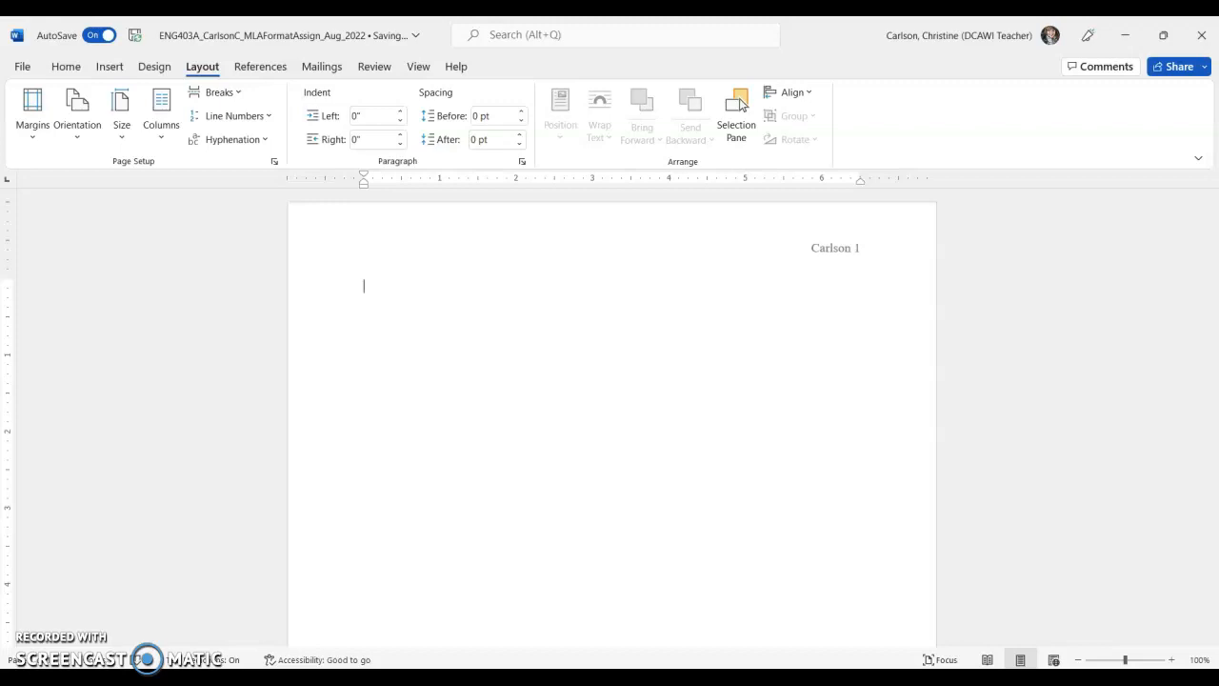
click(65, 65)
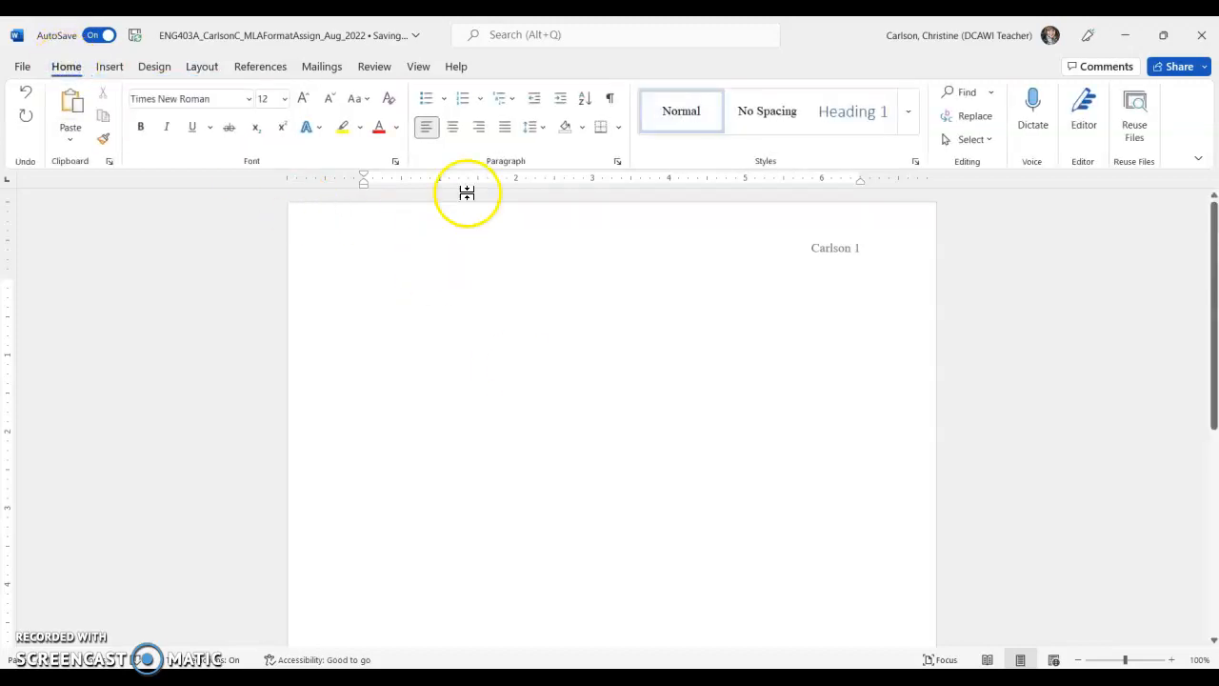
click(427, 126)
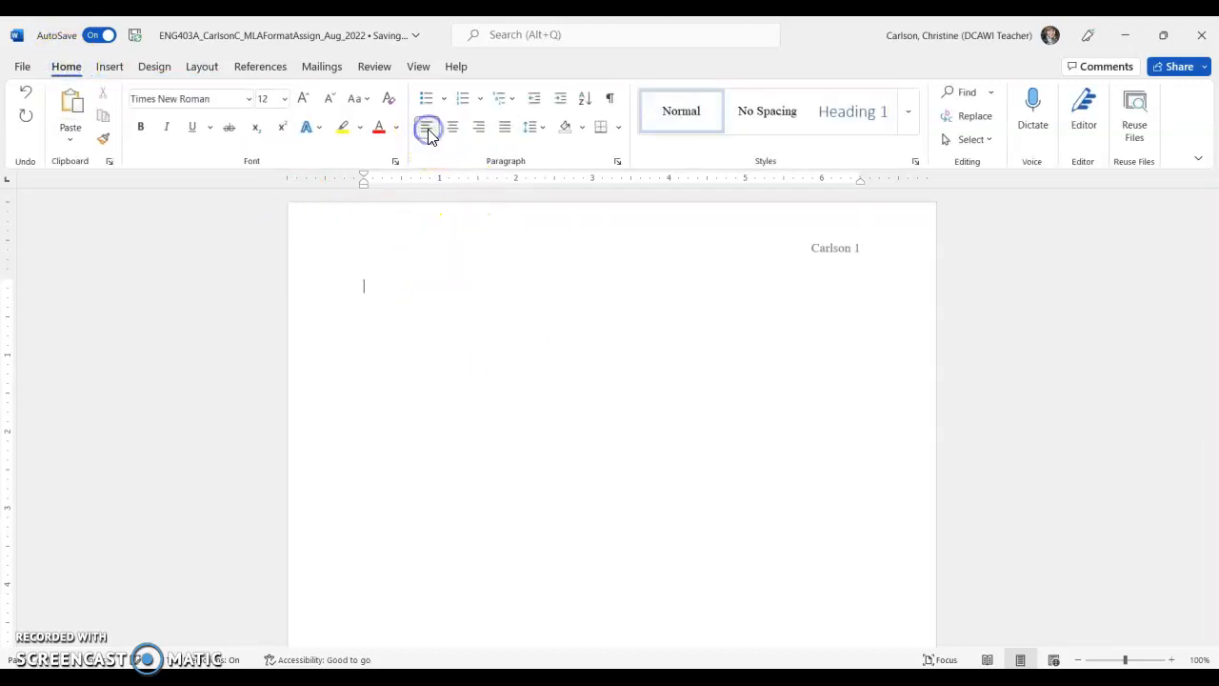
click(504, 125)
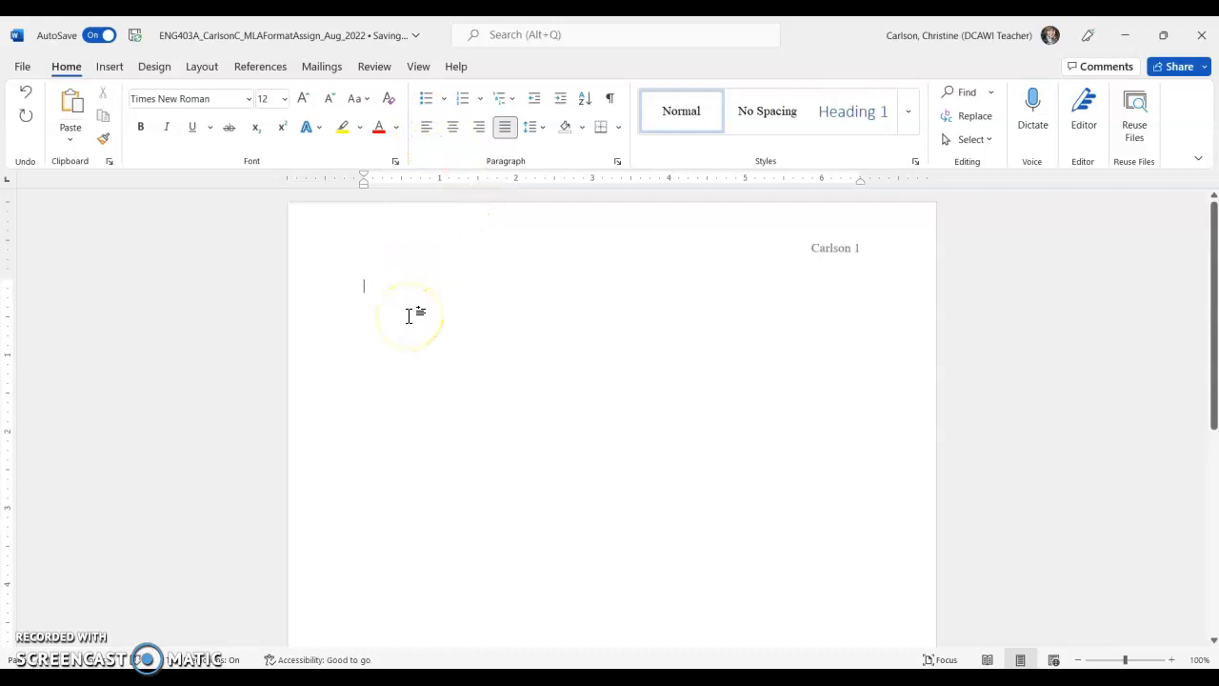
Step: Enter the heading lines: student name, Ms. Carlson, ENG403A and 25 August 2022
text(Christine Carlson)
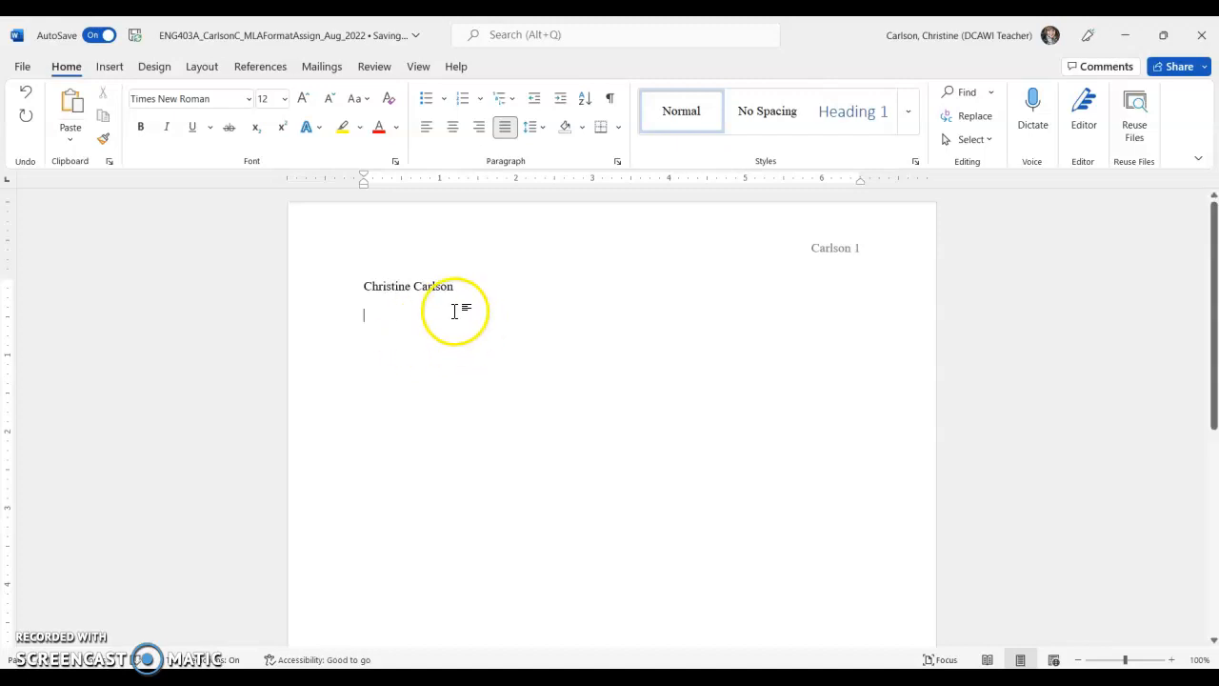
text(Ms.)
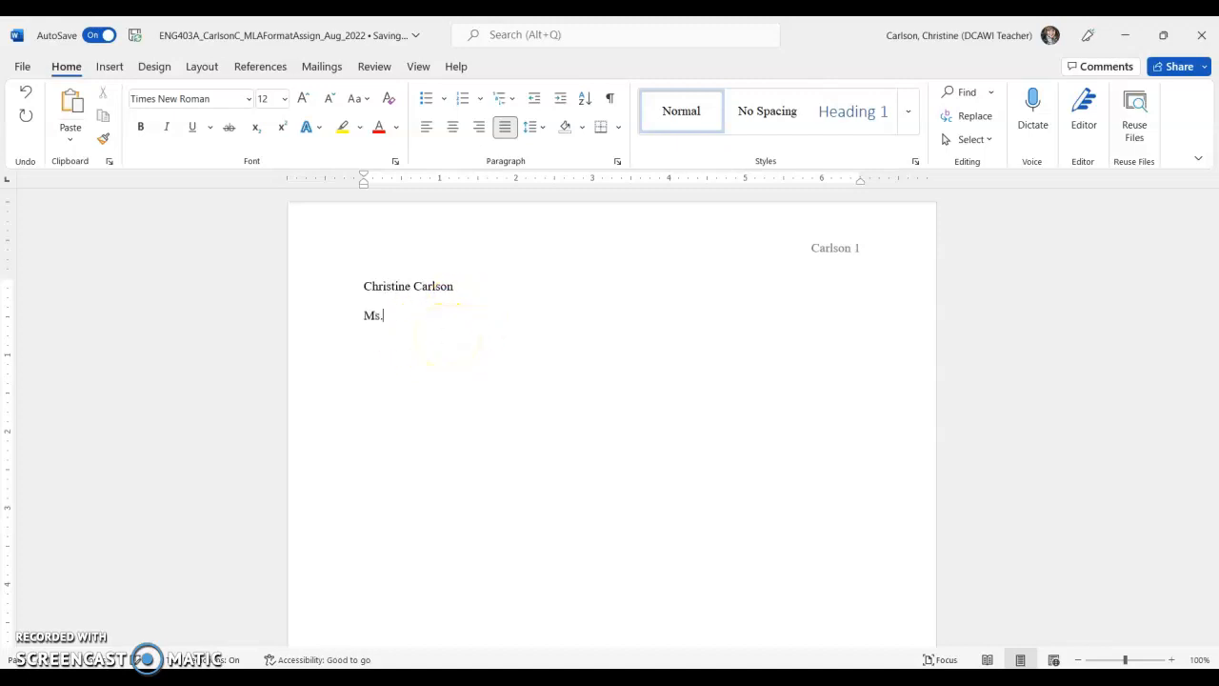
text(Carlson)
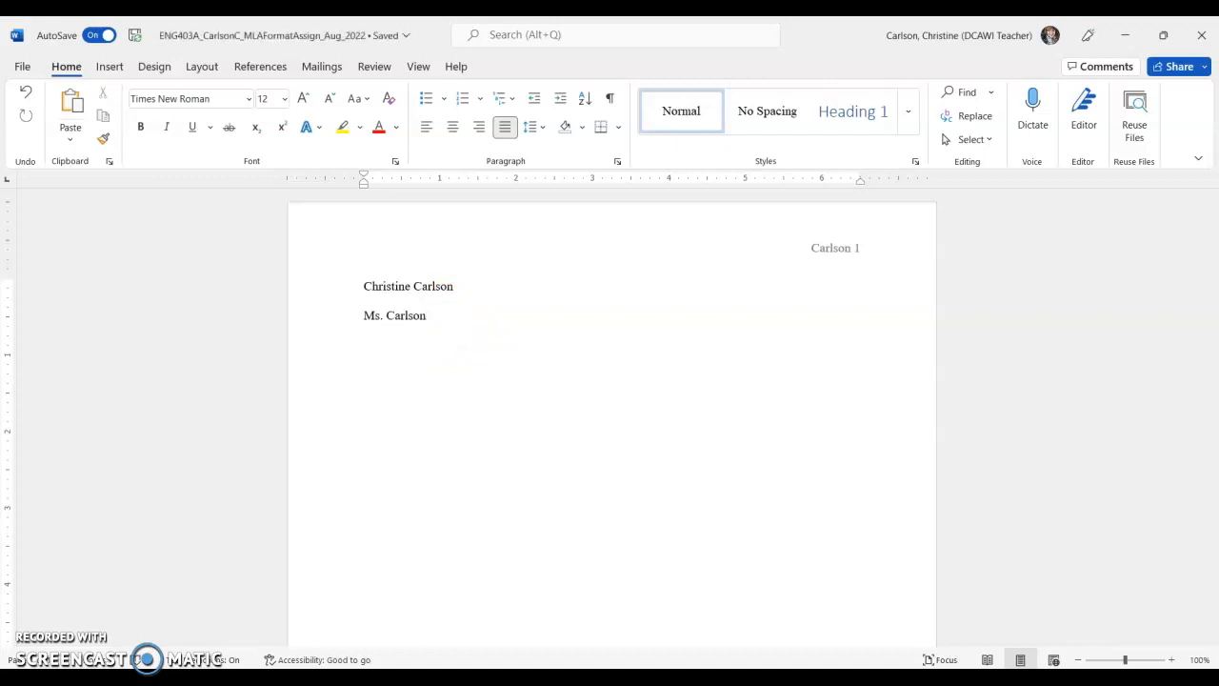
text(E)
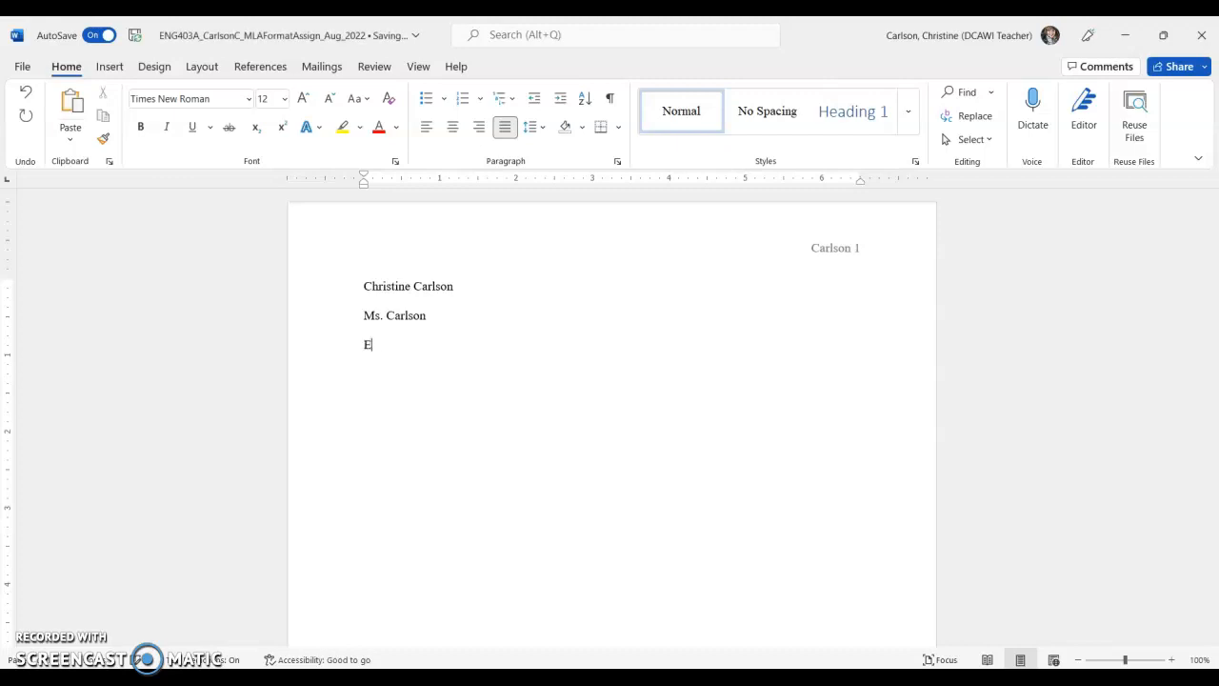
text(NG403)
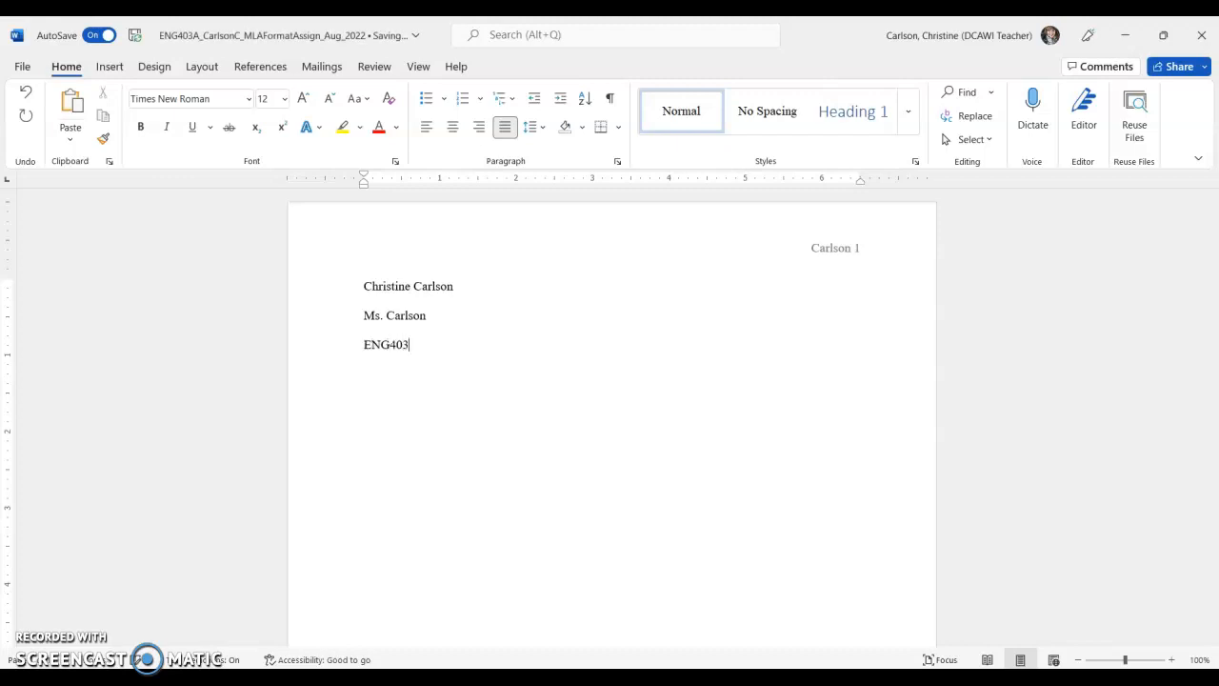
text(A)
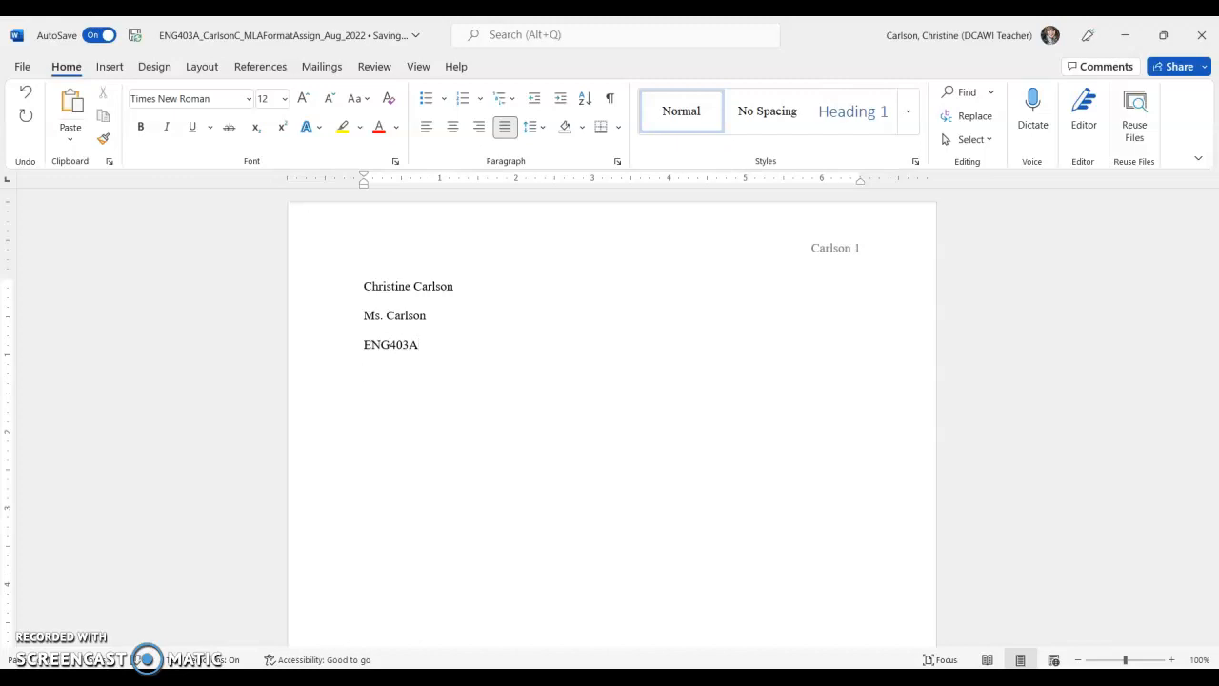
key(enter)
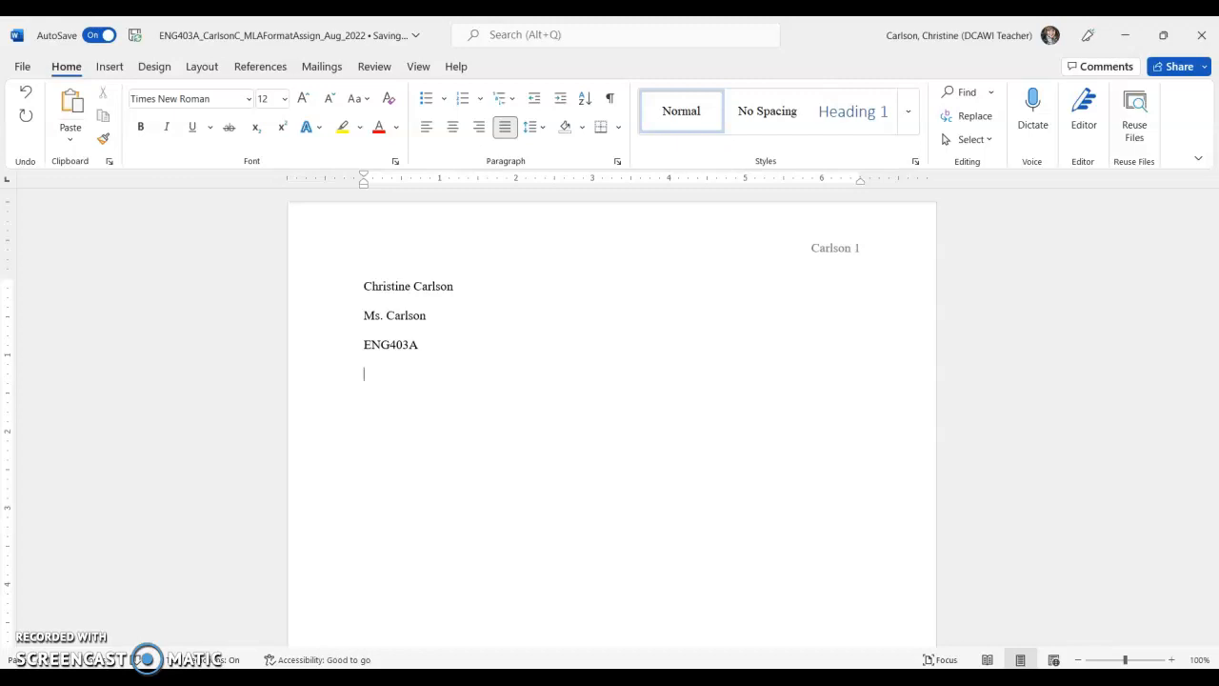
text(25)
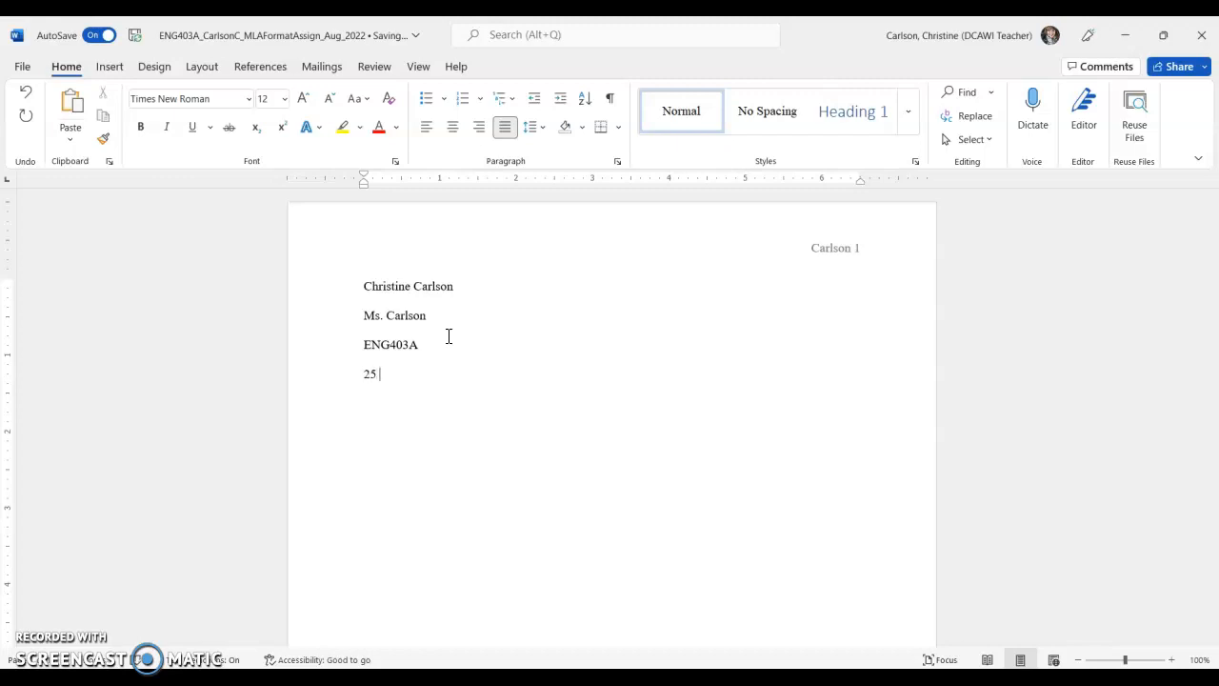
text(August 2022)
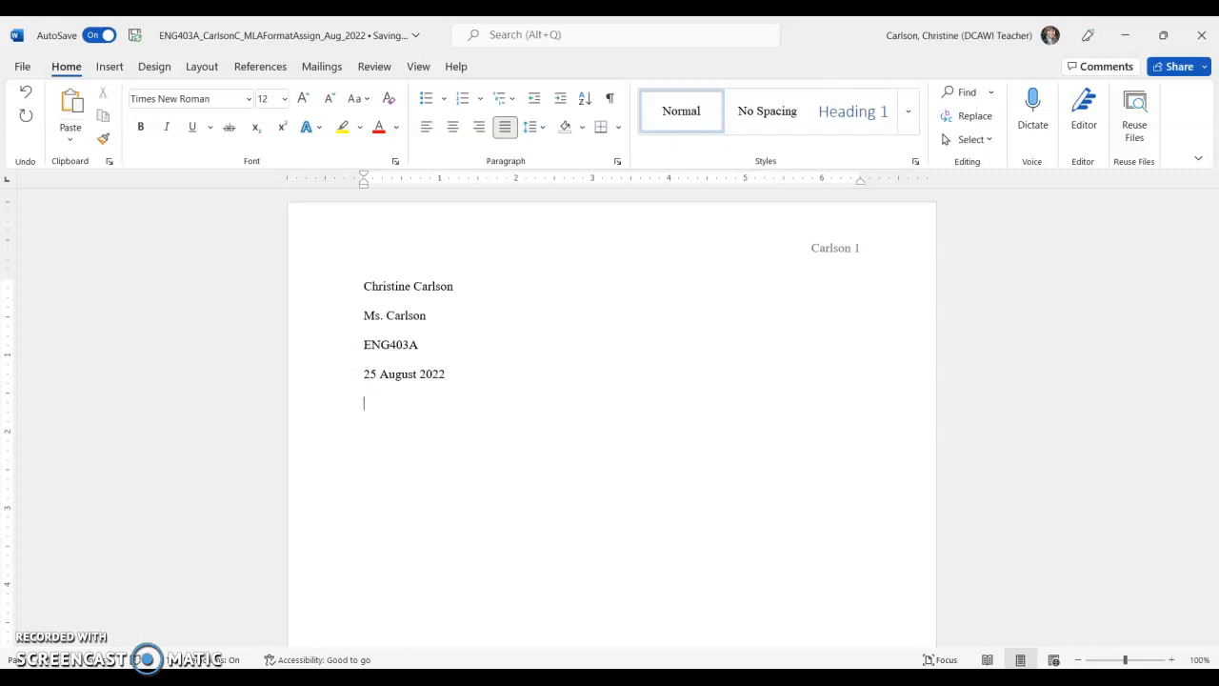
mouse_move(539, 335)
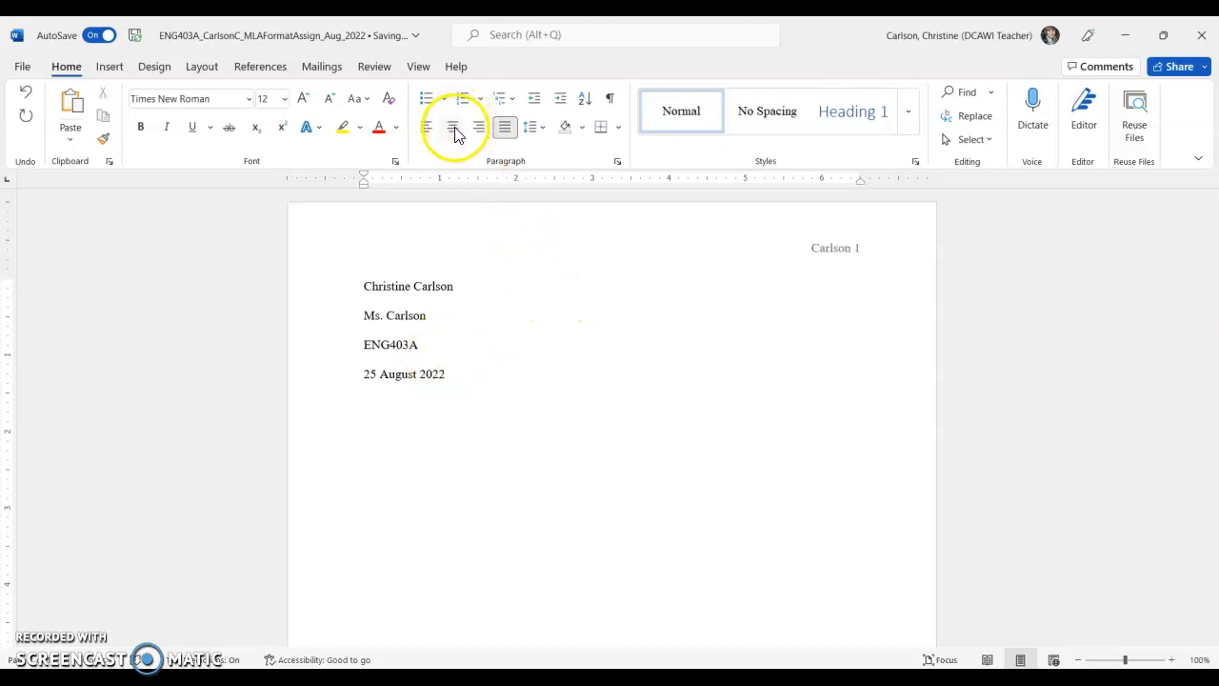
Step: Center the title line, enter MLA Formatting Assignment, then switch back to left alignment
click(453, 125)
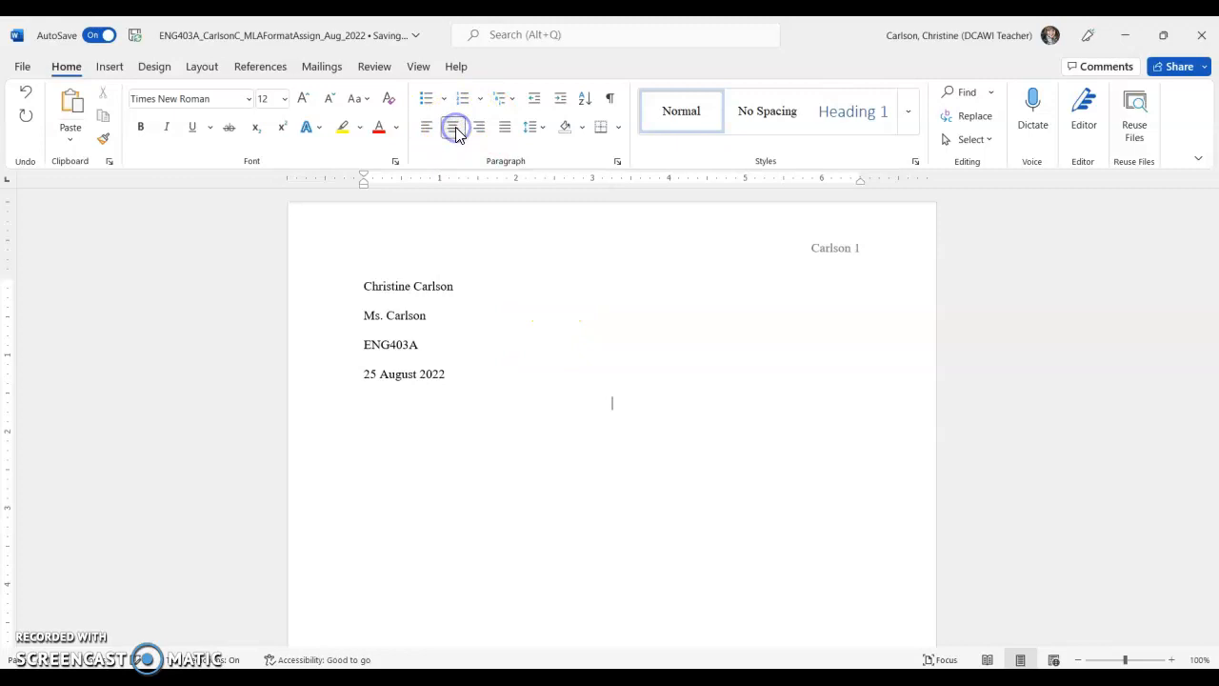
click(453, 126)
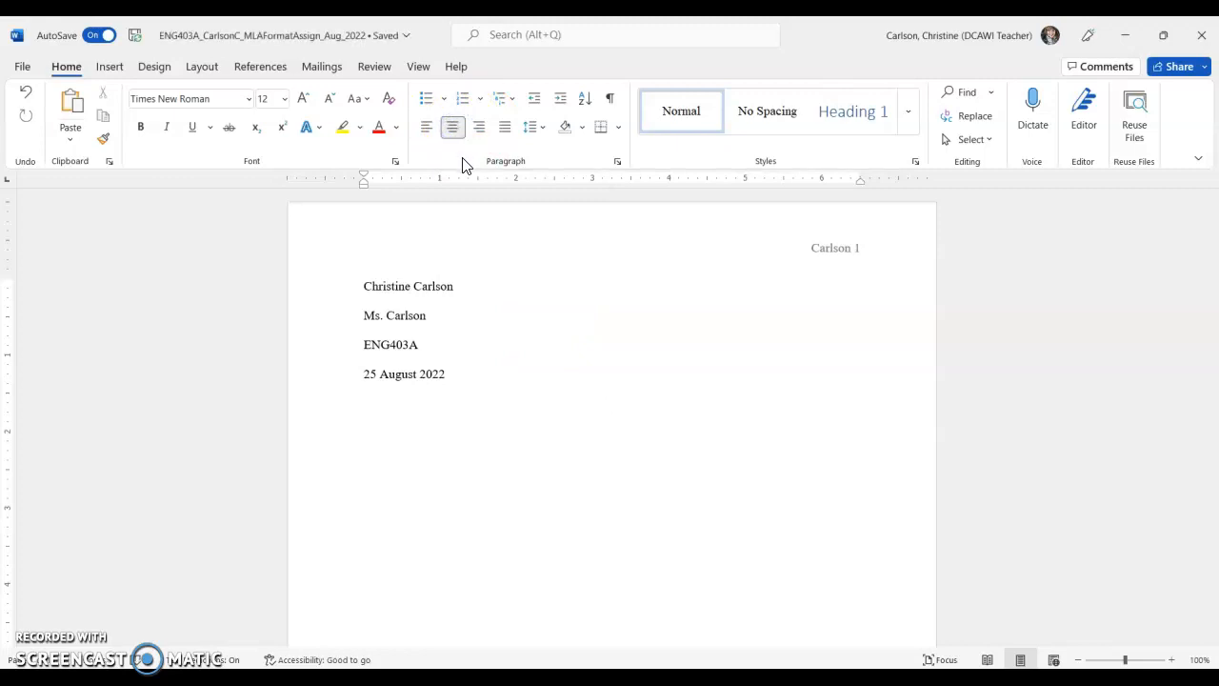
text(ML)
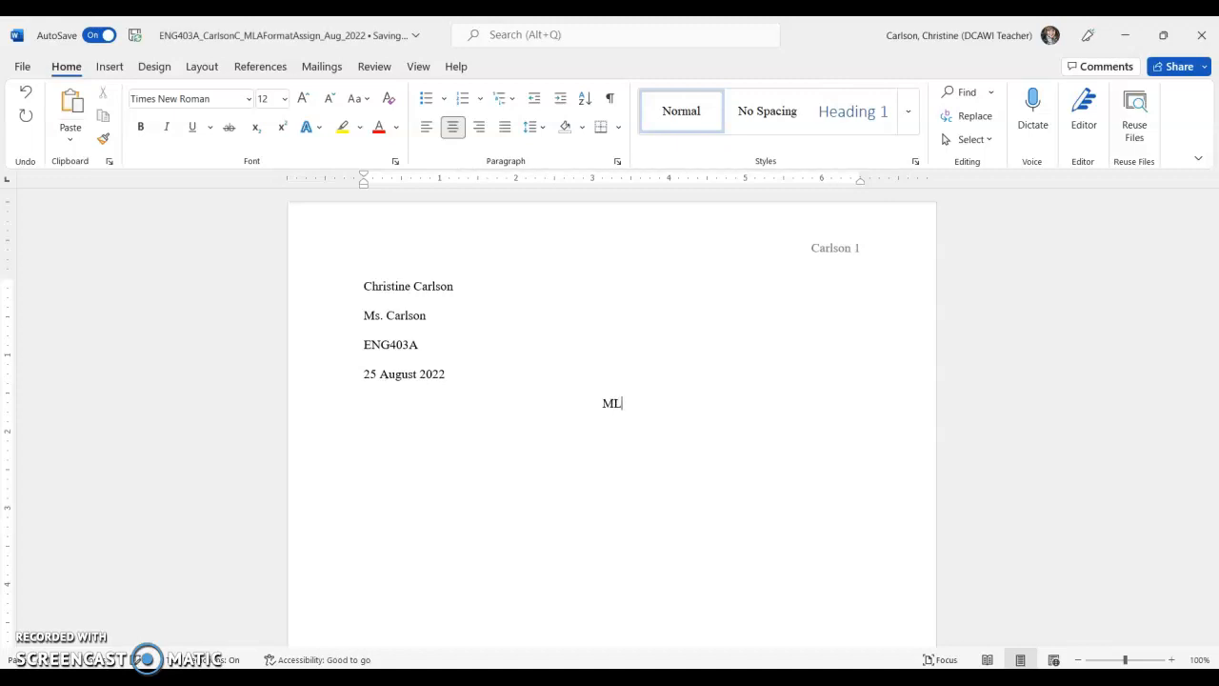
text(A Formatting A)
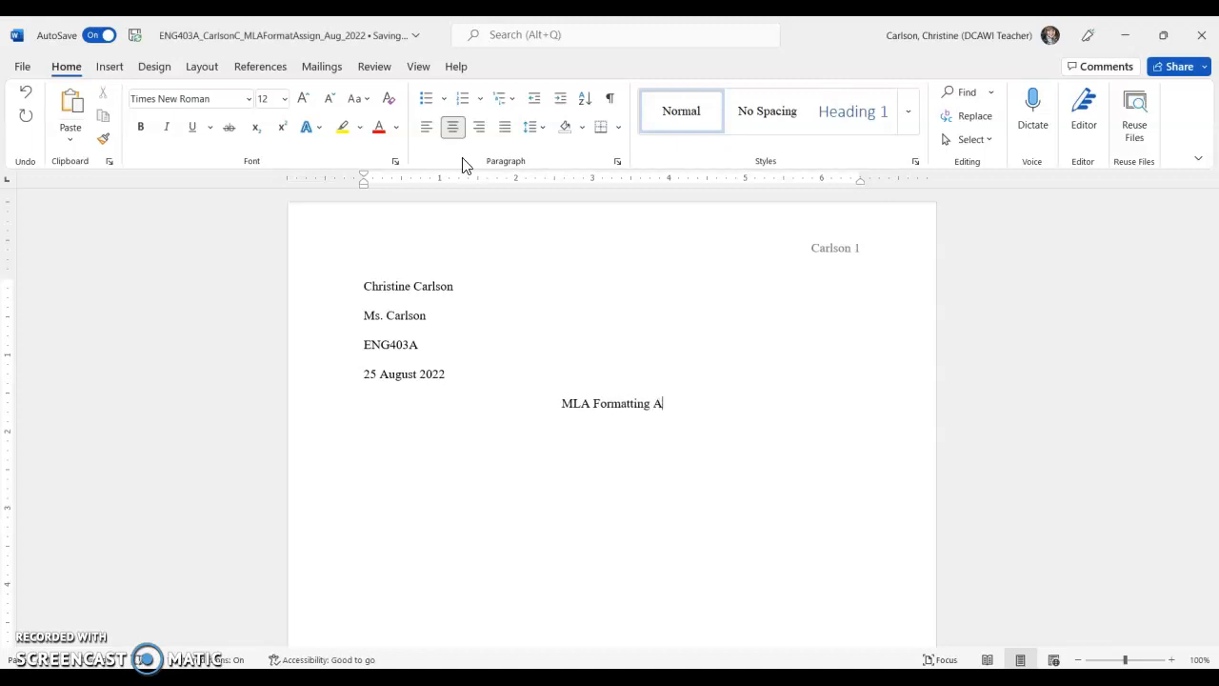
text(ssignment)
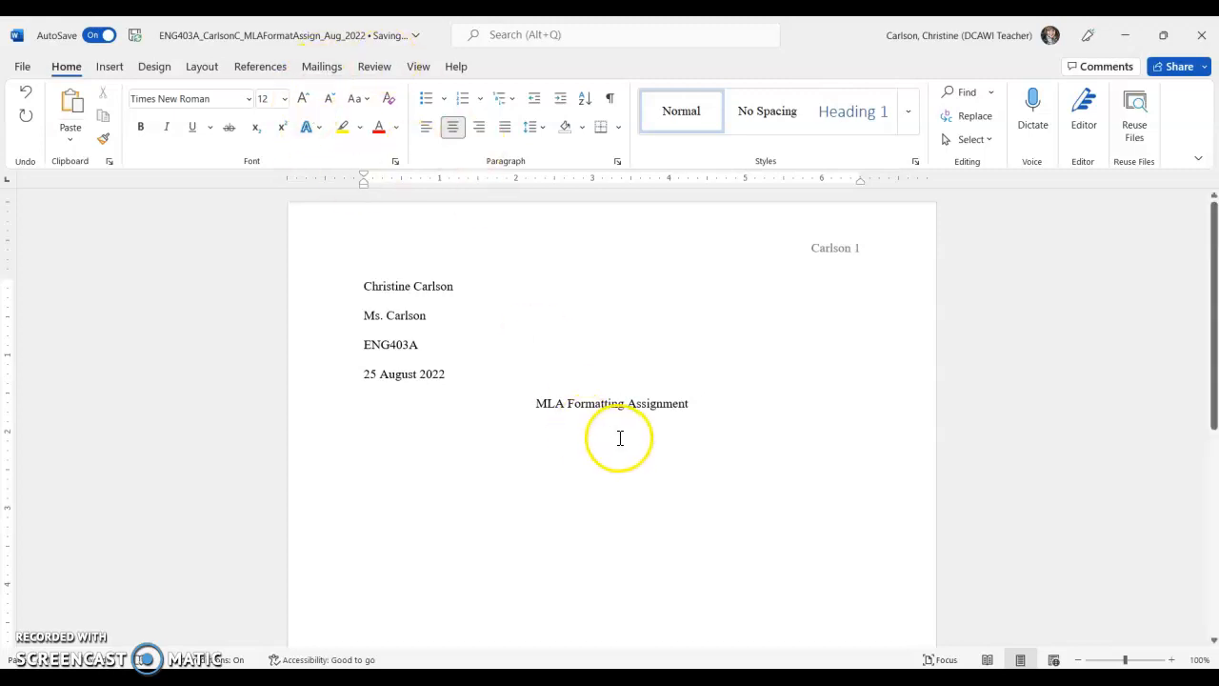
click(427, 126)
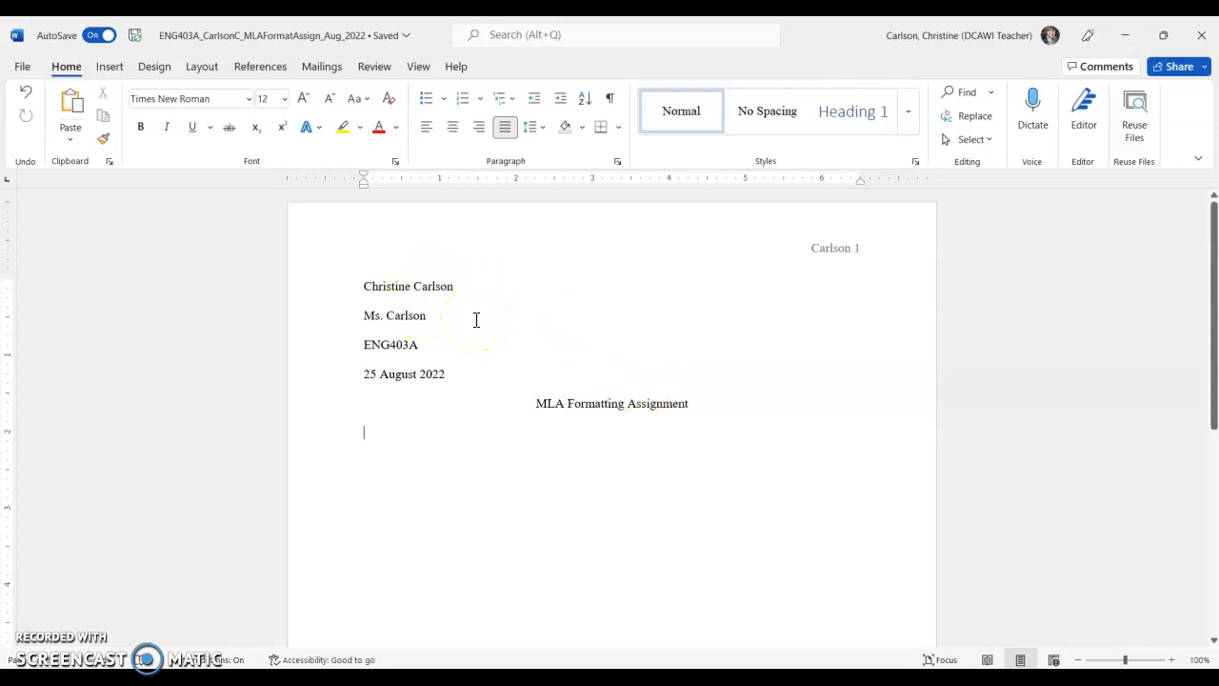
mouse_move(758, 464)
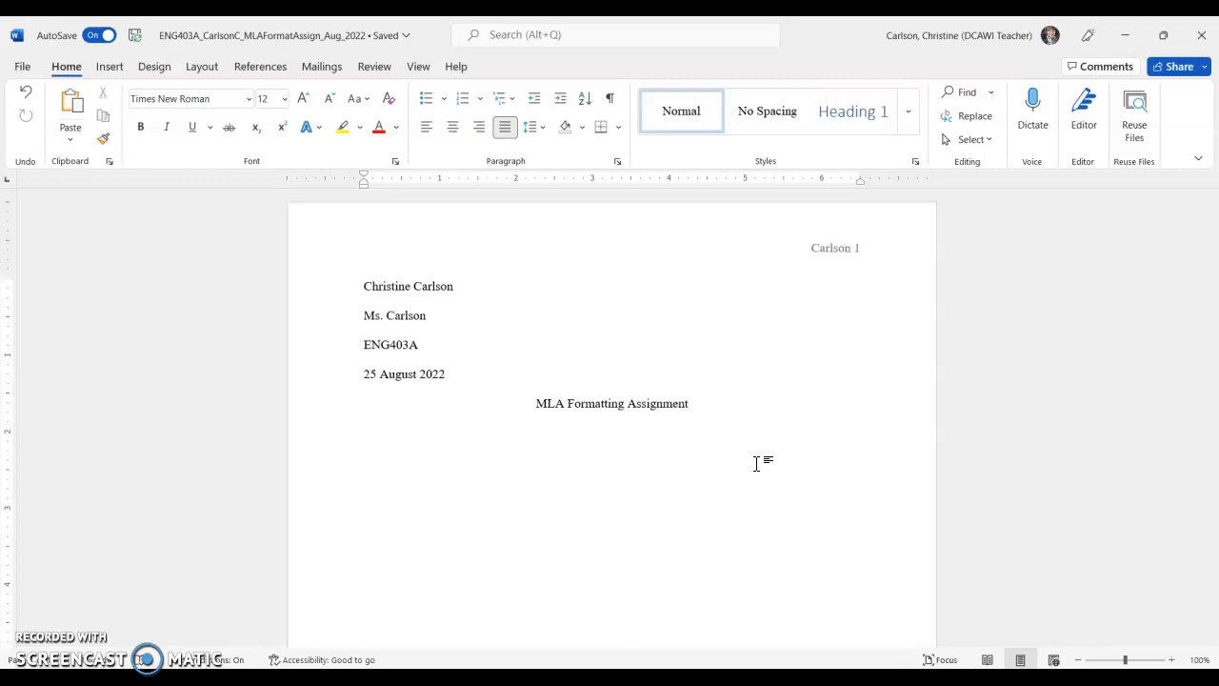
Step: Place the cursor at the start of the empty left-aligned line below the title
click(363, 434)
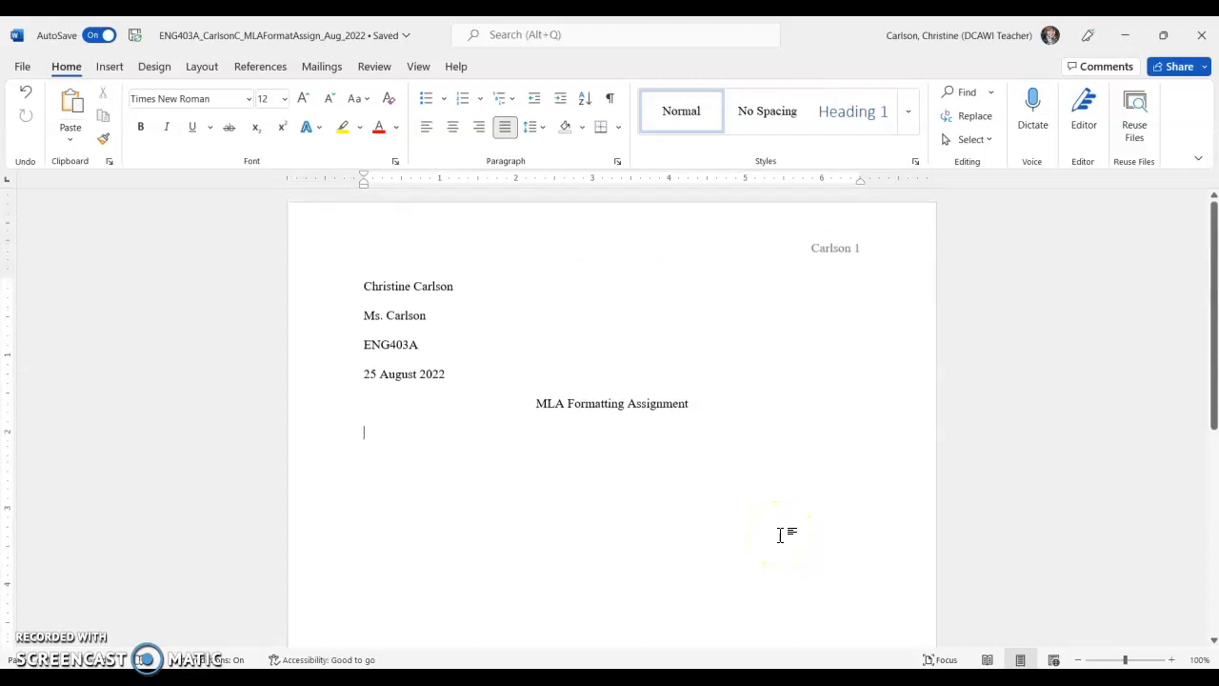
mouse_move(743, 575)
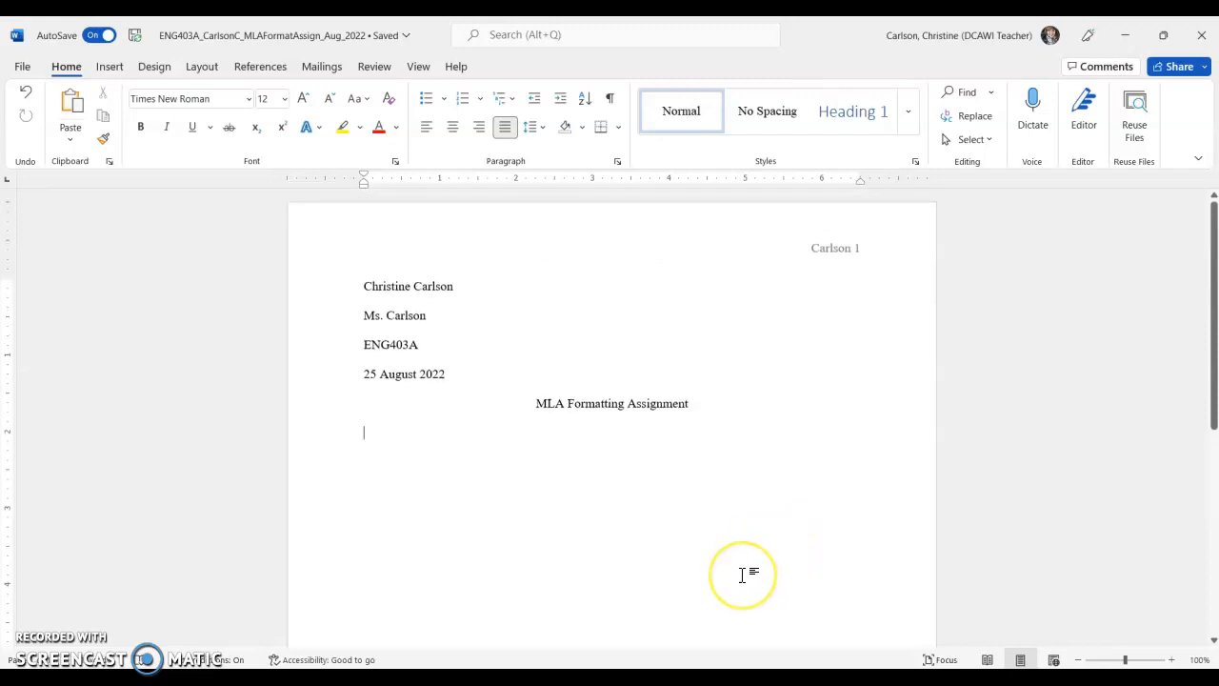